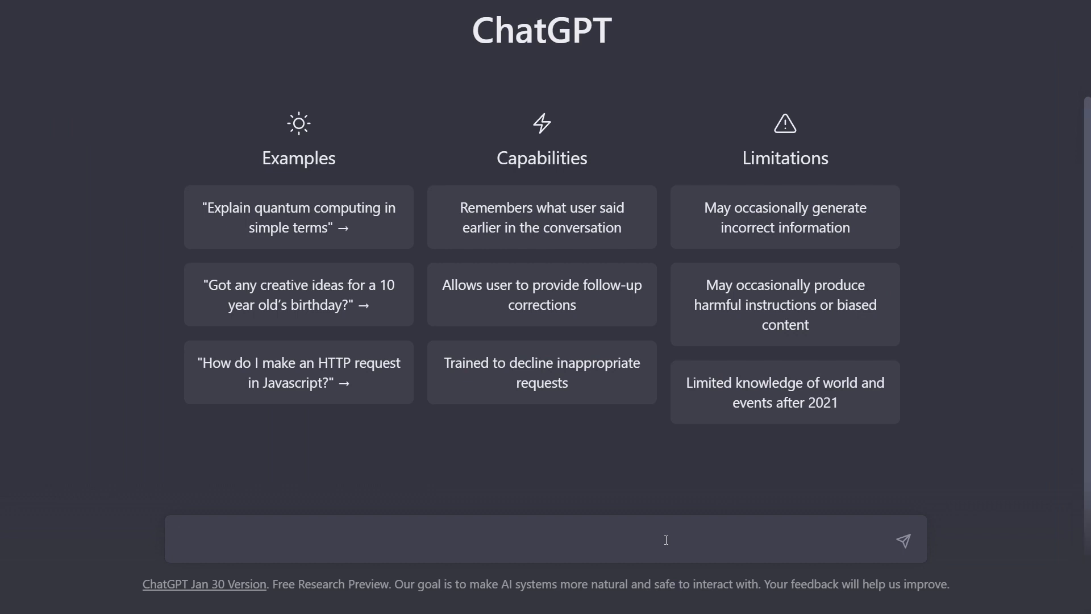
Ask ChatGPT 'can you create a simple login app in pyqt5' and review the generated code
text(can you create a simple login)
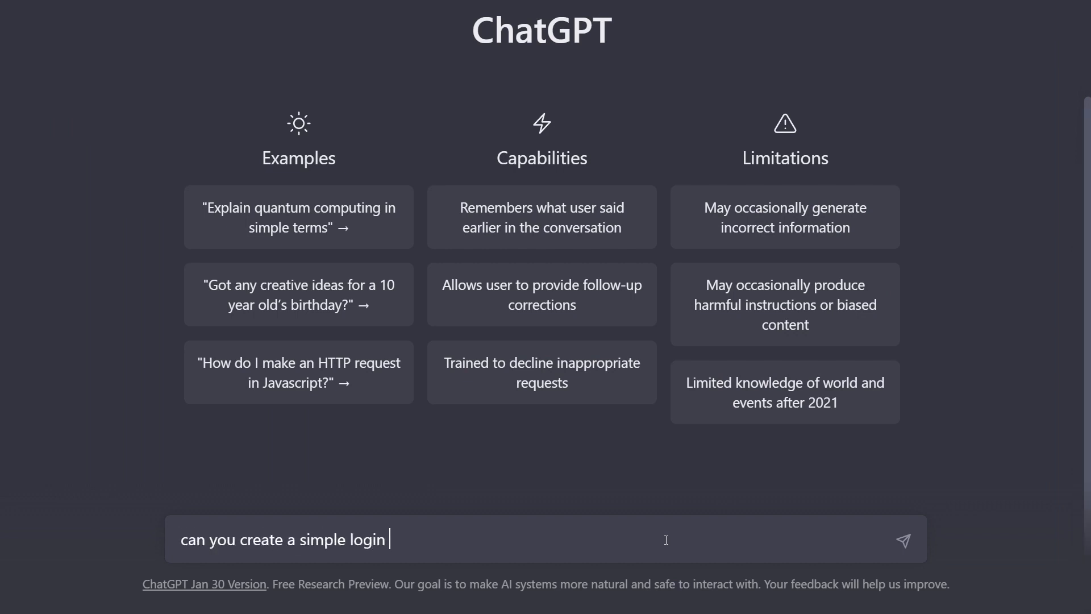
text(app in pyqt5)
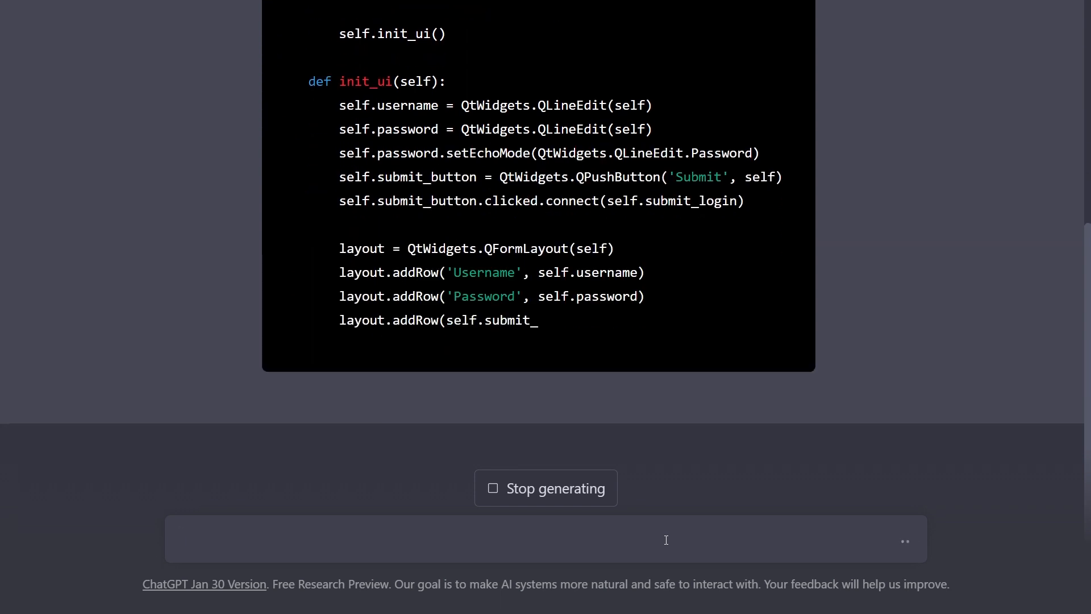
scroll(down, 3)
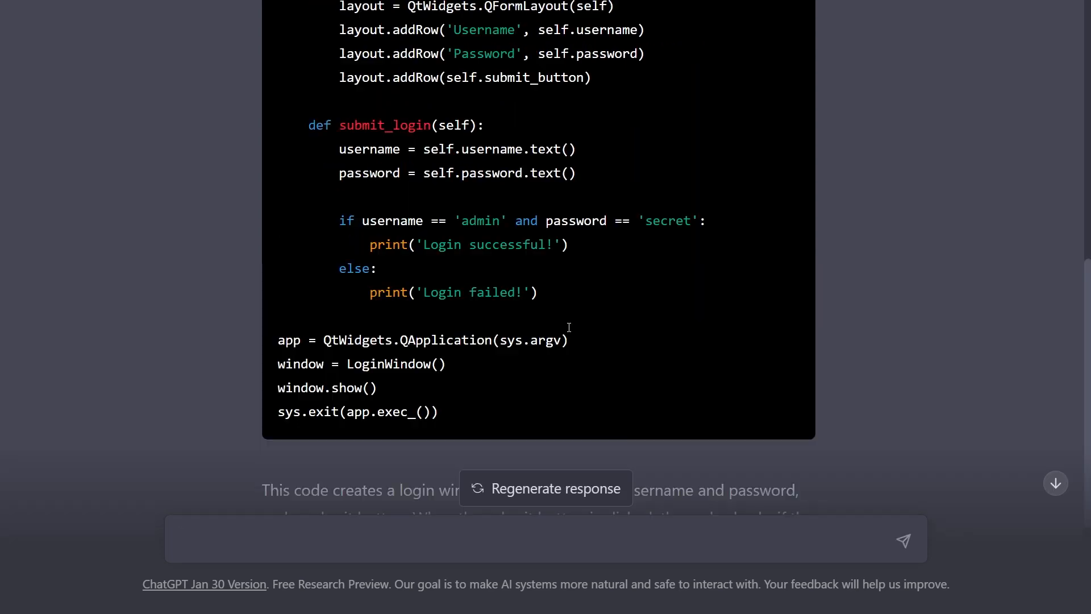
scroll(up, 3)
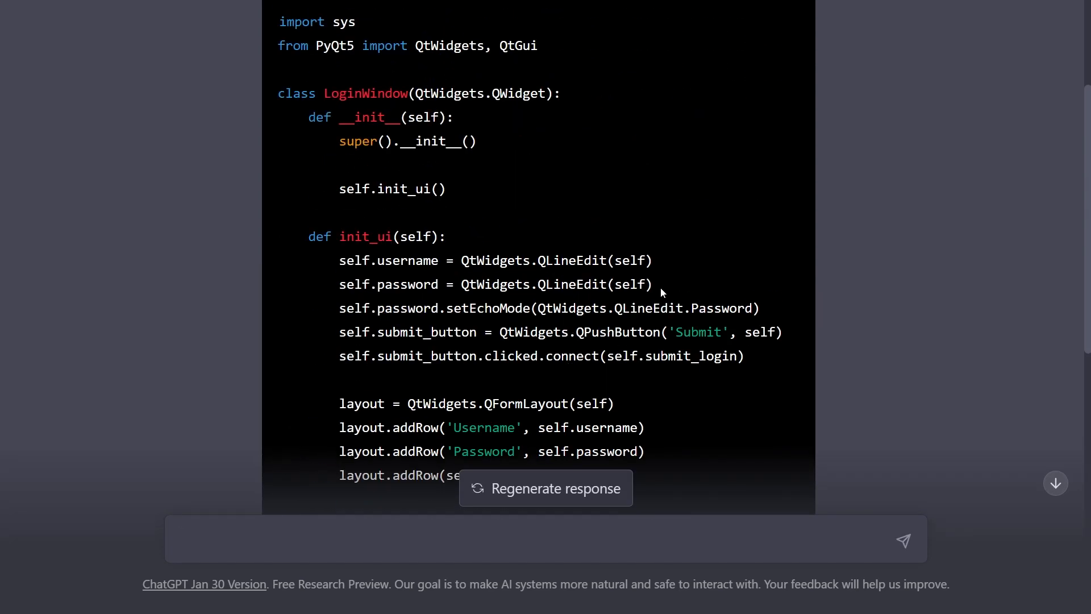
scroll(up, 3)
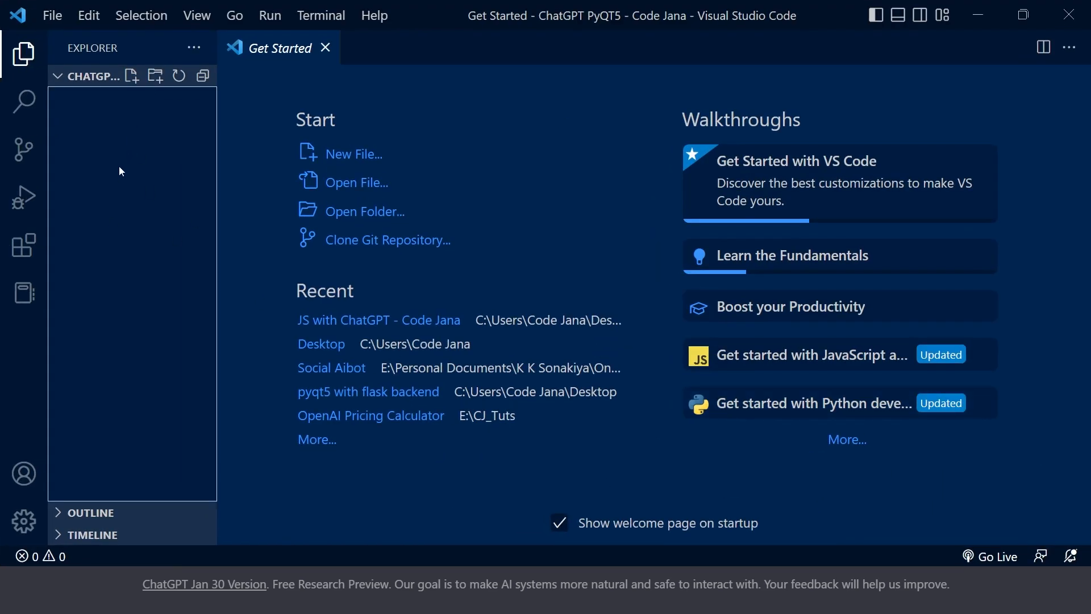
mouse_move(291, 179)
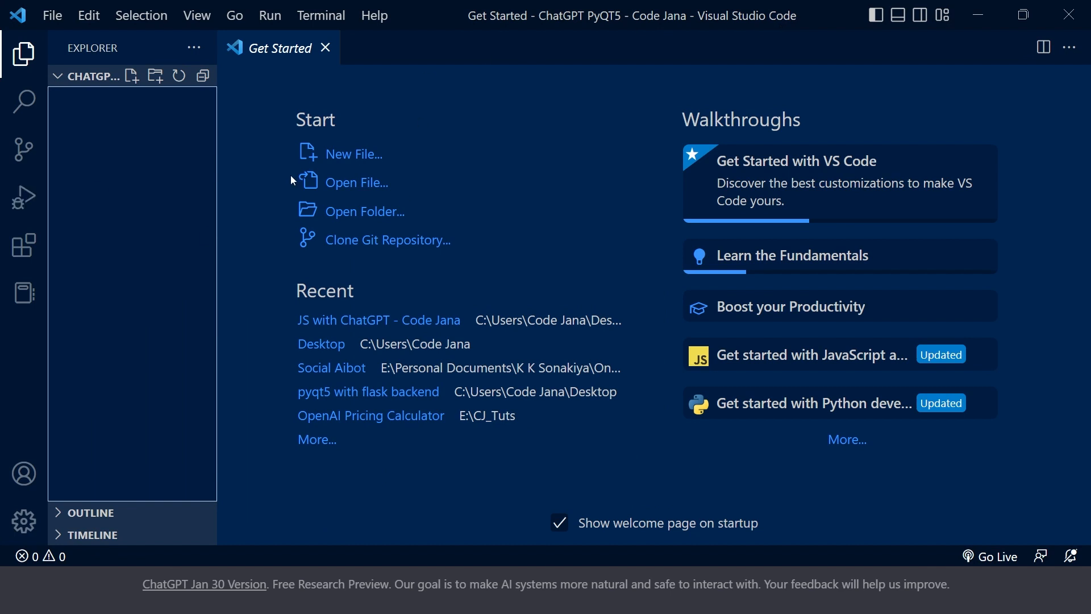
Create app.py holding the generated PyQt5 login code and run it
click(132, 75)
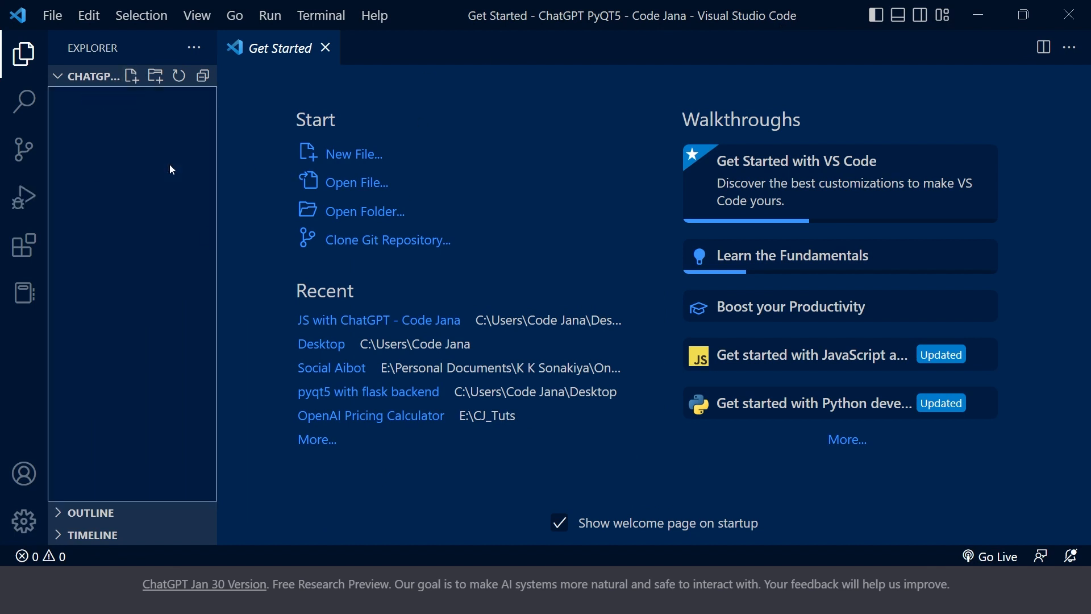
click(131, 75)
text(app.py)
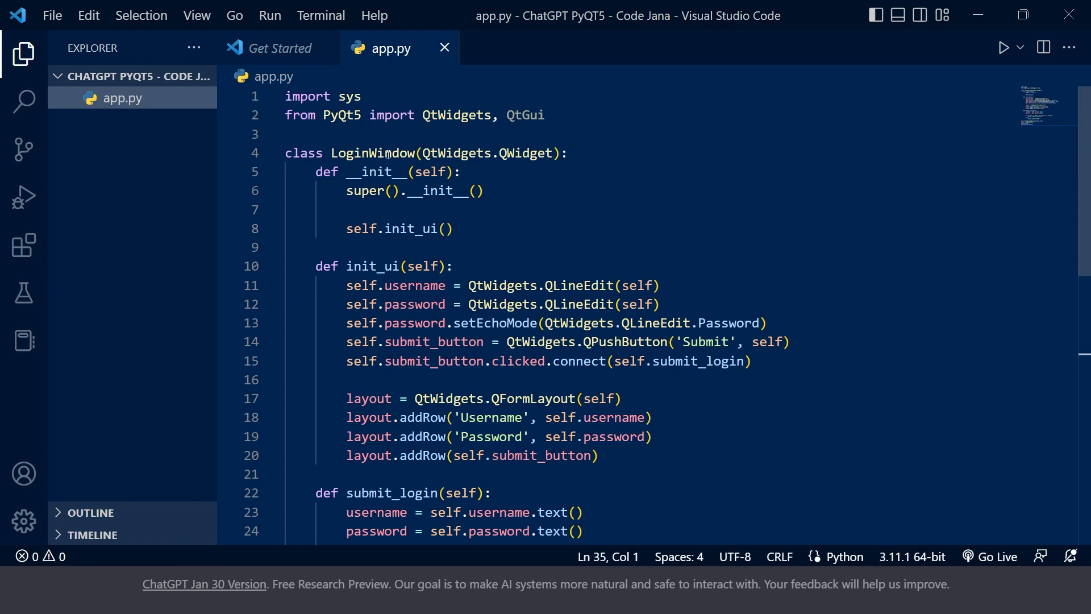
double_click(340, 115)
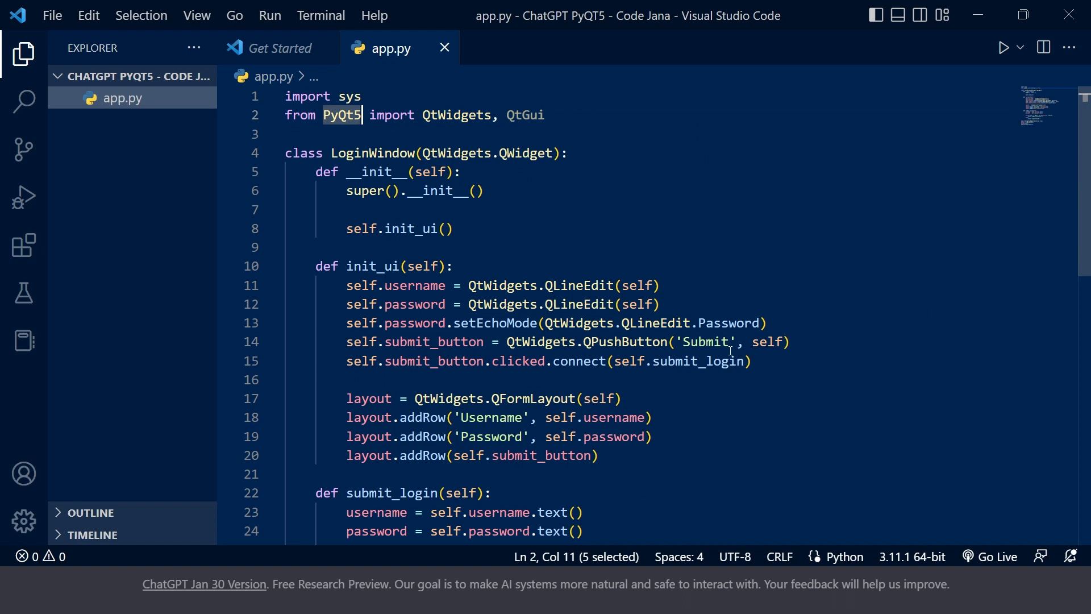
mouse_move(542, 137)
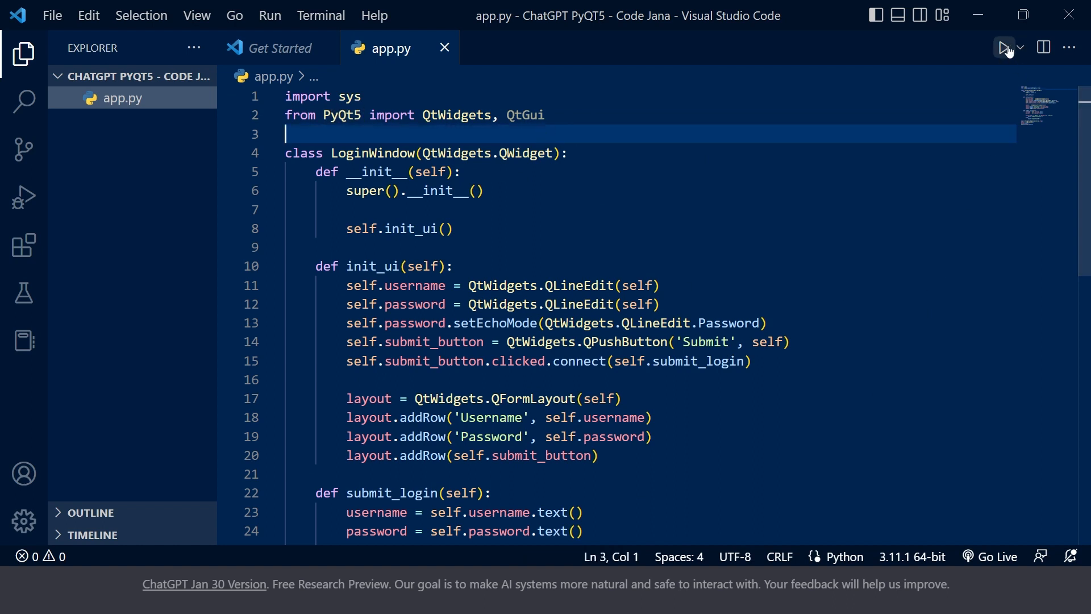
click(1004, 46)
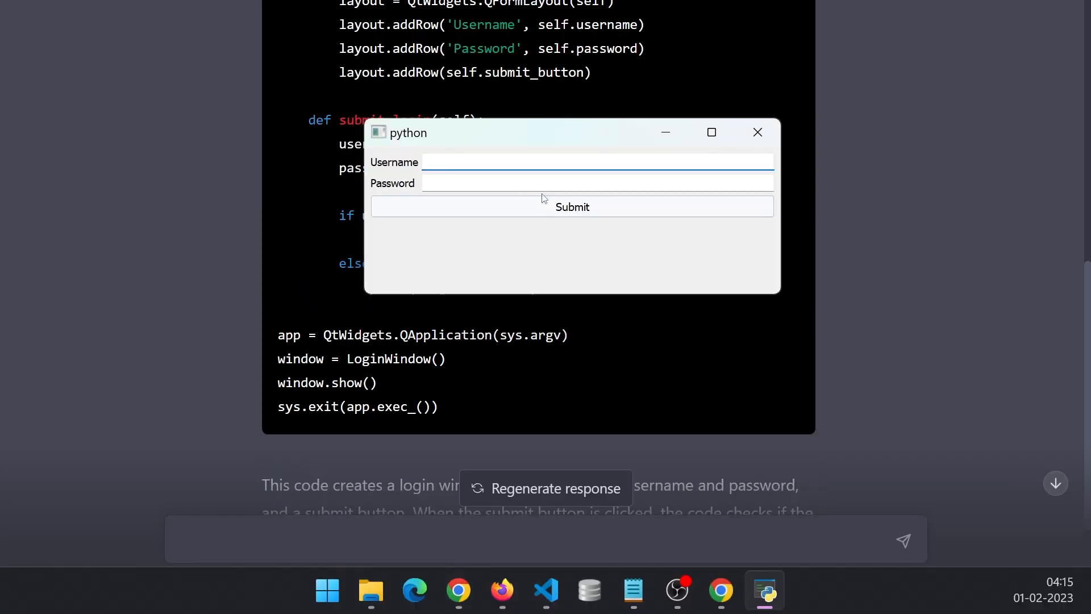
Enter the username 'admin' in the running login window
text(admin)
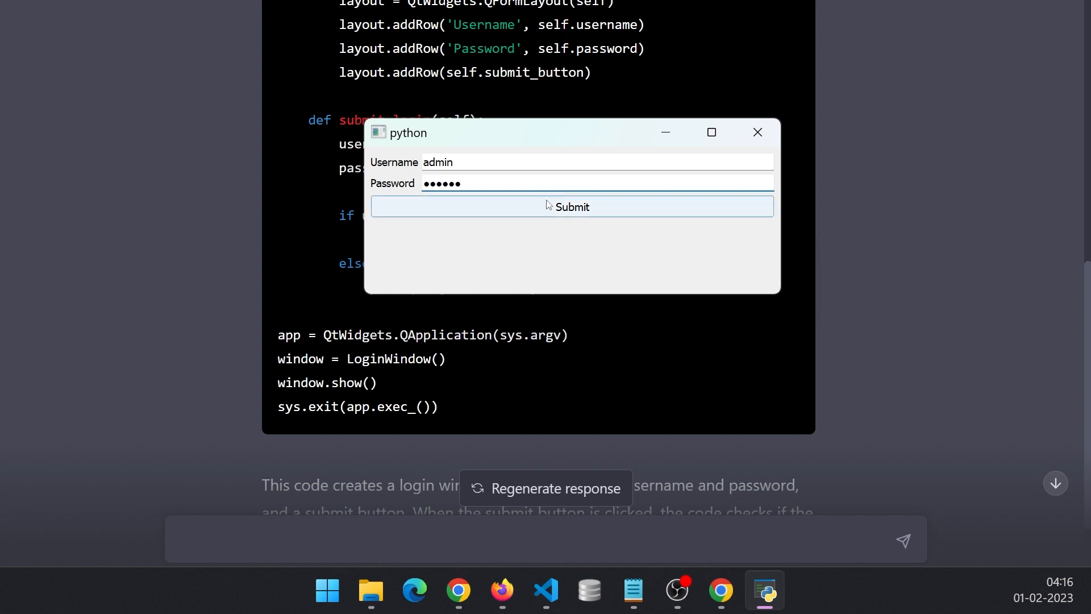
mouse_move(496, 283)
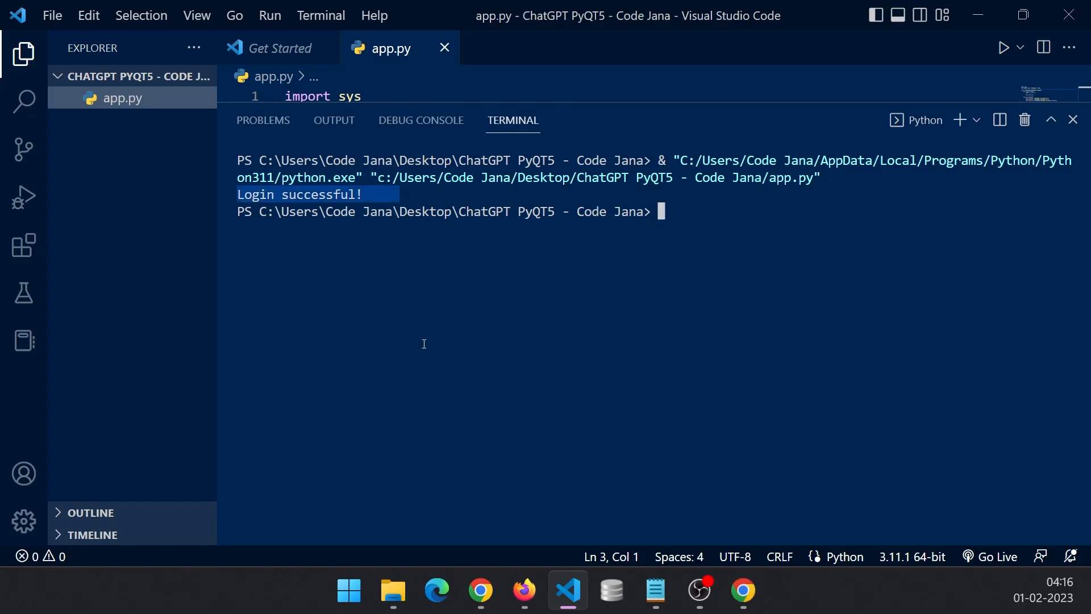
mouse_move(981, 16)
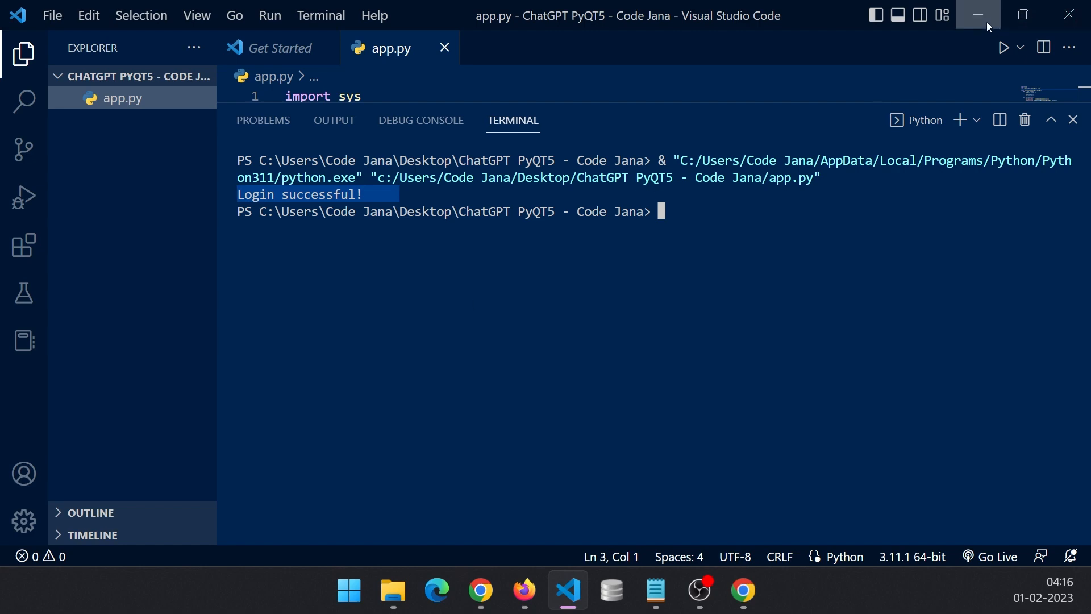
Send ChatGPT the request 'i want to see an actual dialog box for both'
click(740, 590)
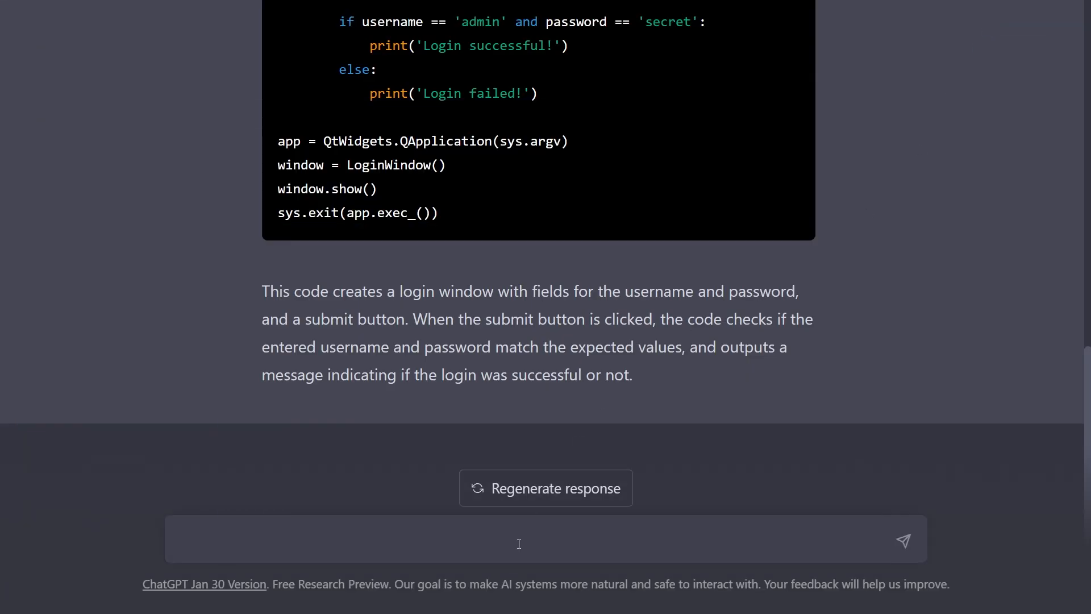
text(i wan to)
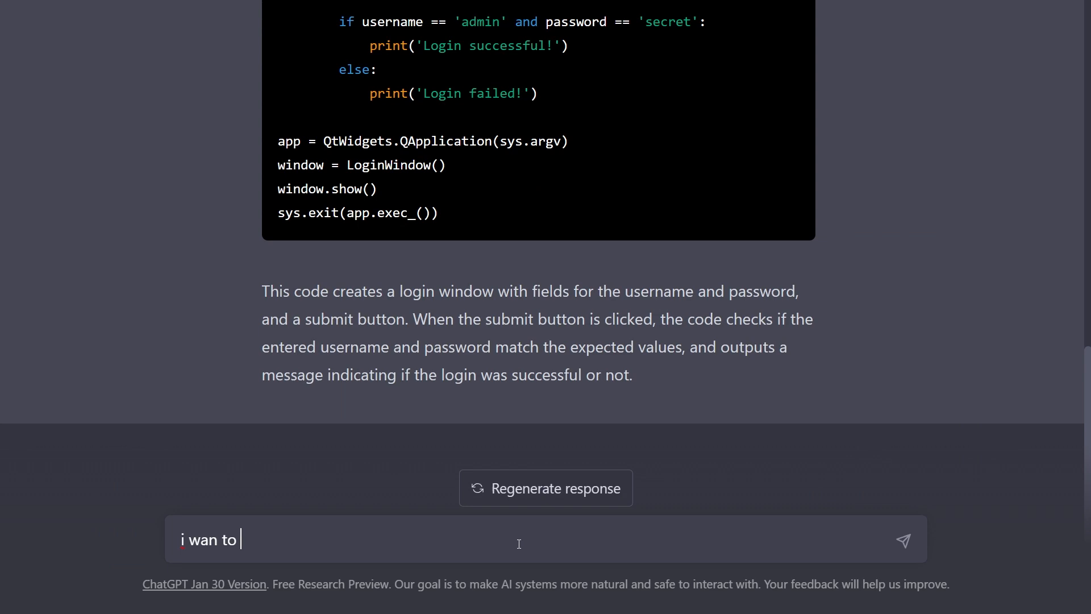
text(t to see an actual dialog box for both)
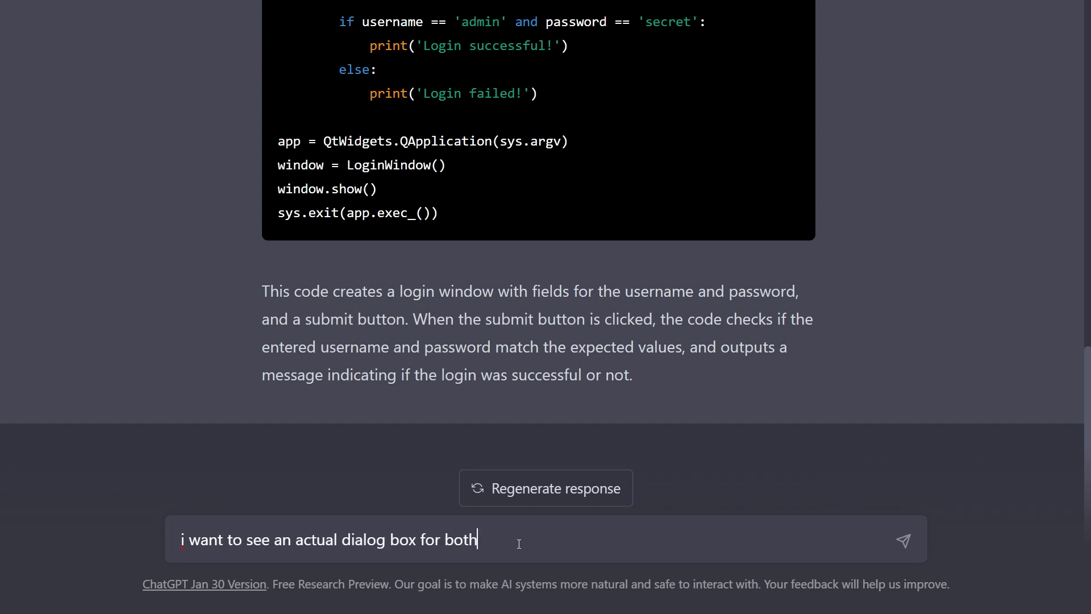
click(902, 539)
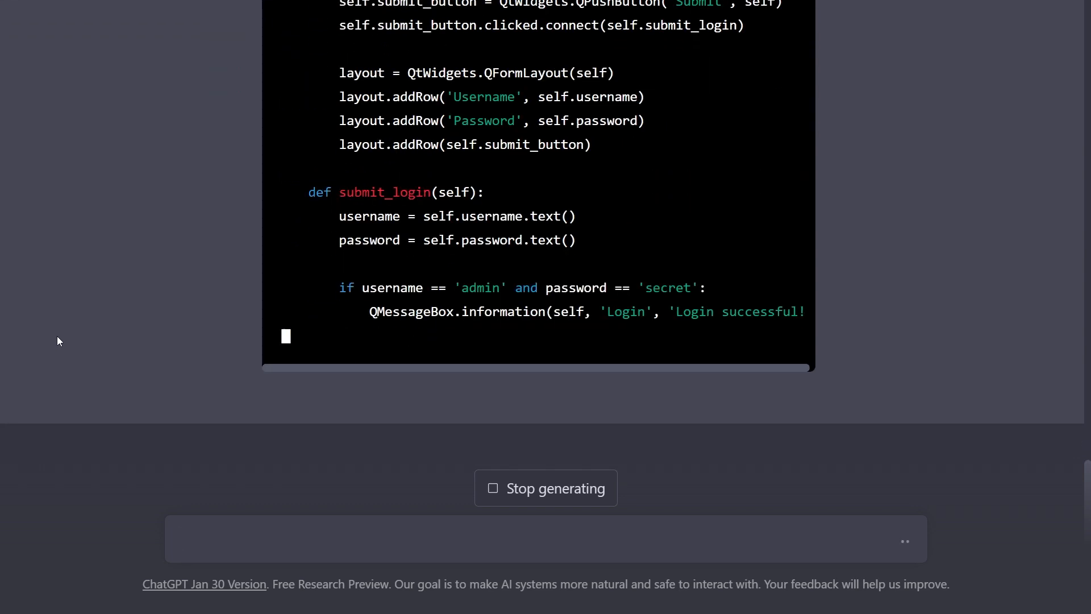
Copy the revised dialog-box login code from the reply
scroll(down, 3)
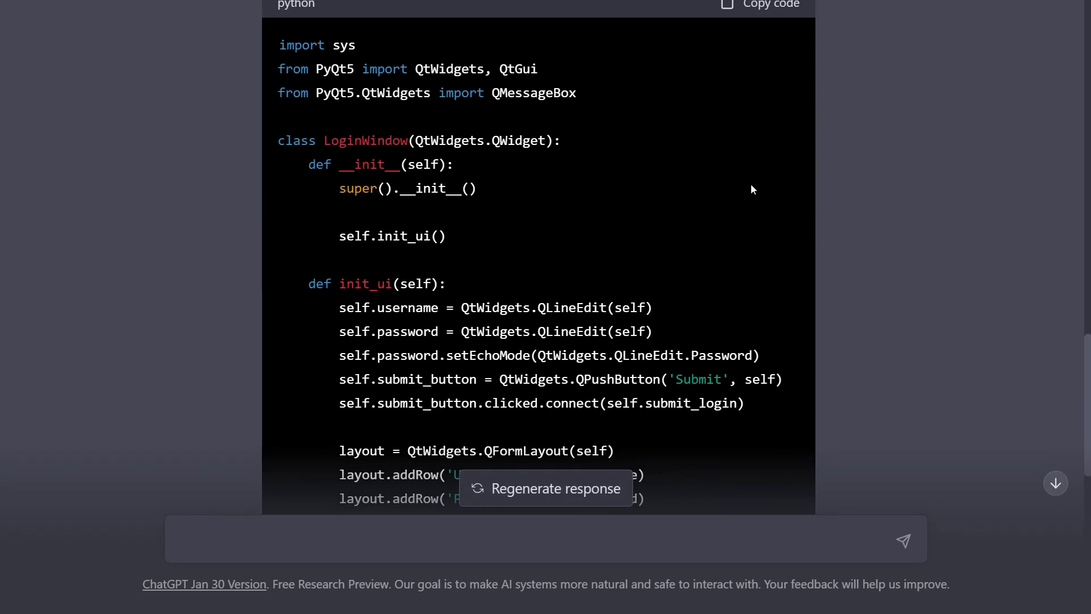
click(759, 4)
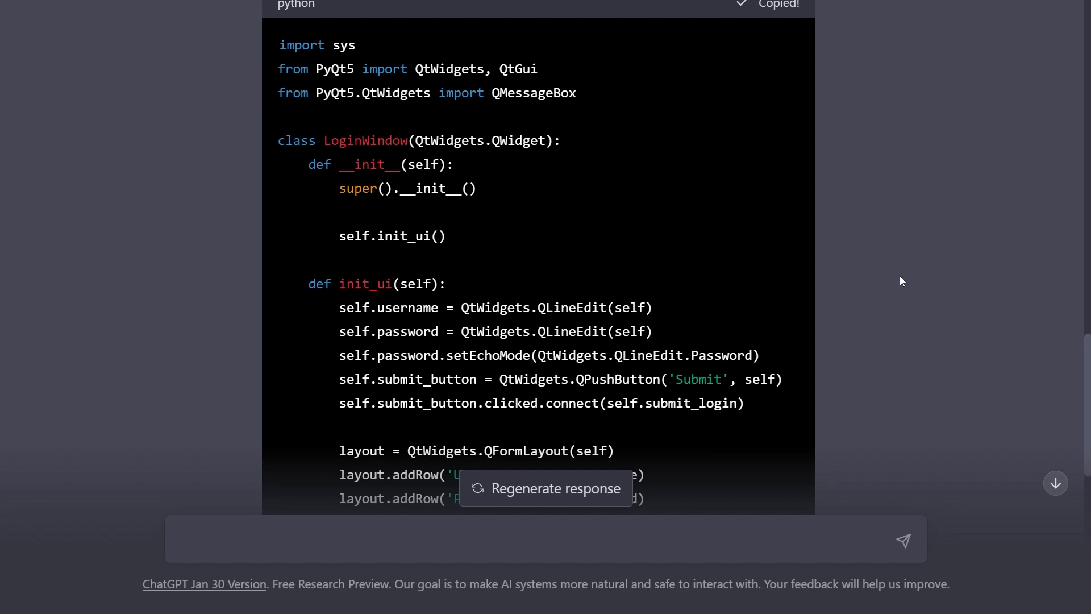
click(568, 591)
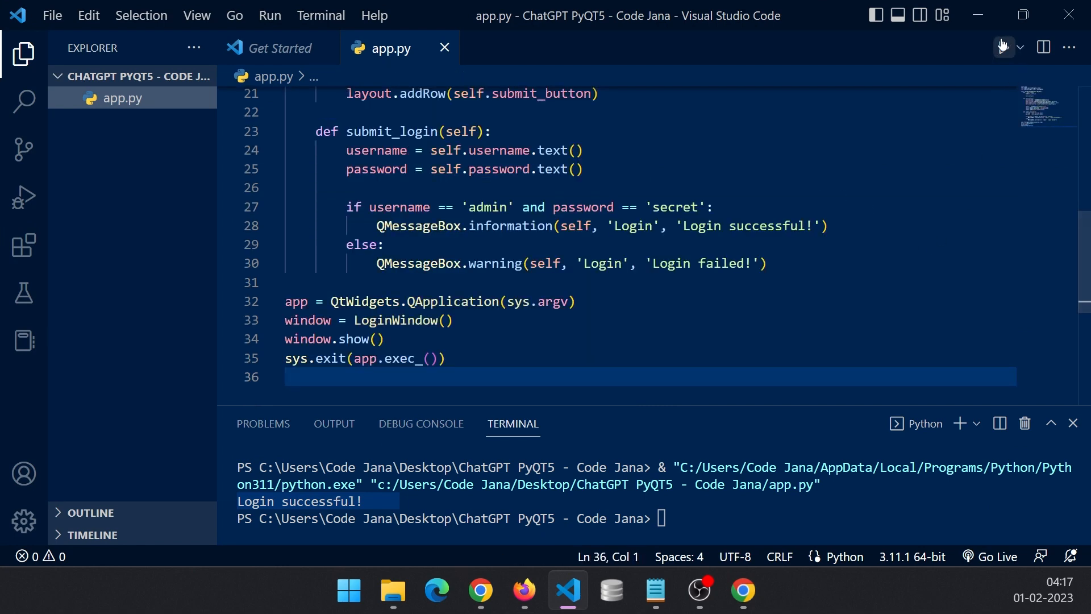
Run the revised app.py, submit admin credentials, and dismiss the 'Login successful!' dialog
click(1001, 47)
text(adfa)
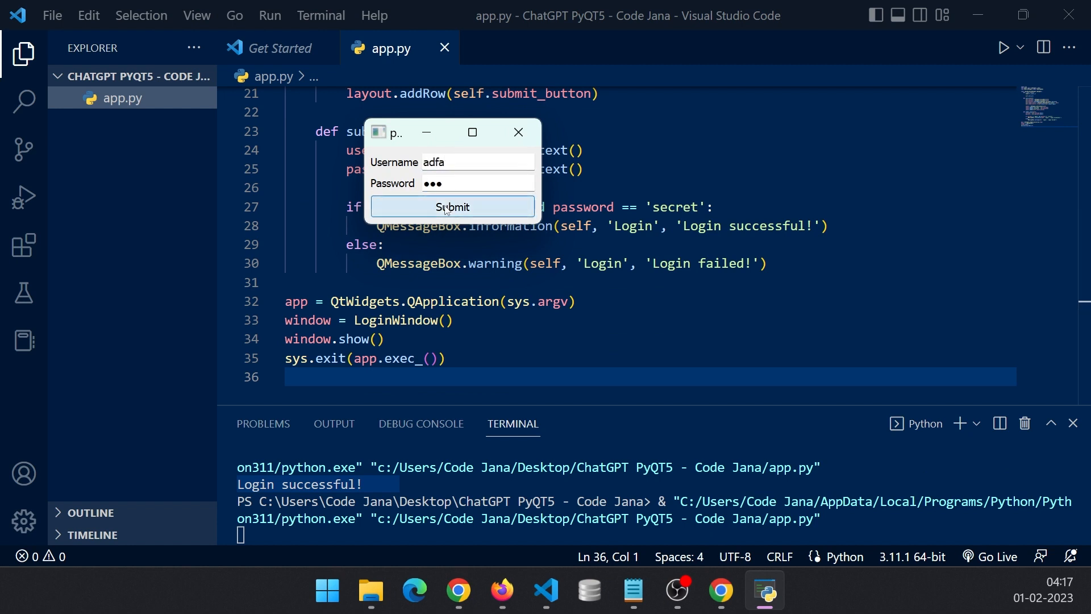
mouse_move(468, 182)
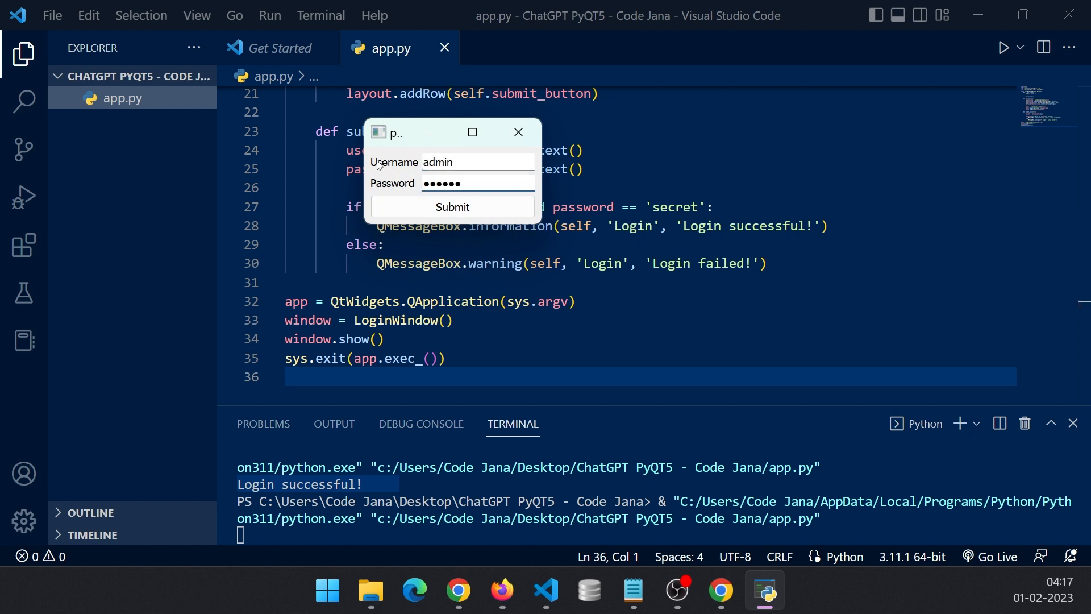
click(451, 207)
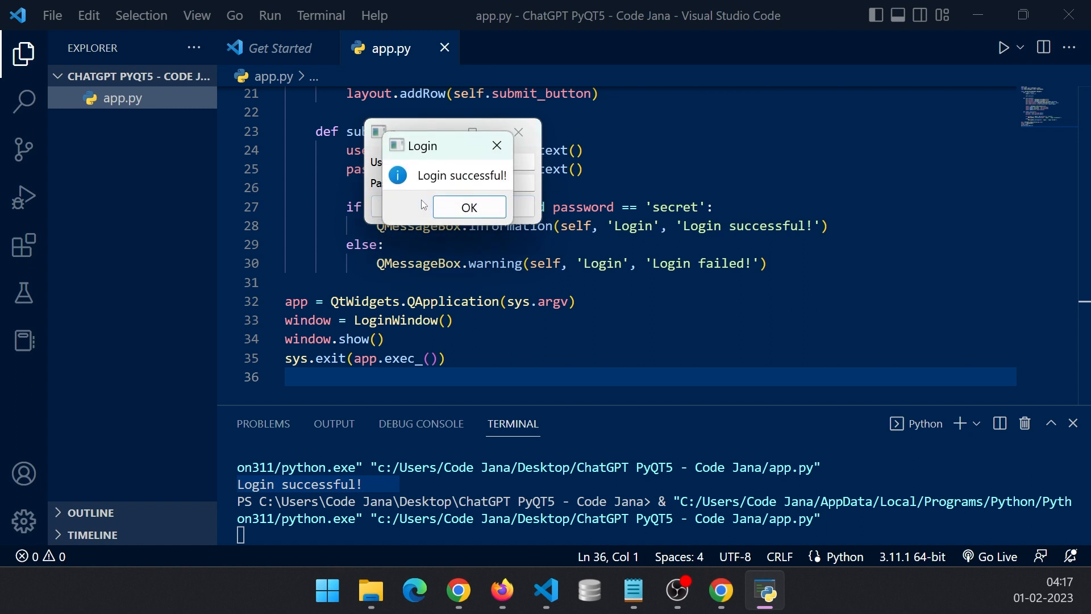
click(468, 206)
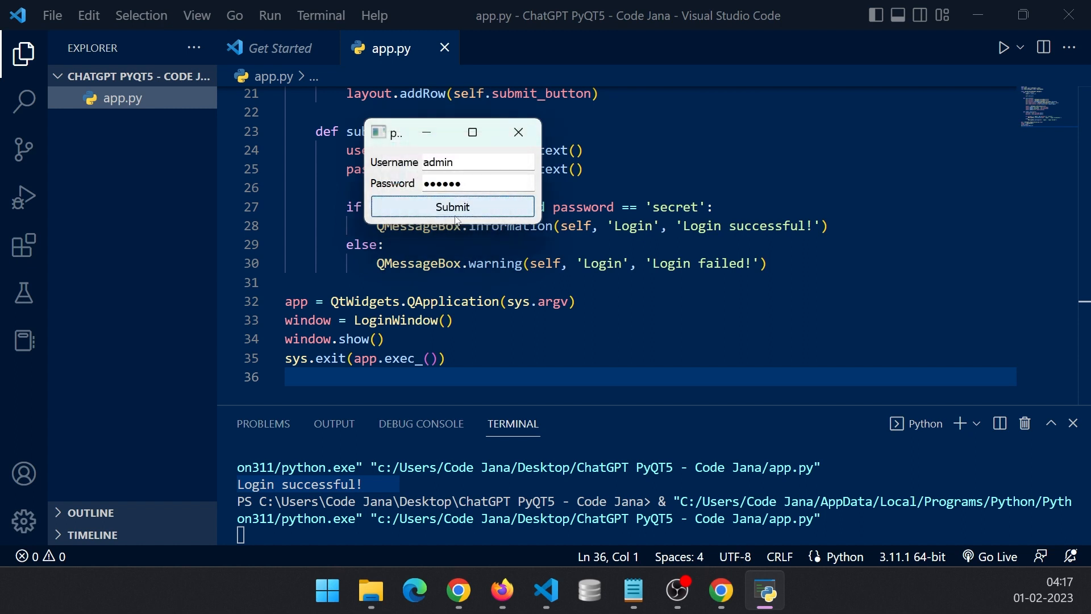
mouse_move(496, 301)
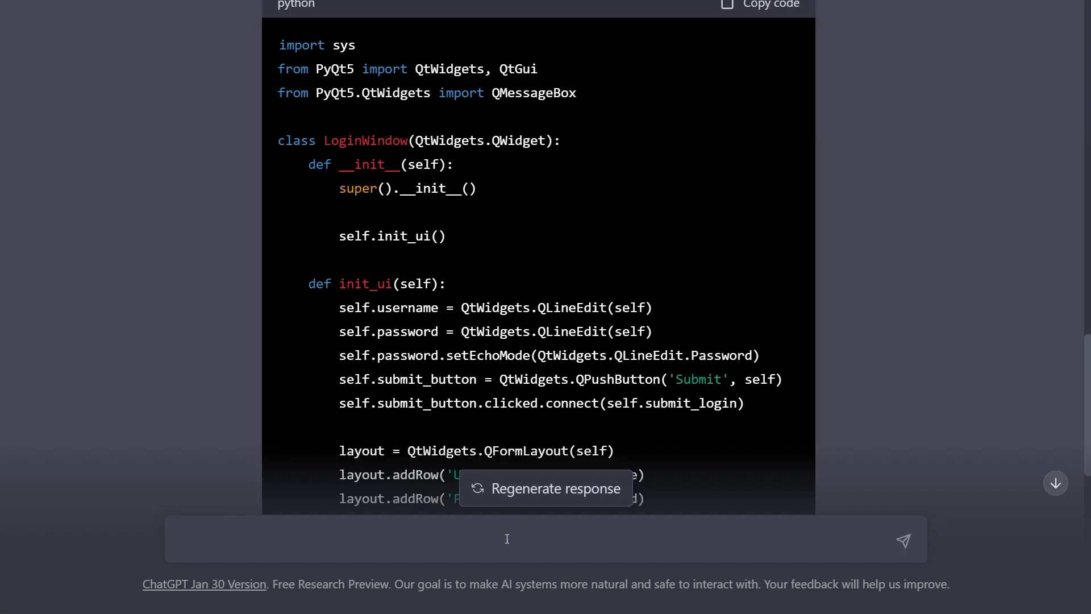
mouse_move(744, 396)
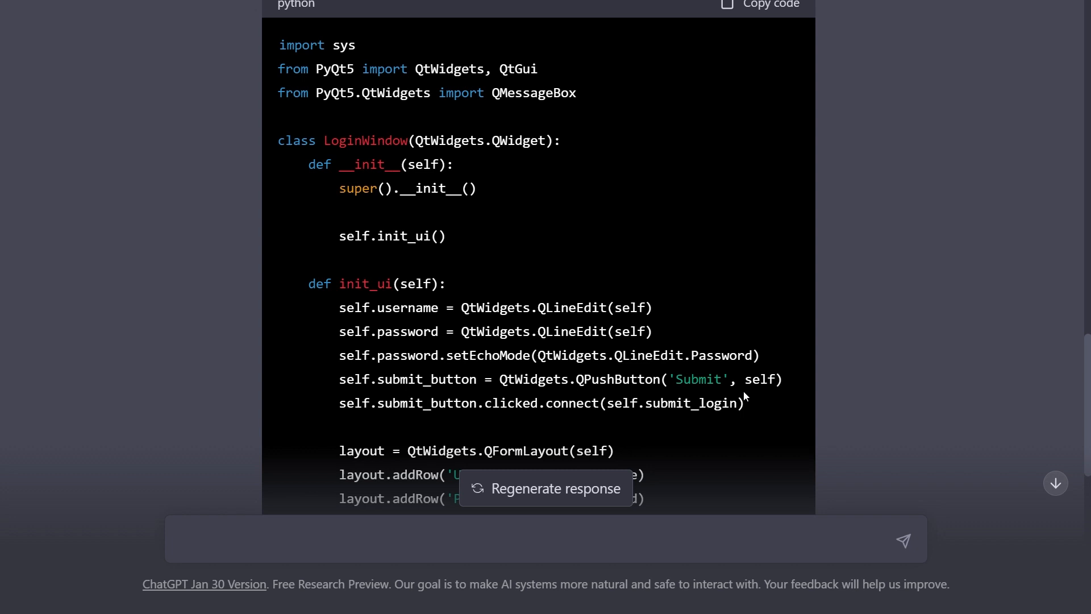
Type a prompt for a main window with register/login buttons, separate windows, and SQLite
text(create)
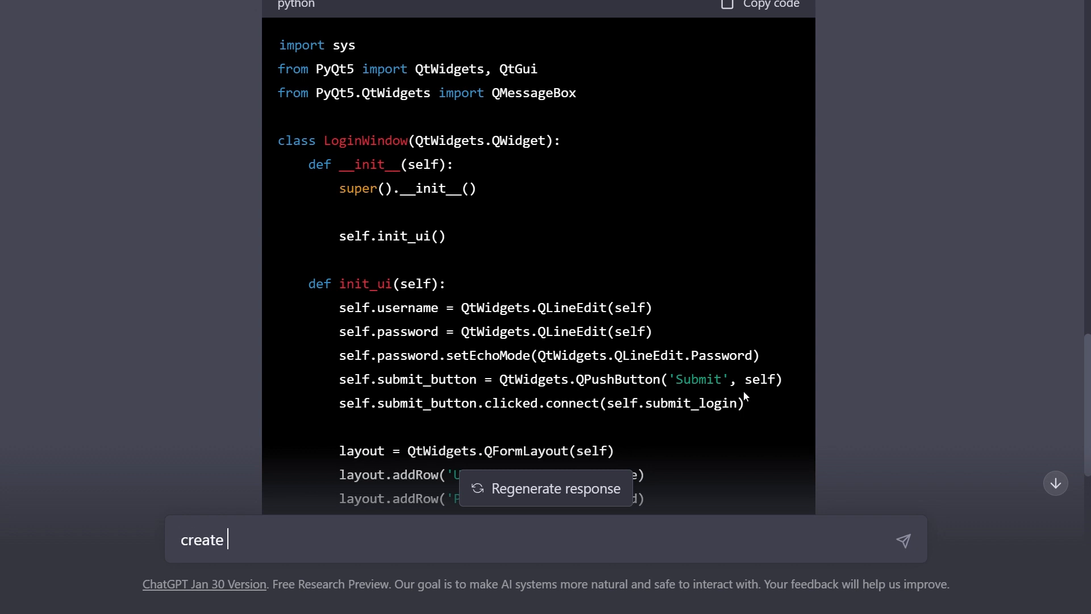
text(a main window with register and login button and separate window should open when we click those buttons...)
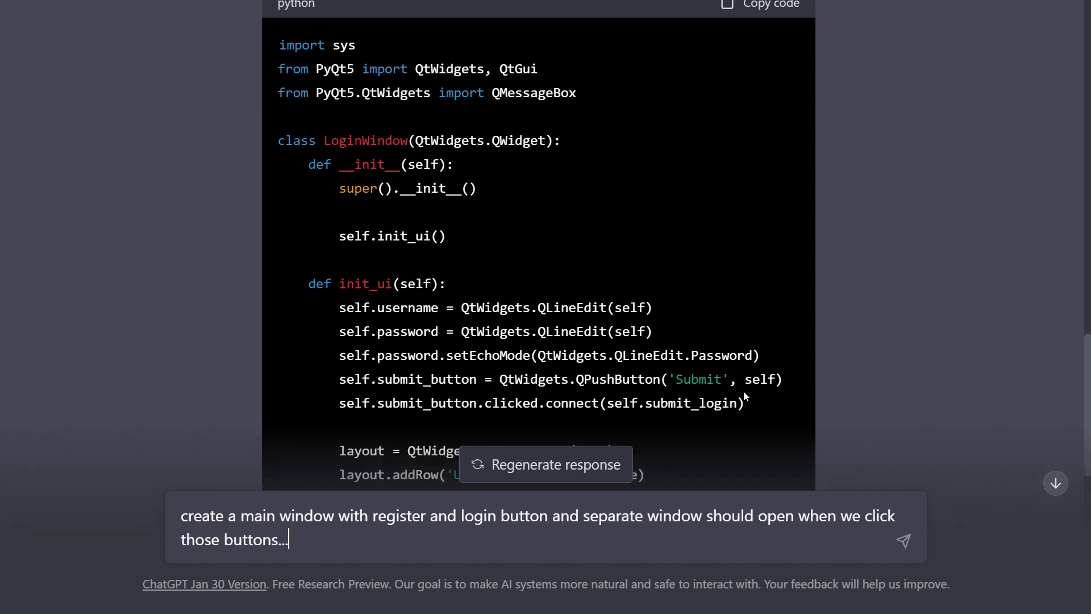
text(with related functionality.)
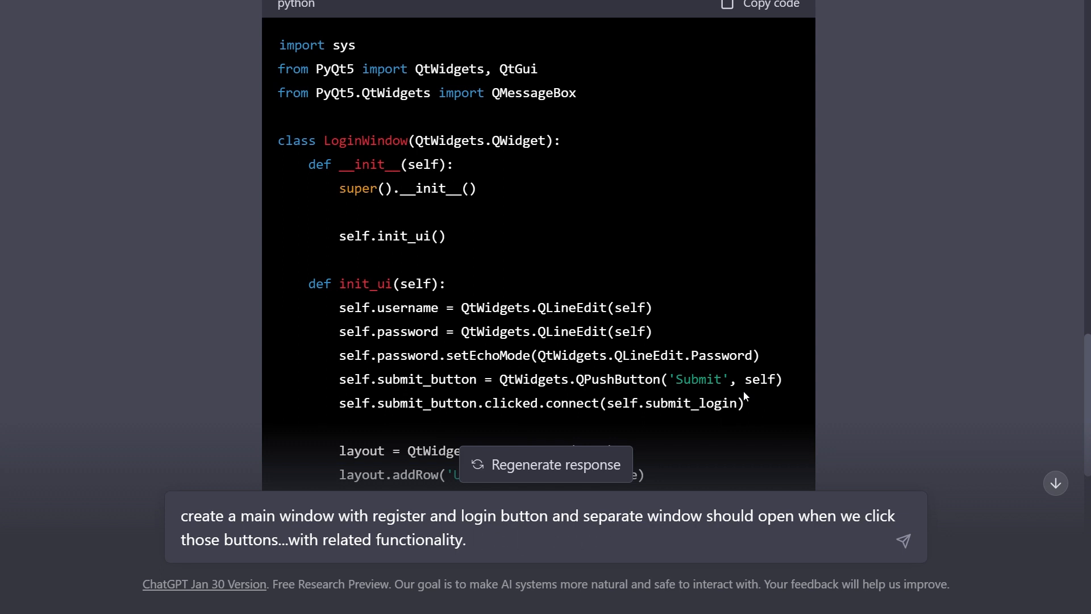
text(Use sqlite to manage the database.)
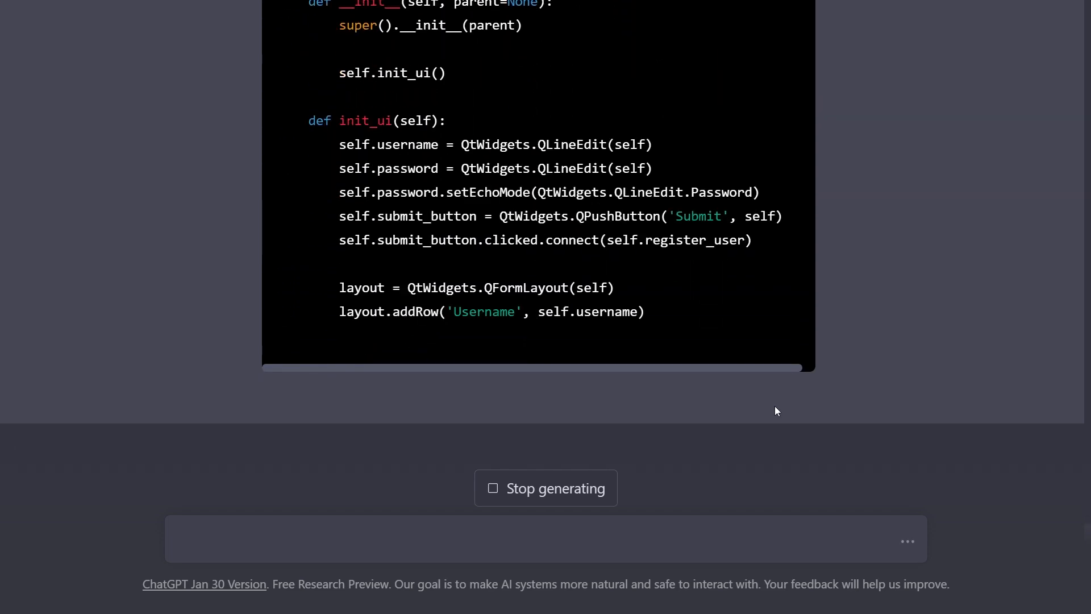
Scroll through the generated register and LoginDialog code until the reply stops
scroll(down, 3)
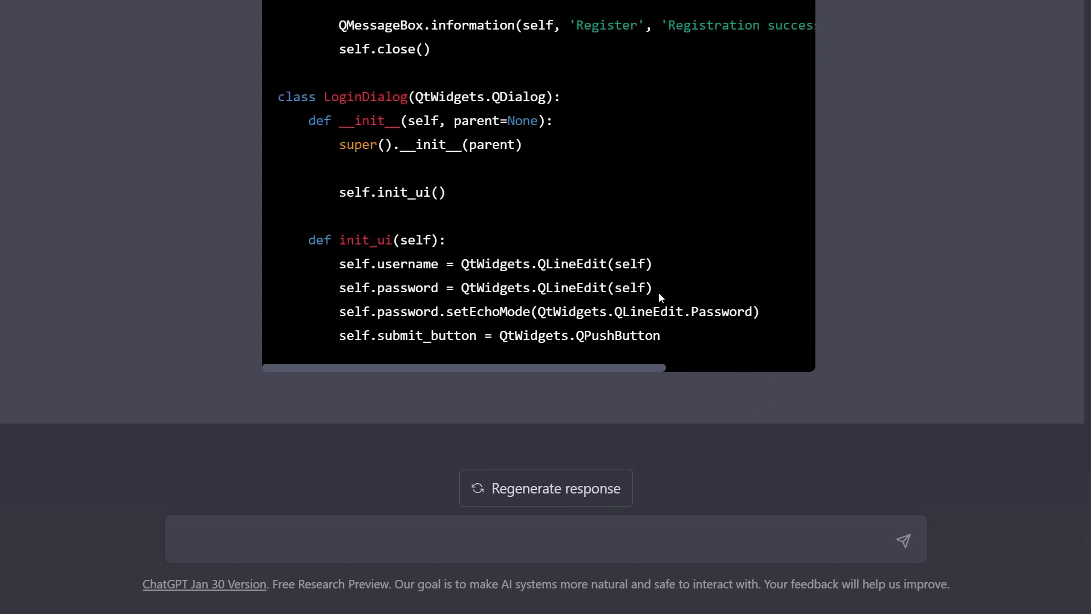
Send the follow-up message 'please finish rest of the code'
click(470, 538)
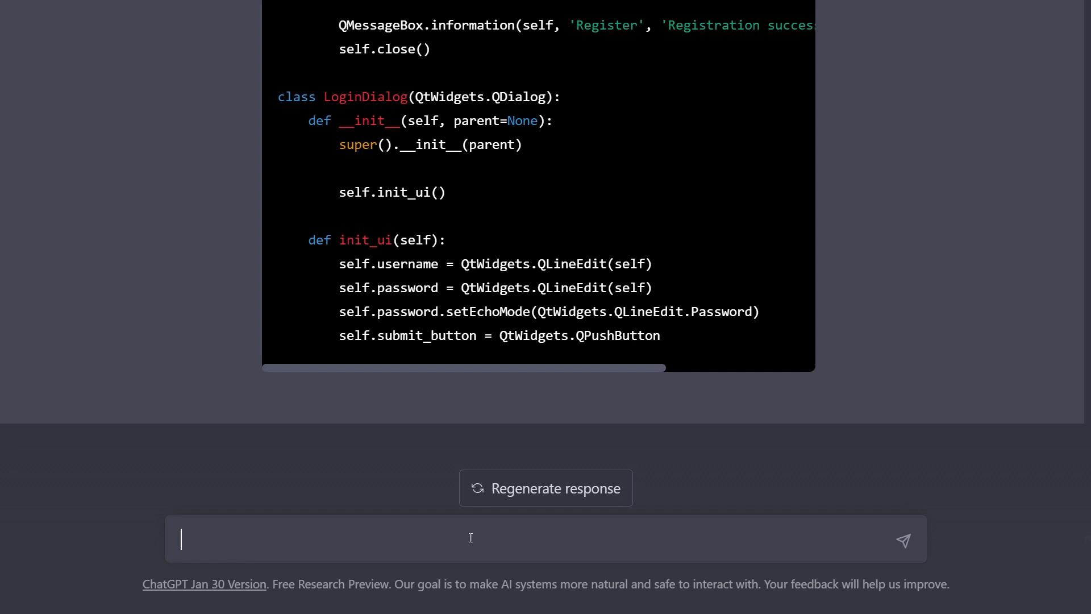
text(please)
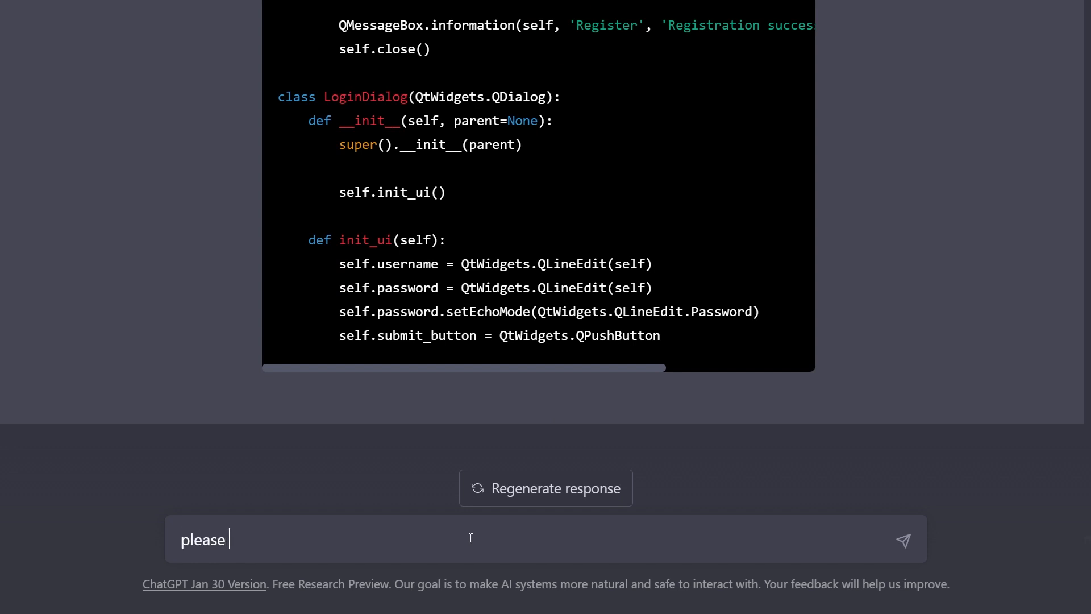
text(finish the c)
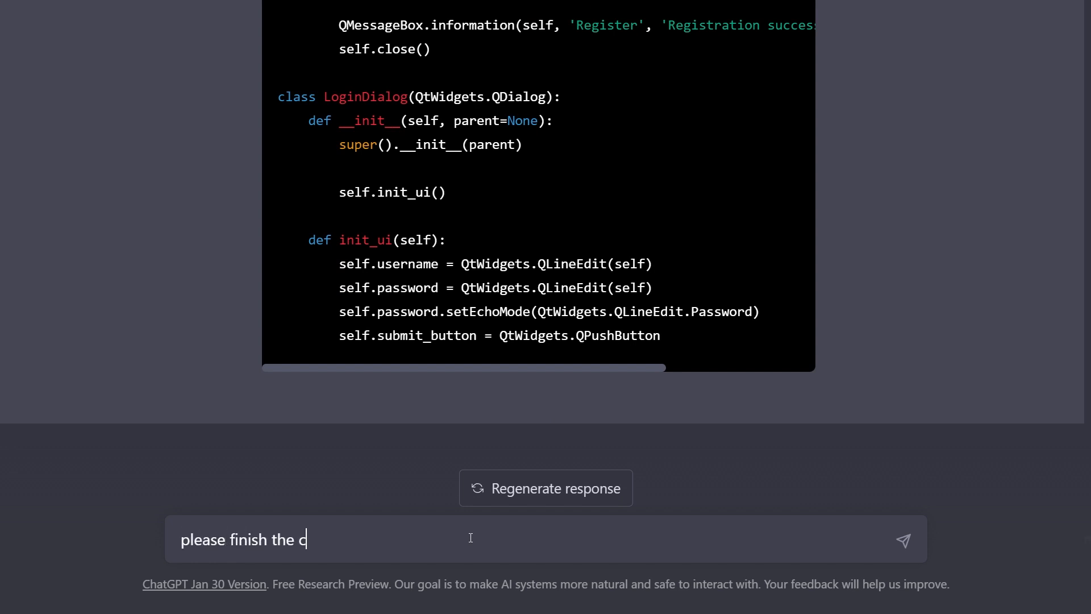
key(Backspace)
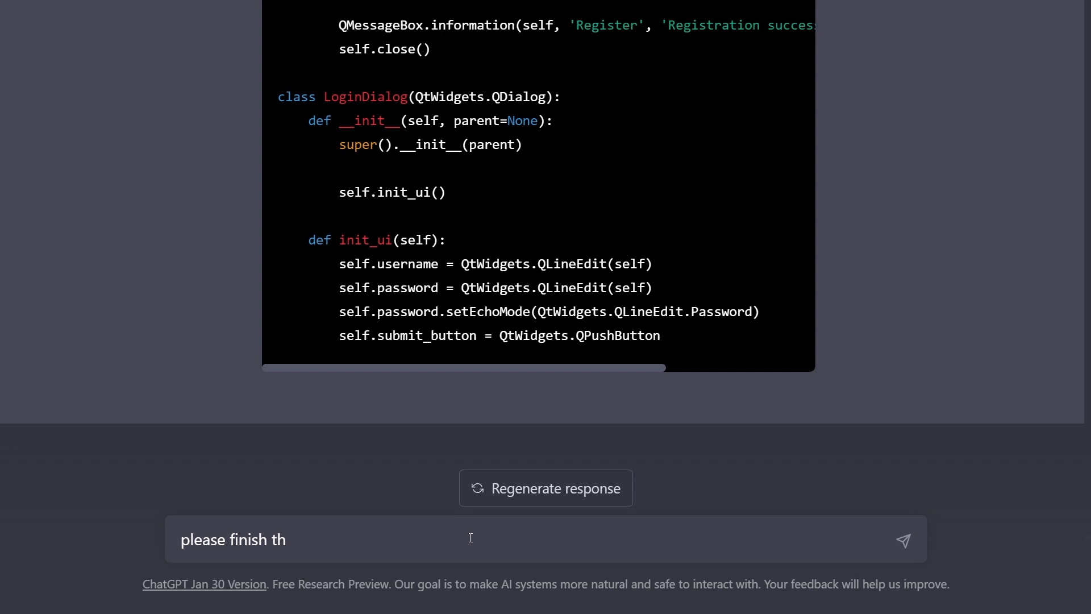
text(res)
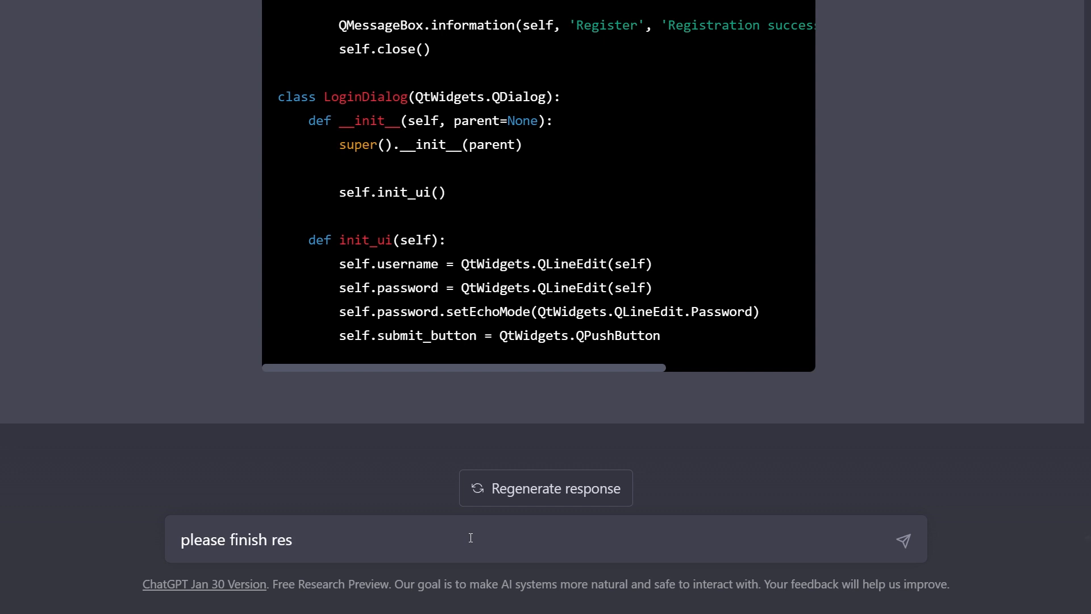
text(t o)
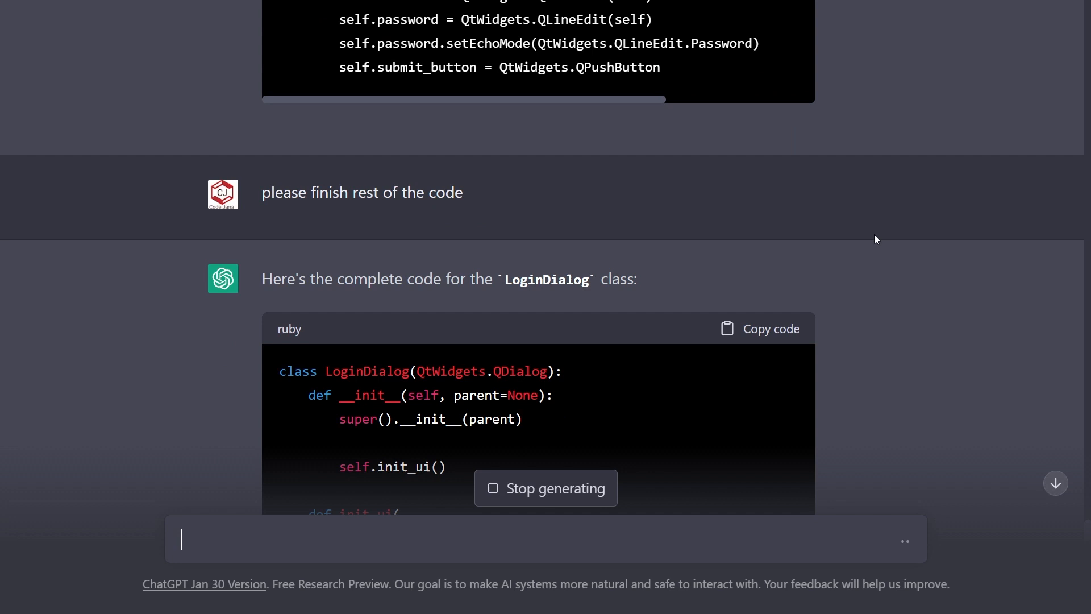
Scroll through the completed reply and copy the SQLite users-table code
scroll(down, 3)
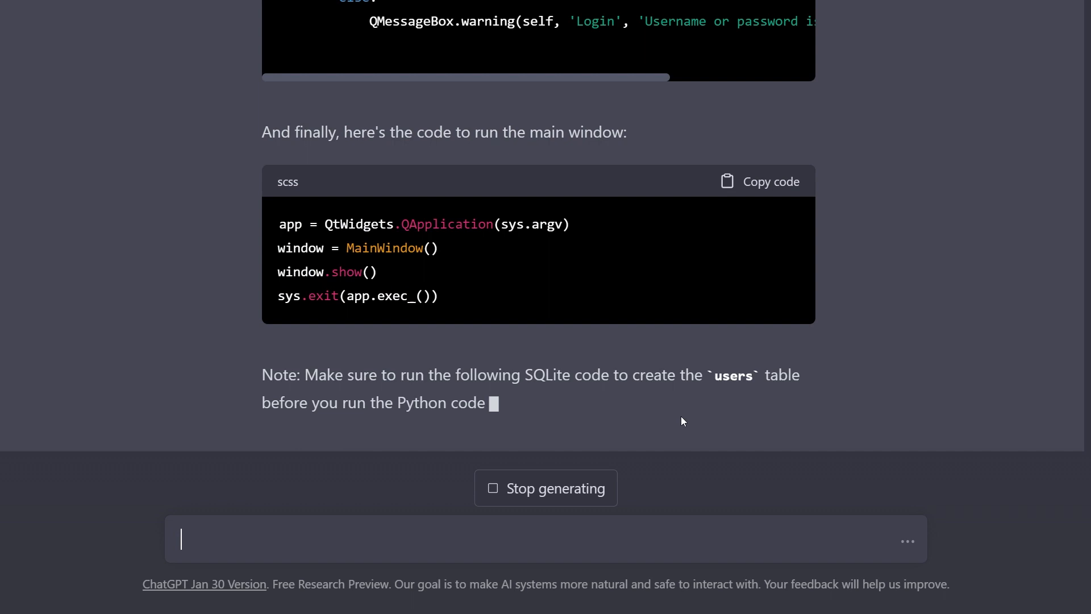
scroll(down, 3)
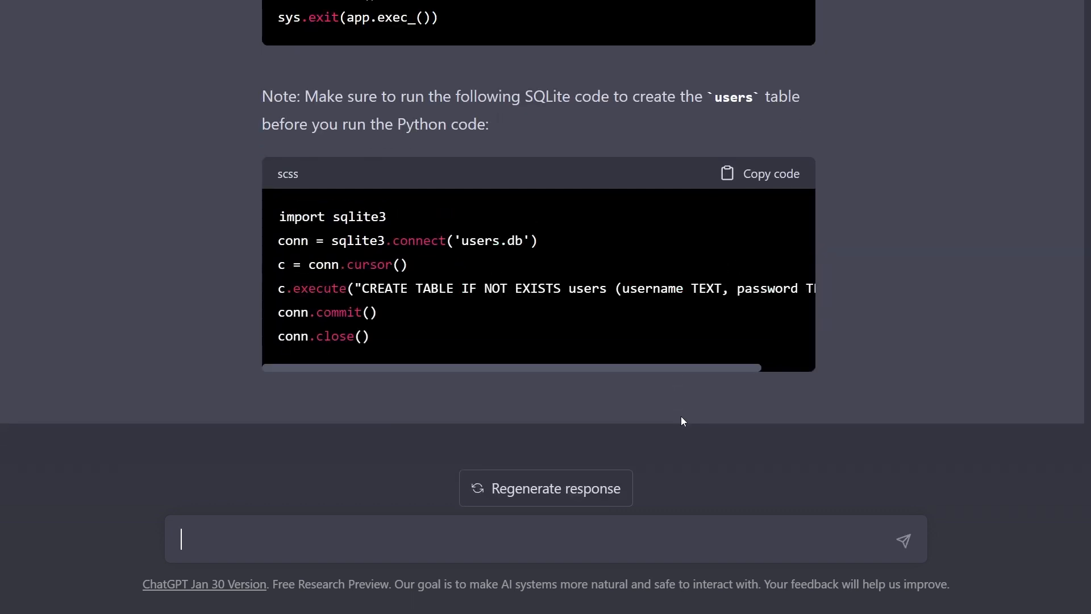
mouse_move(936, 378)
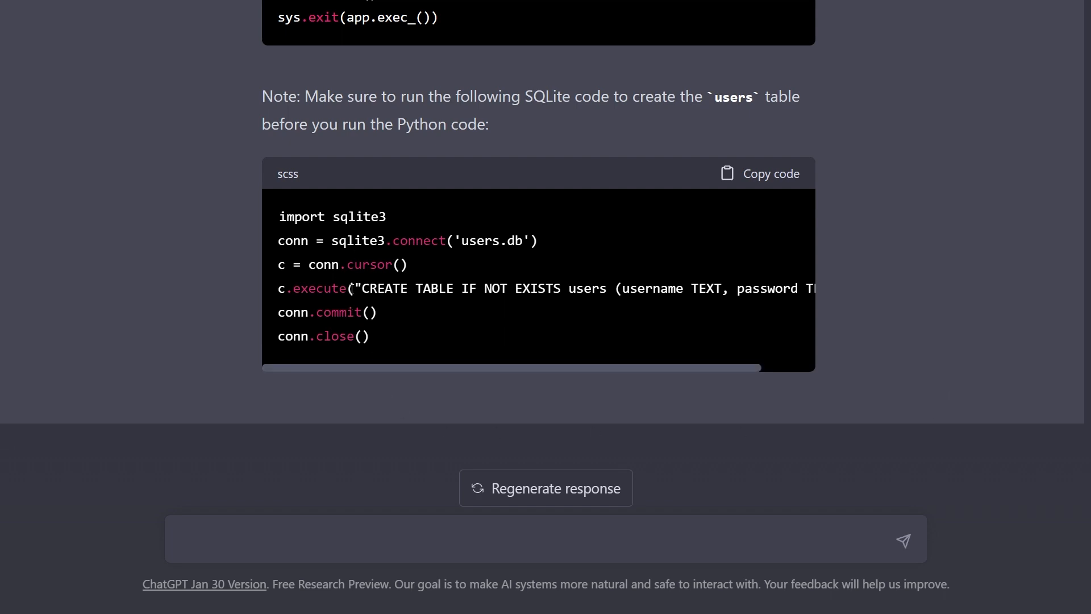
mouse_move(433, 304)
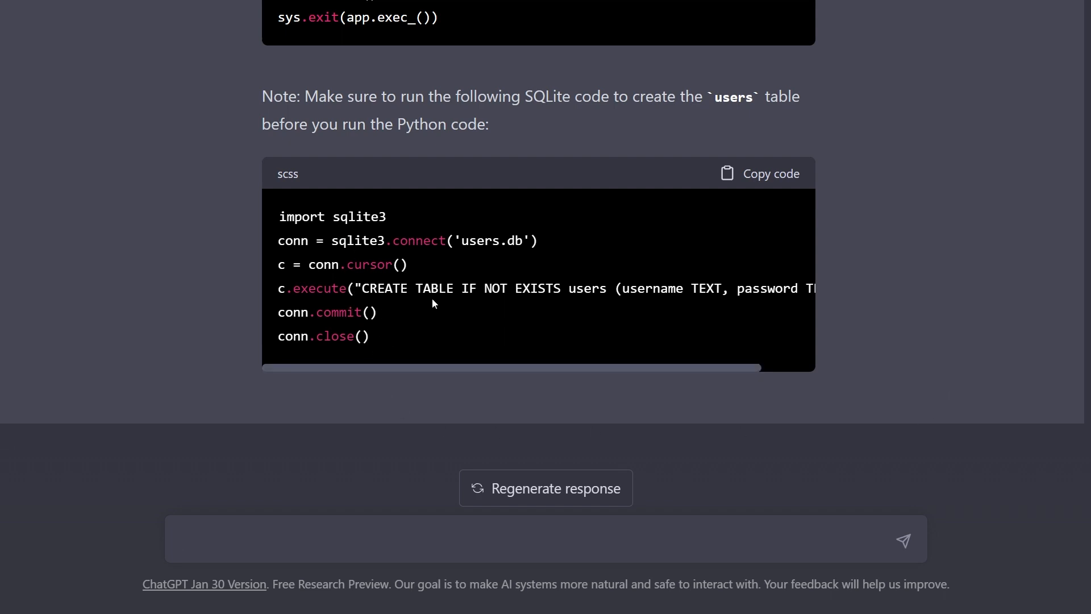
mouse_move(679, 343)
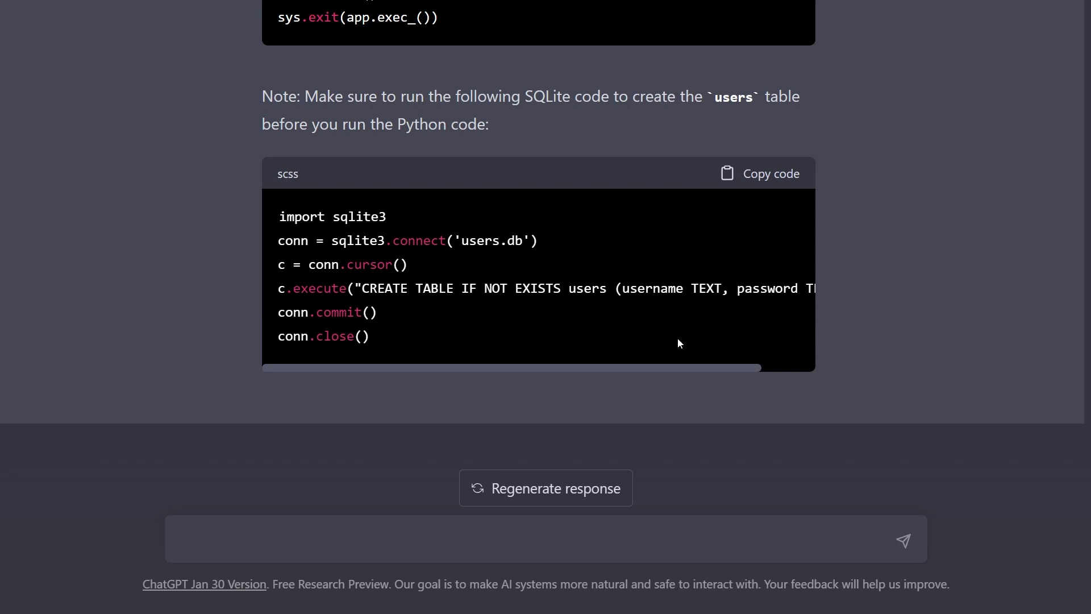
mouse_move(619, 322)
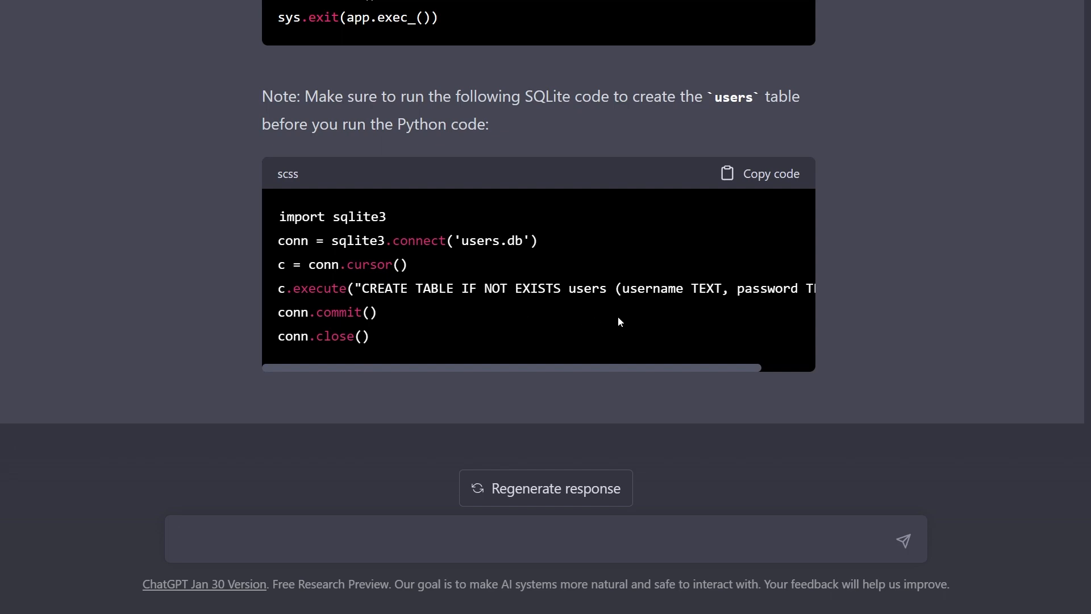
scroll(up, 3)
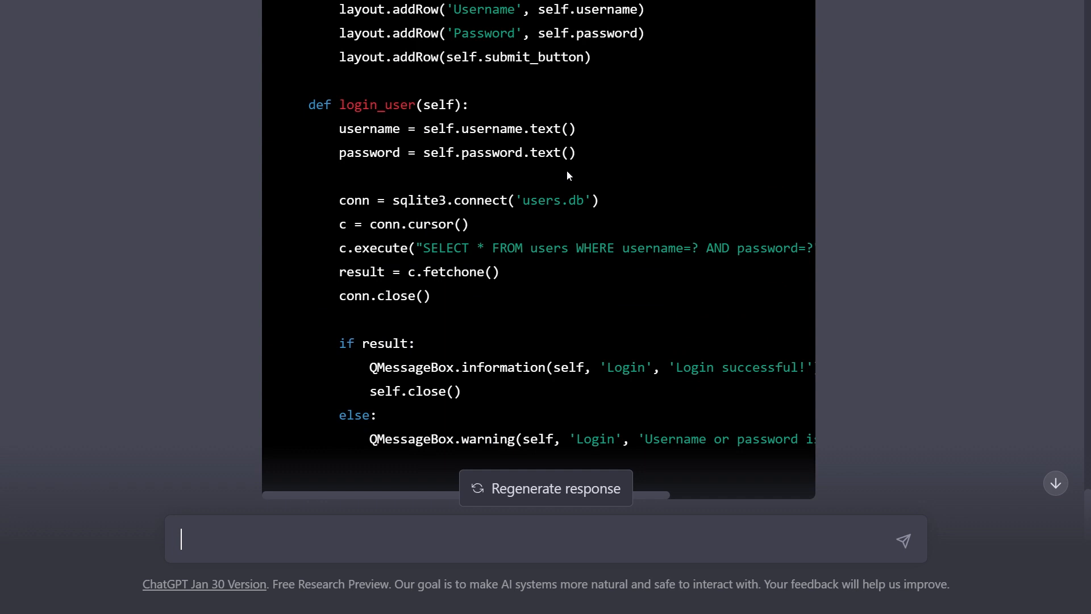
scroll(down, 3)
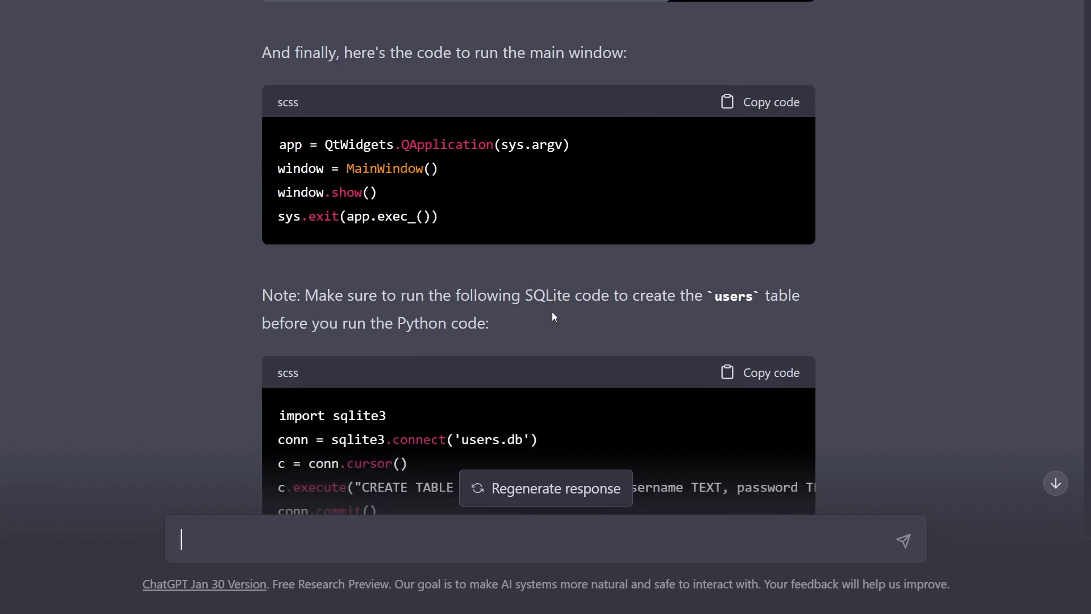
click(760, 372)
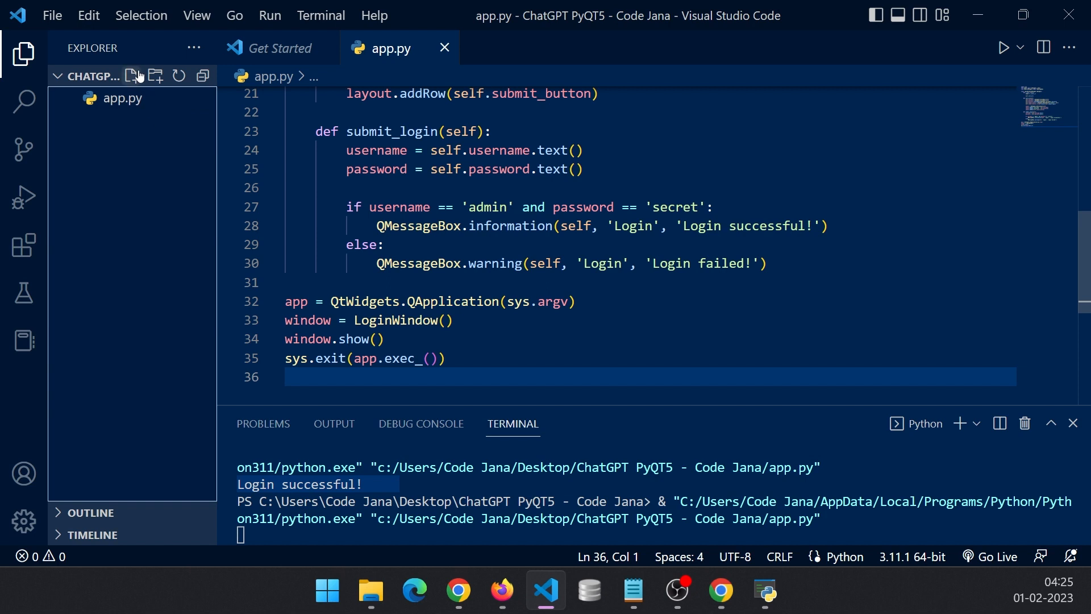
Create create_db.py and paste in the SQLite users-table creation code
click(133, 75)
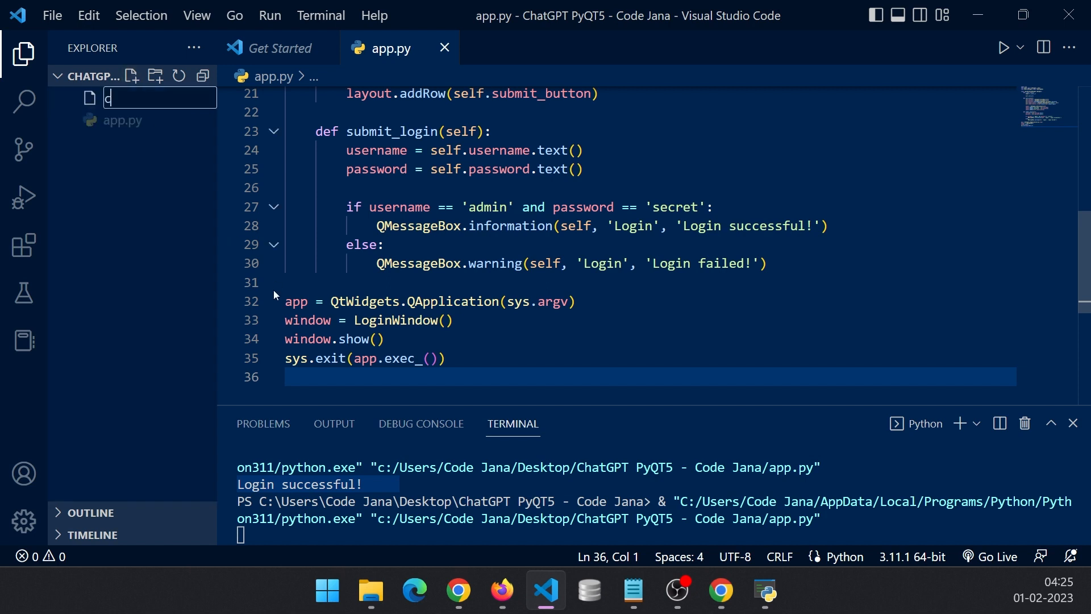
text(reate_d)
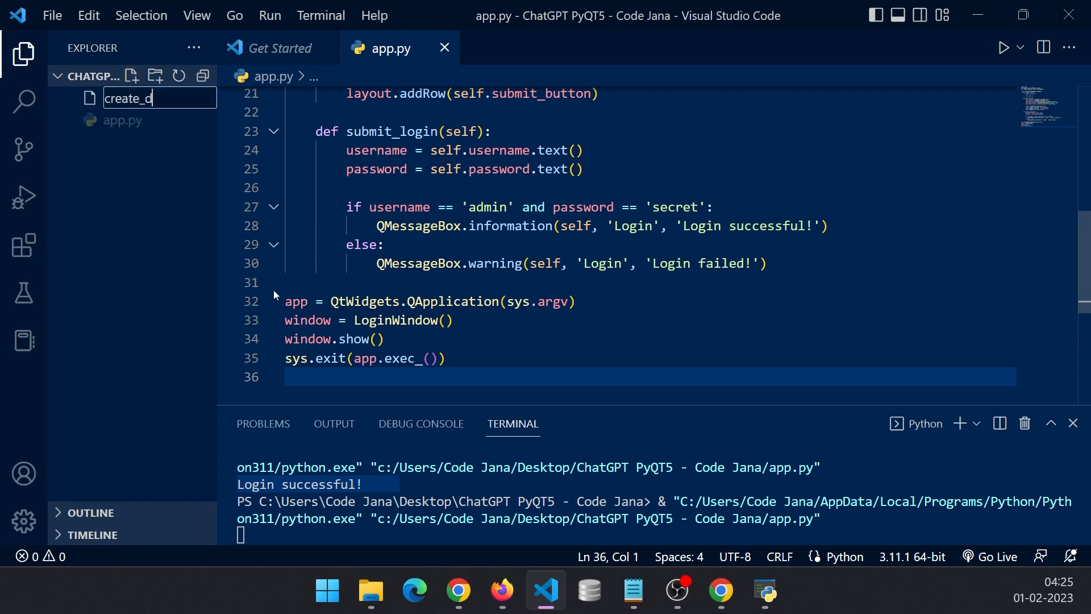
key(Enter)
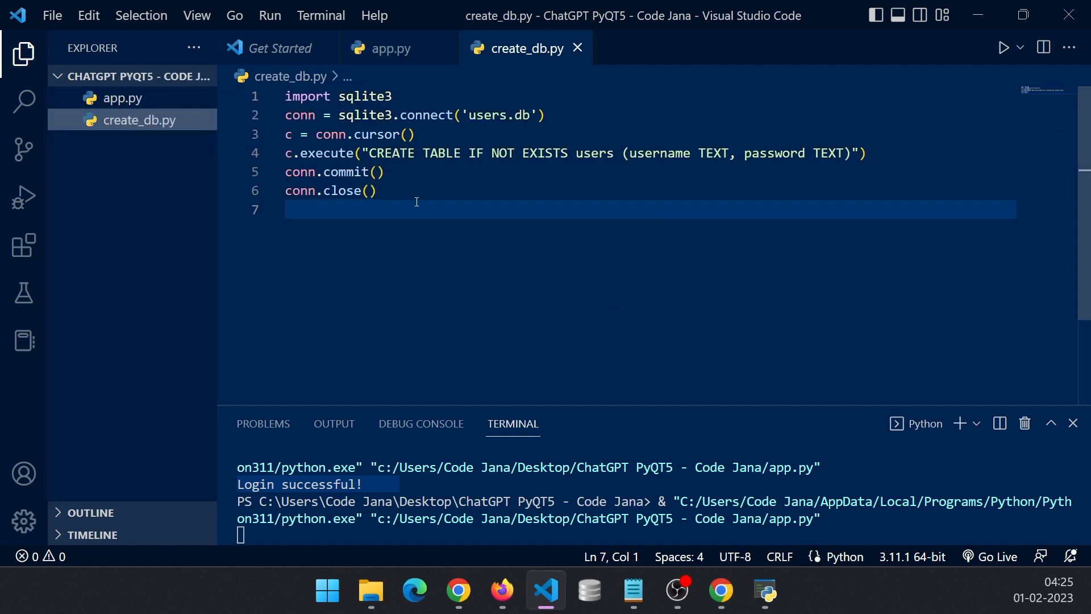
mouse_move(537, 295)
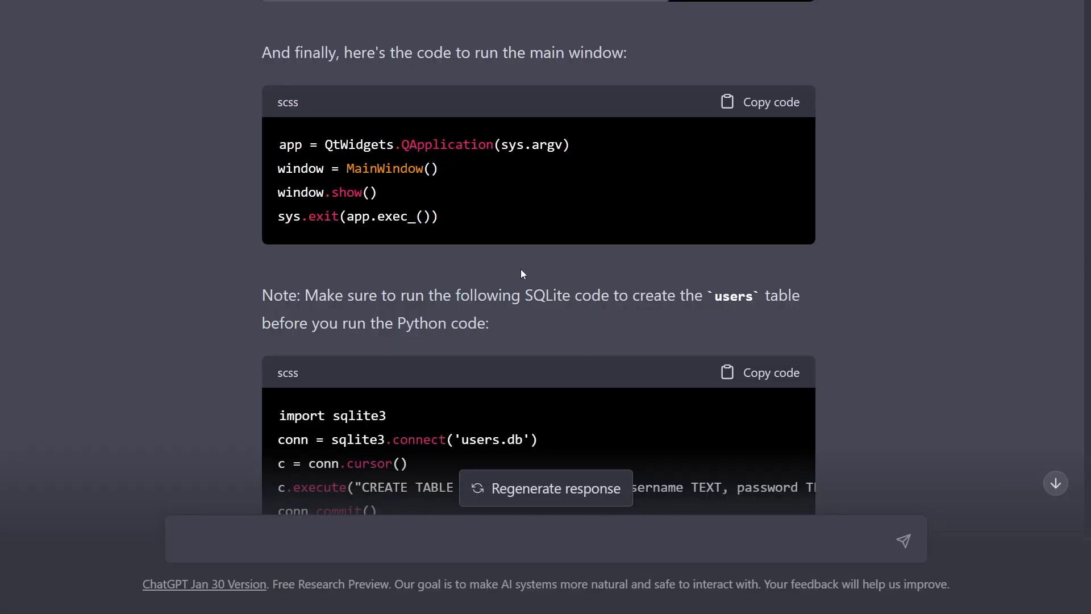
scroll(up, 3)
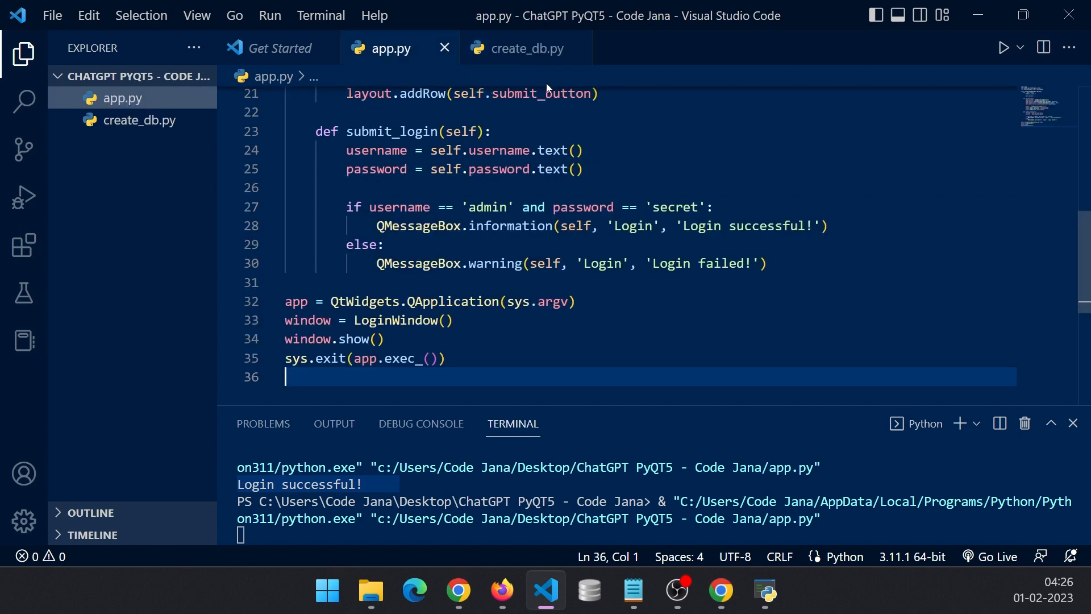
scroll(down, 3)
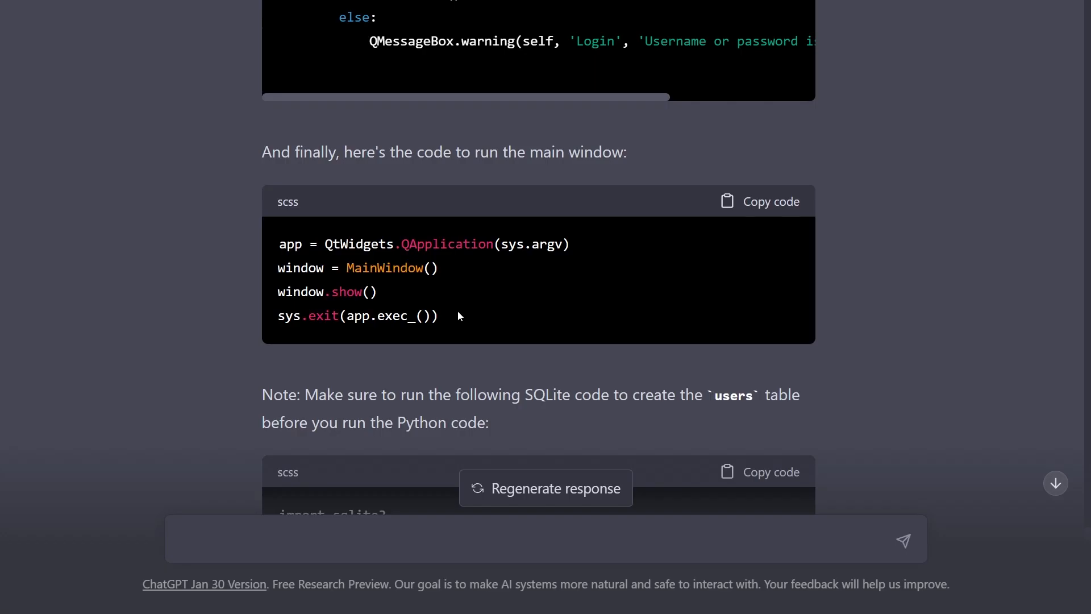
Copy the main-window Register/Login code from ChatGPT and return to app.py
click(545, 592)
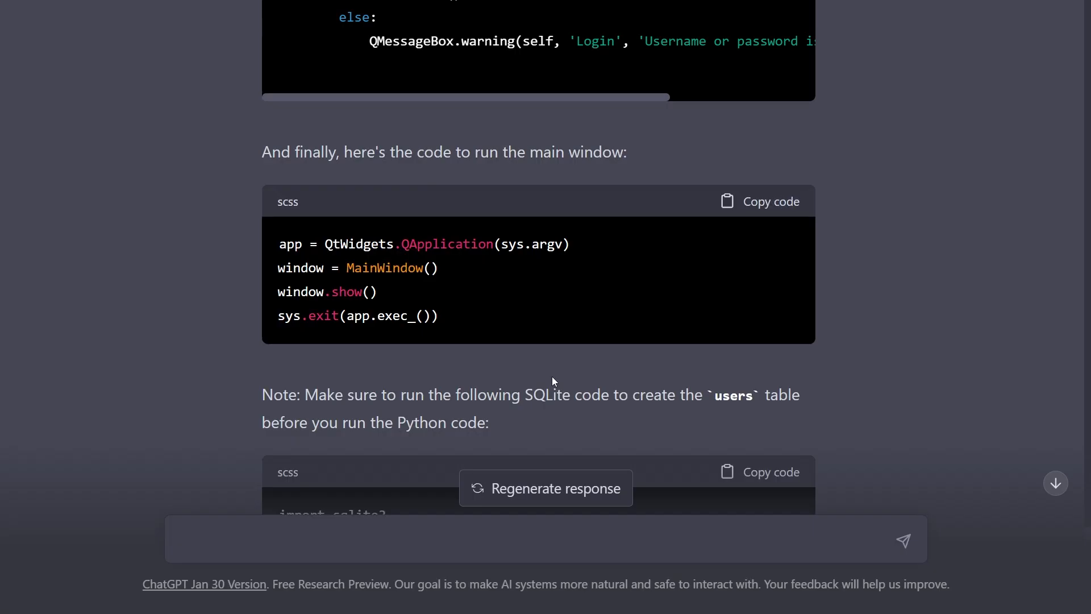
scroll(up, 3)
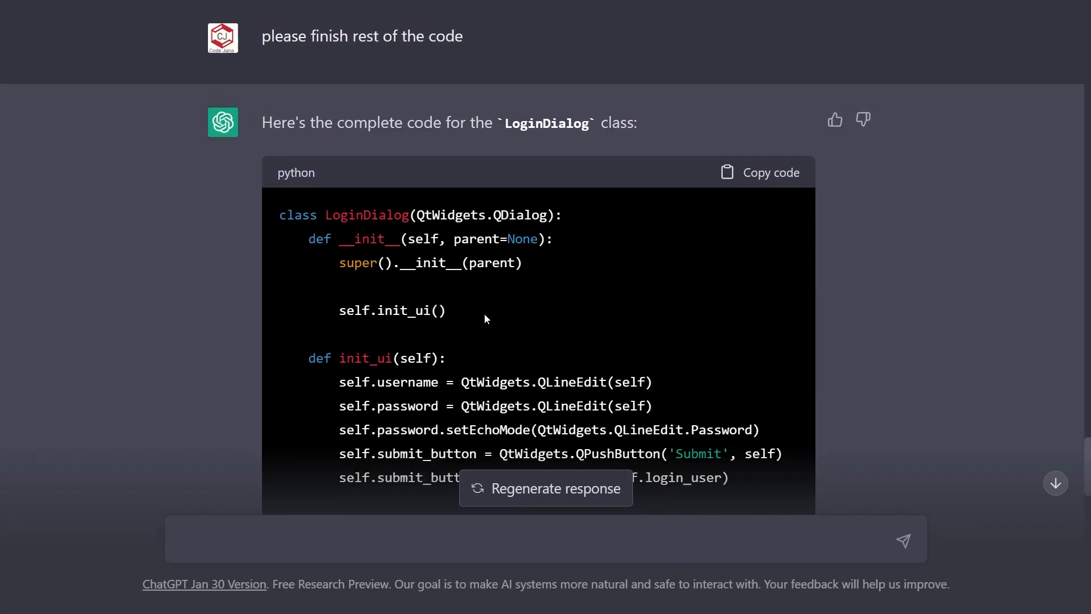
scroll(down, 3)
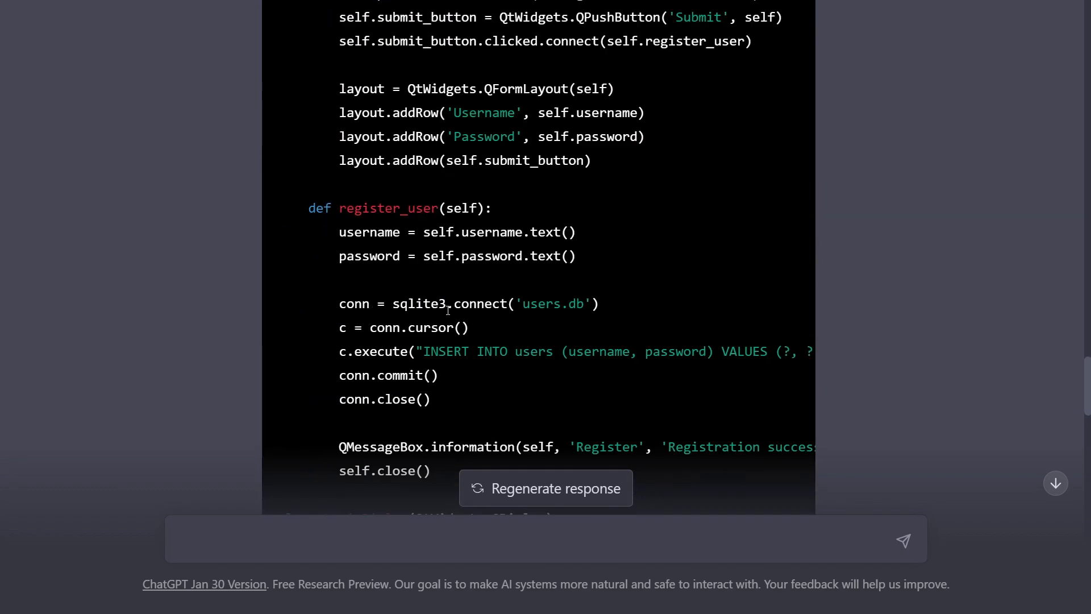
scroll(up, 3)
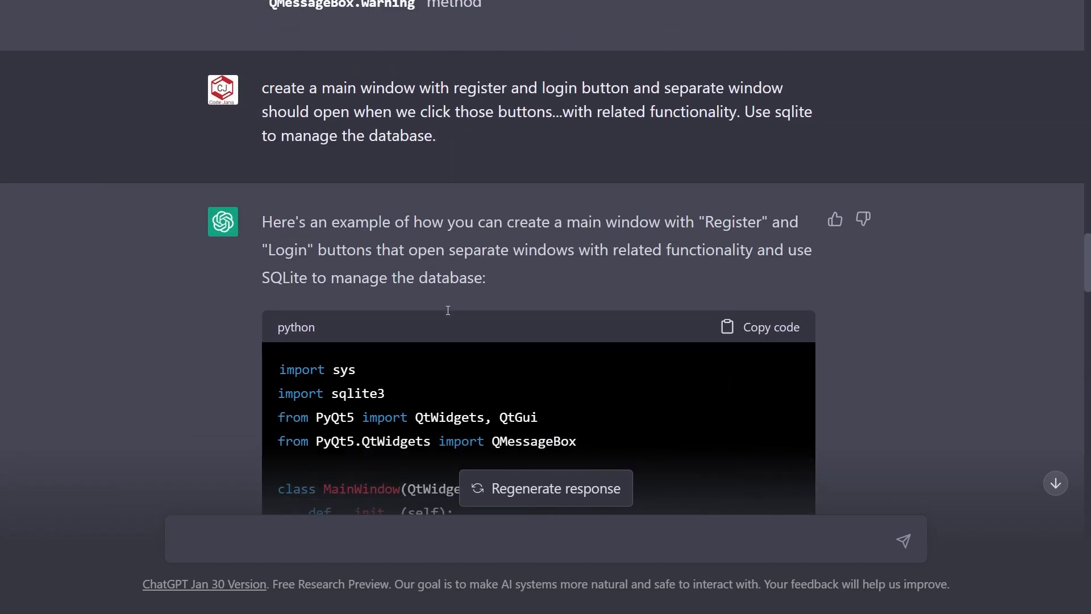
click(759, 327)
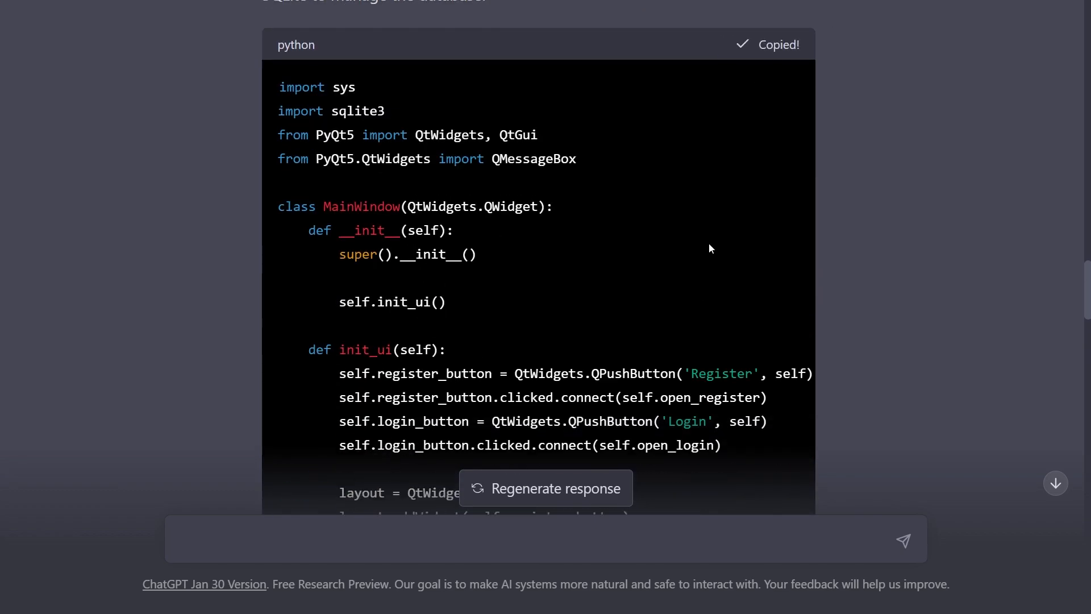
click(546, 592)
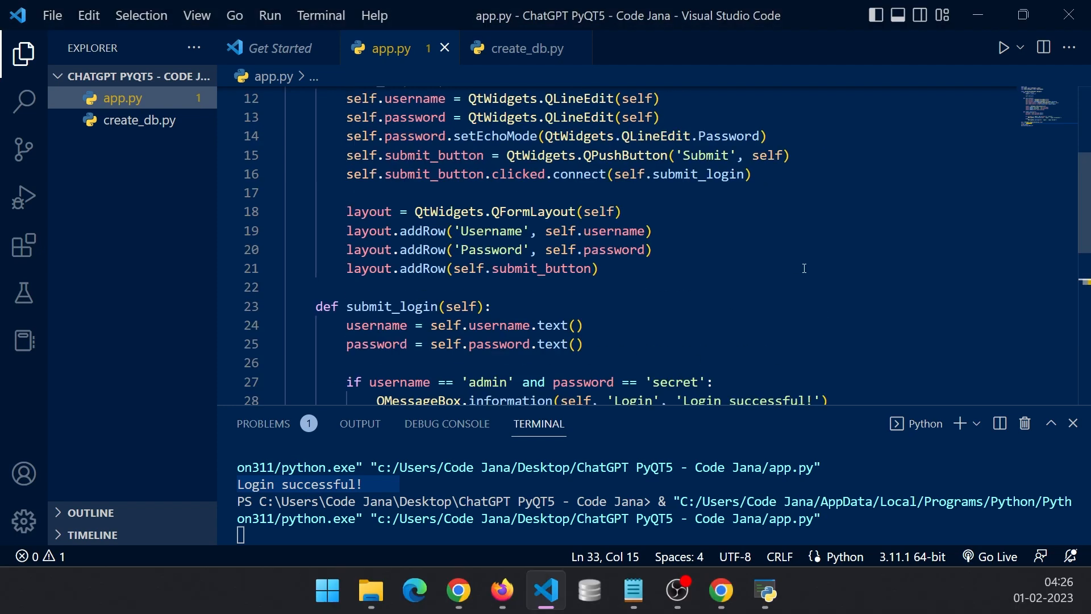
Replace app.py's code with ChatGPT's version and fold MainWindow, RegisterDialog and LoginDialog
key(ctrl+a)
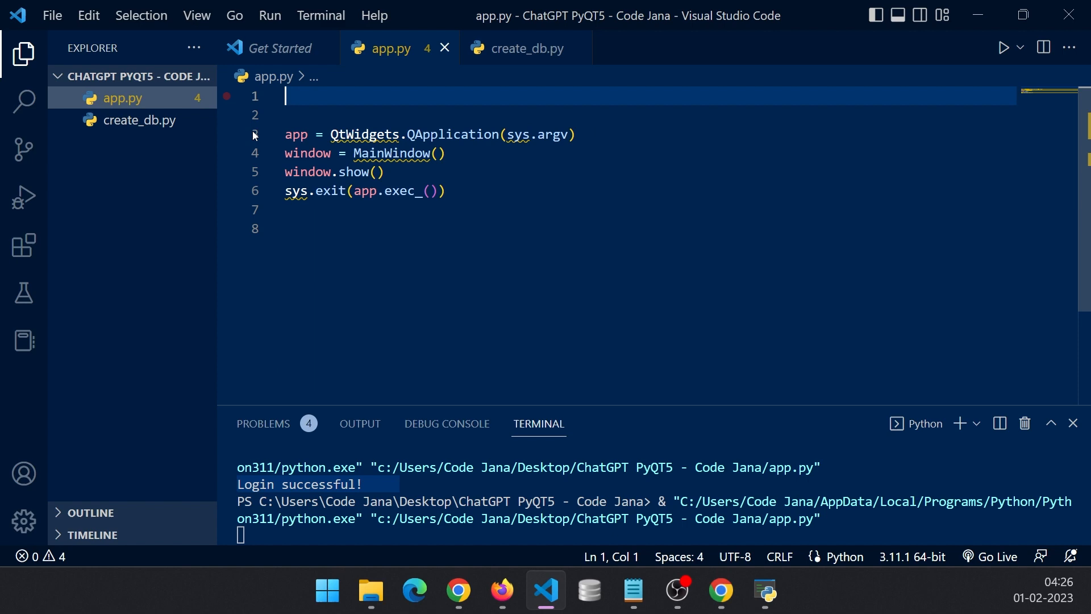
scroll(down, 3)
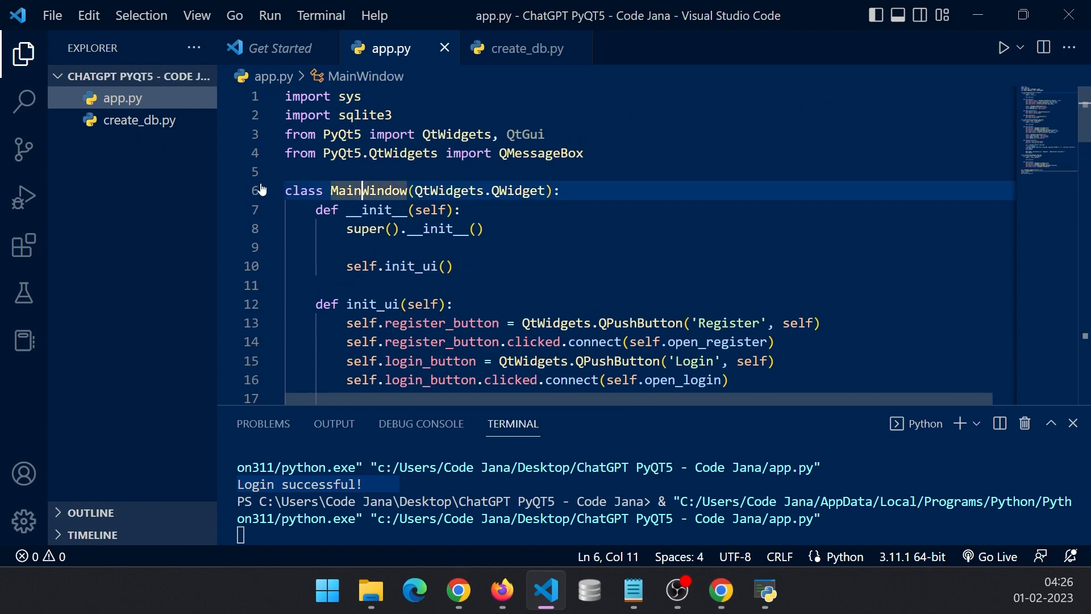
click(272, 189)
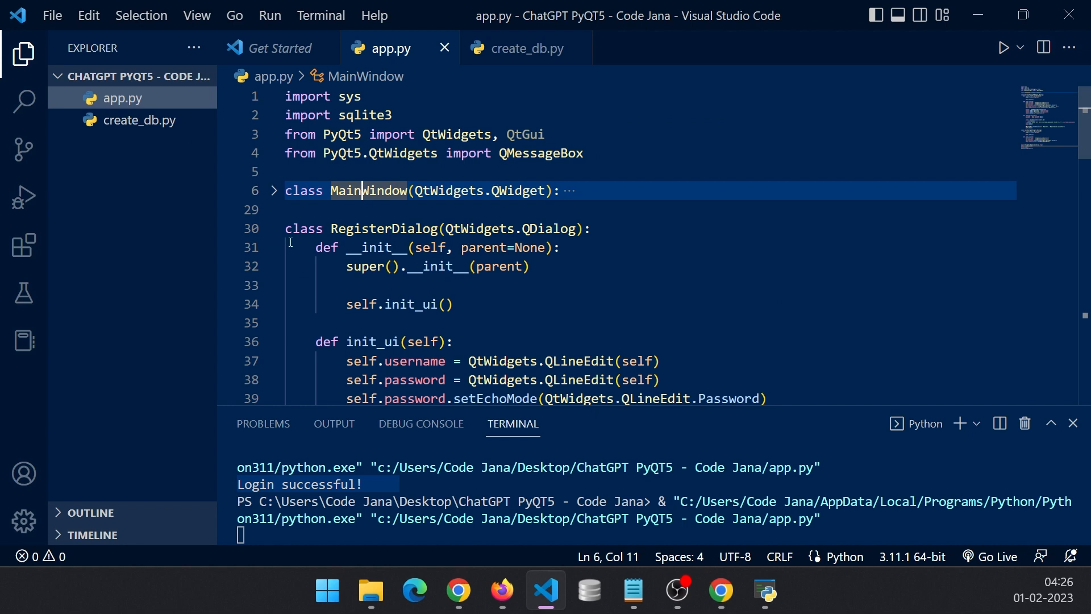
click(274, 228)
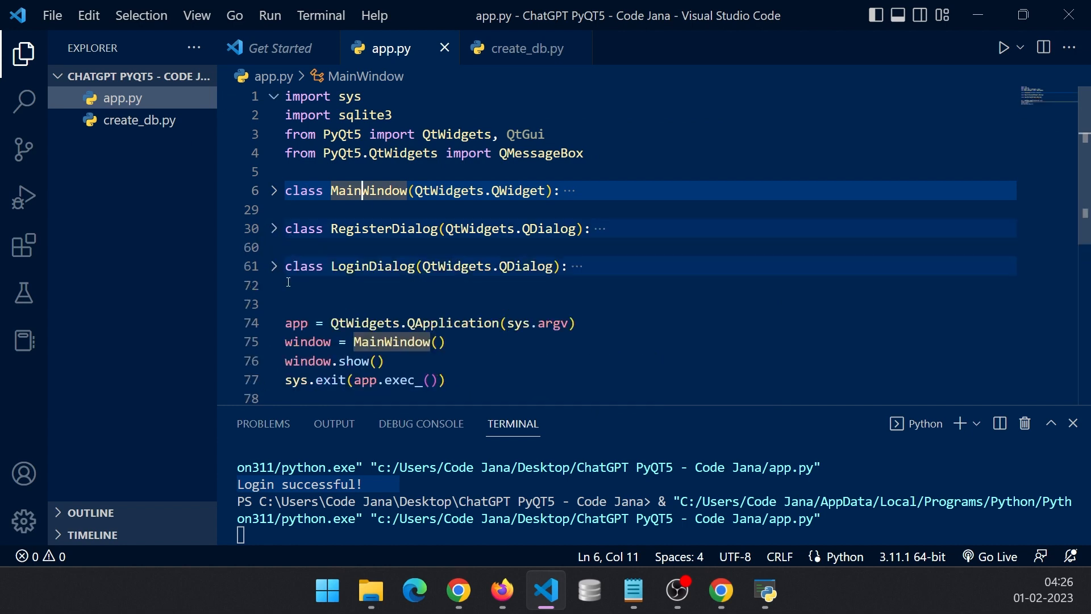
click(336, 190)
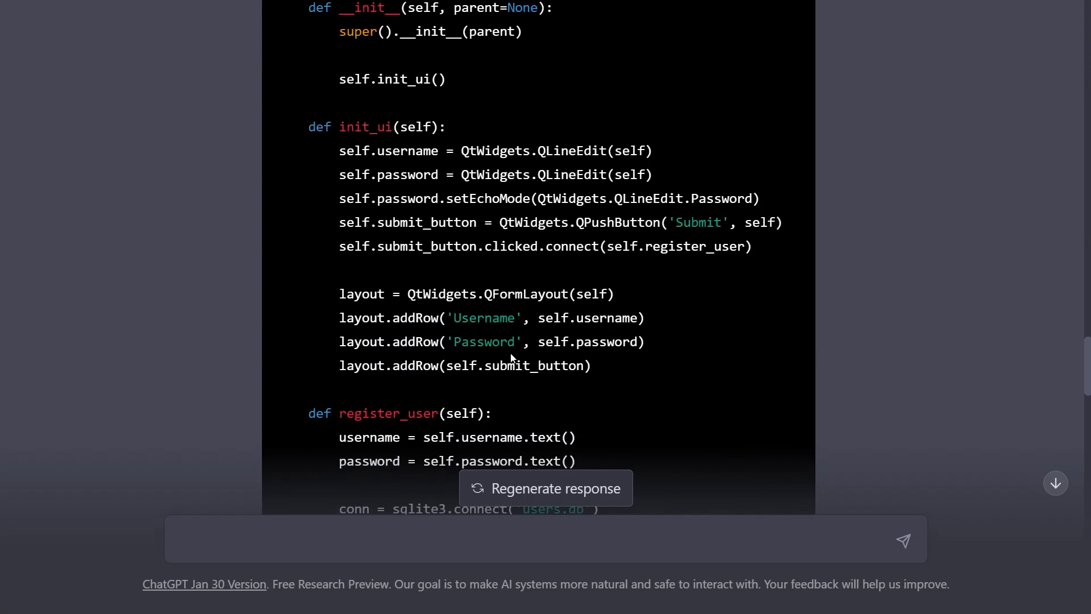
Paste ChatGPT's complete LoginDialog, with database-checking login_user, over the old folded class
scroll(up, 3)
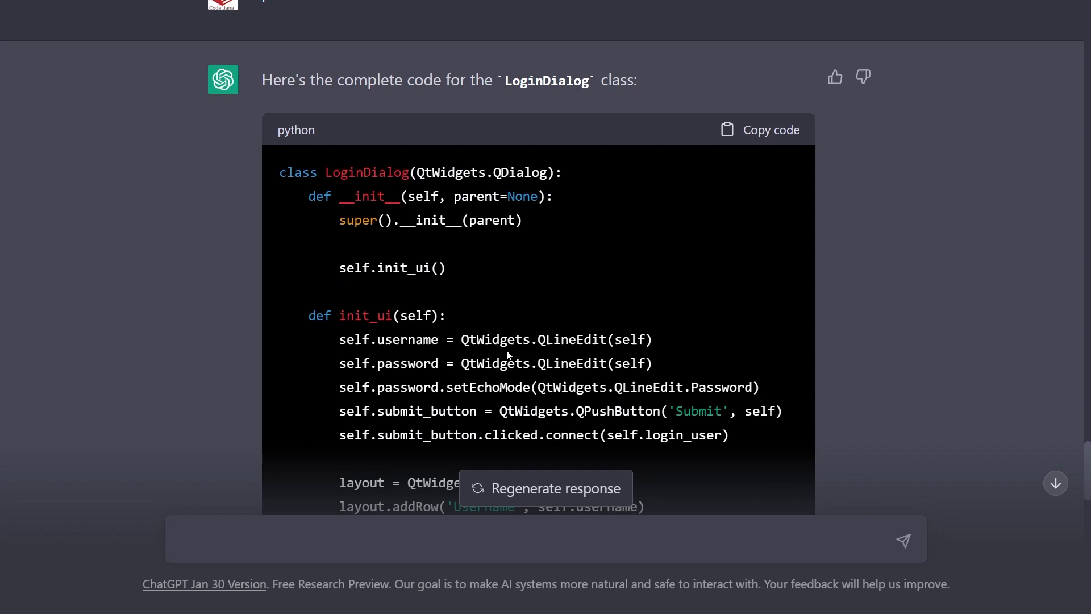
scroll(down, 3)
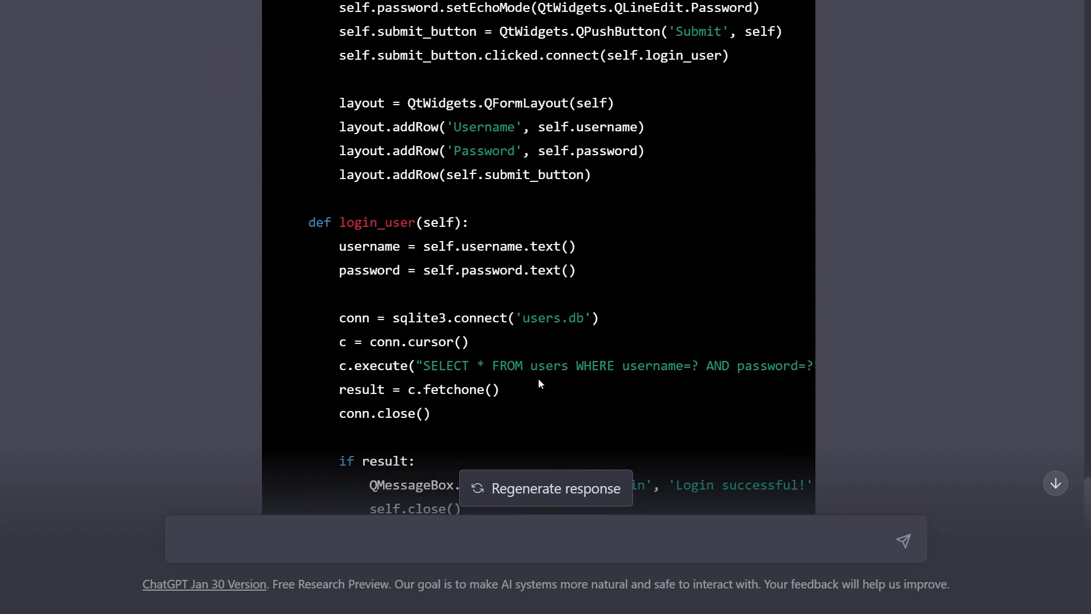
scroll(up, 3)
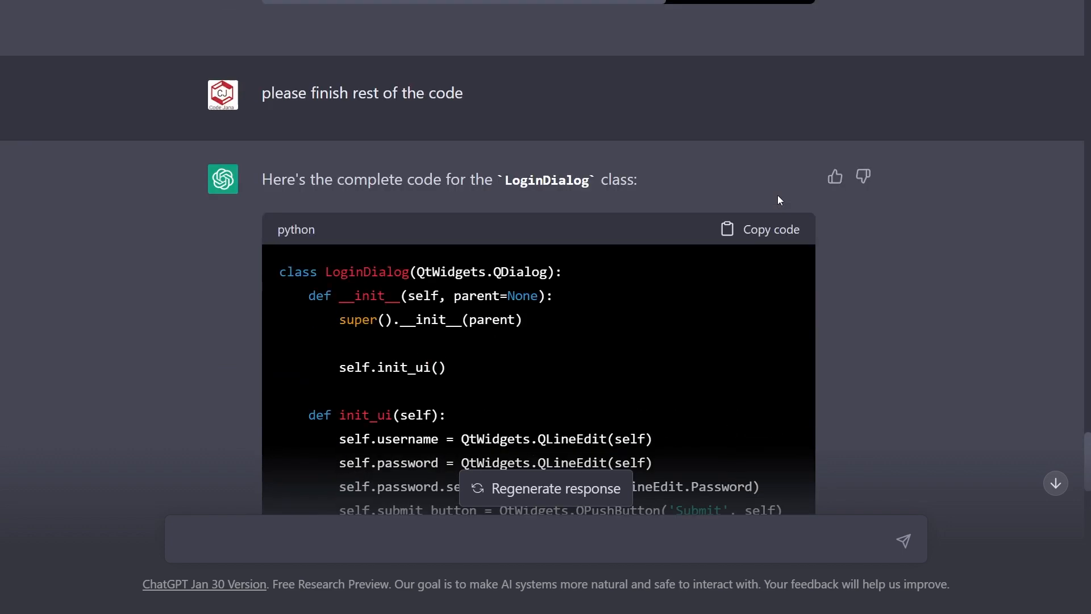
click(546, 592)
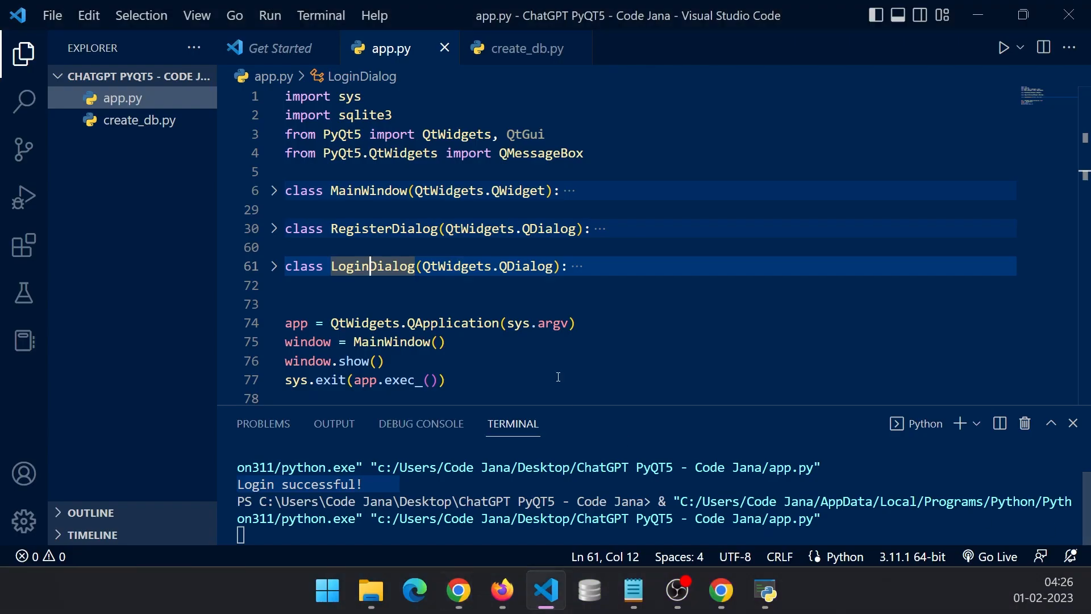
click(285, 266)
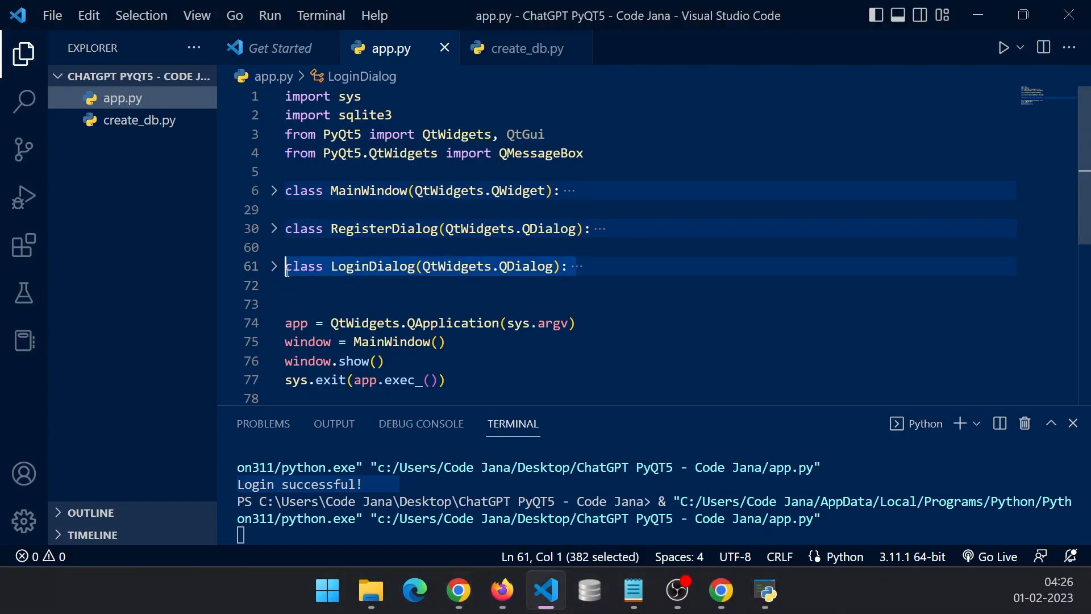
key(Delete)
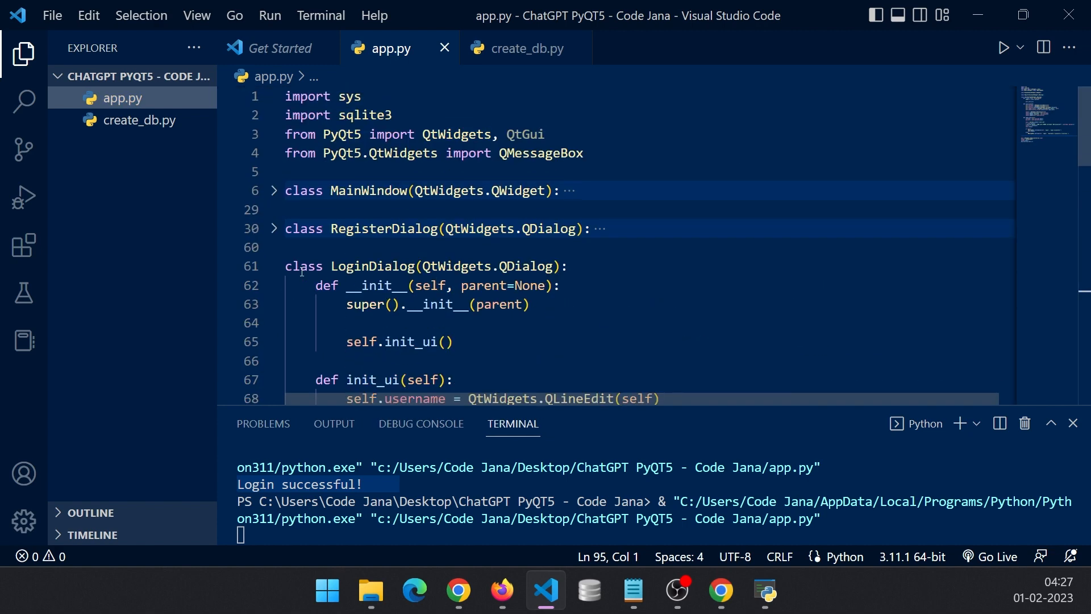
scroll(down, 3)
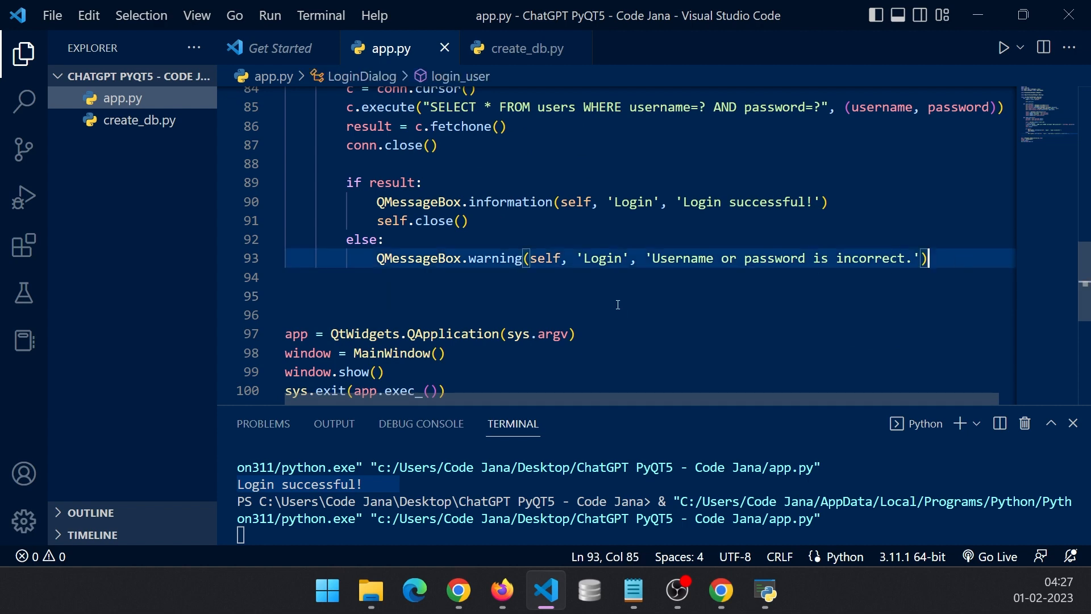
mouse_move(611, 348)
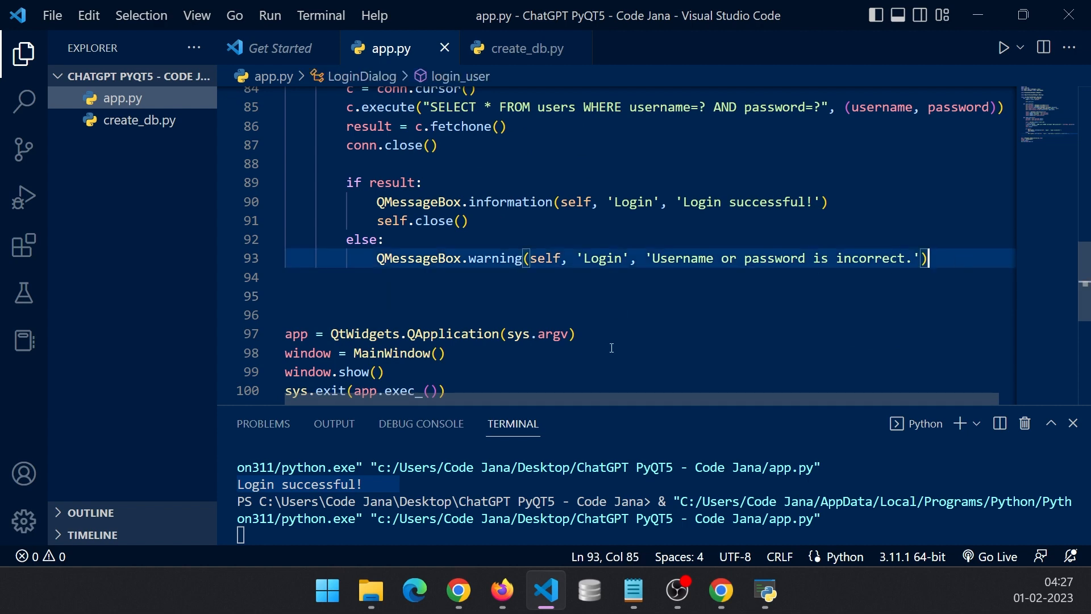
scroll(up, 3)
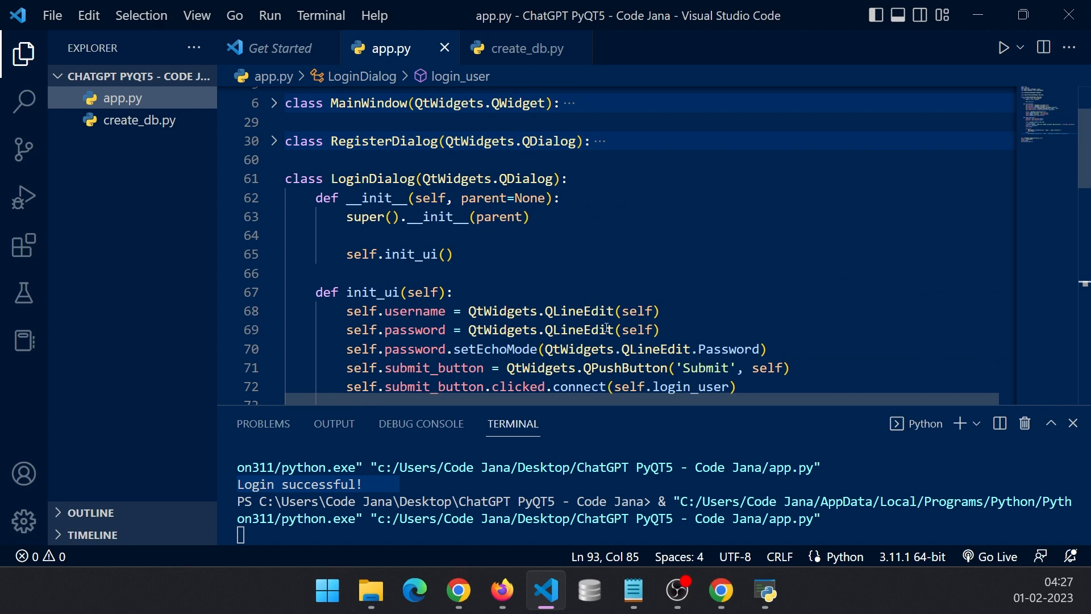
scroll(down, 3)
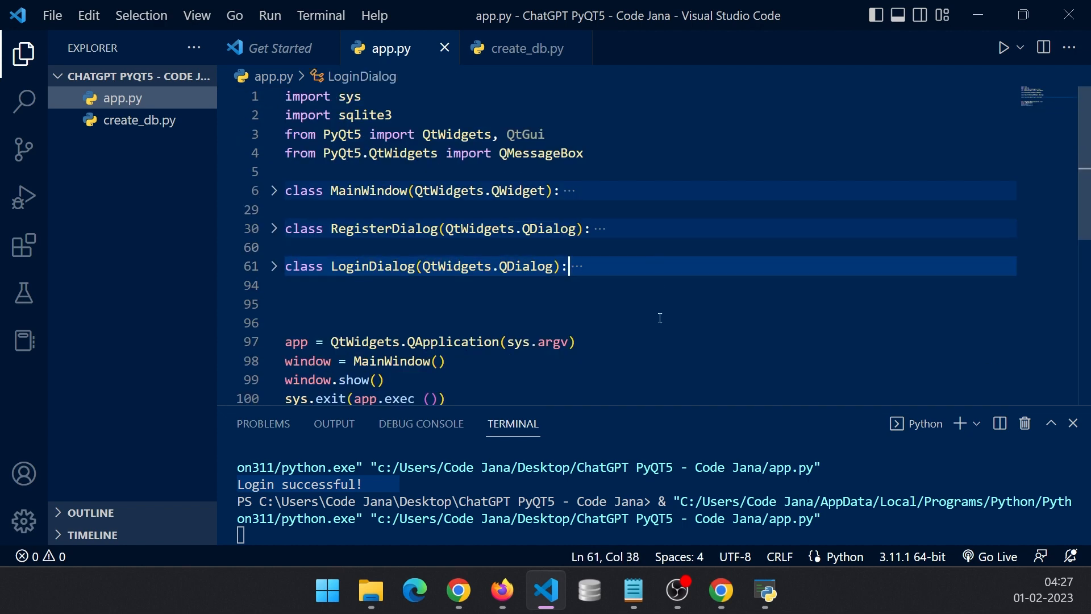
mouse_move(183, 185)
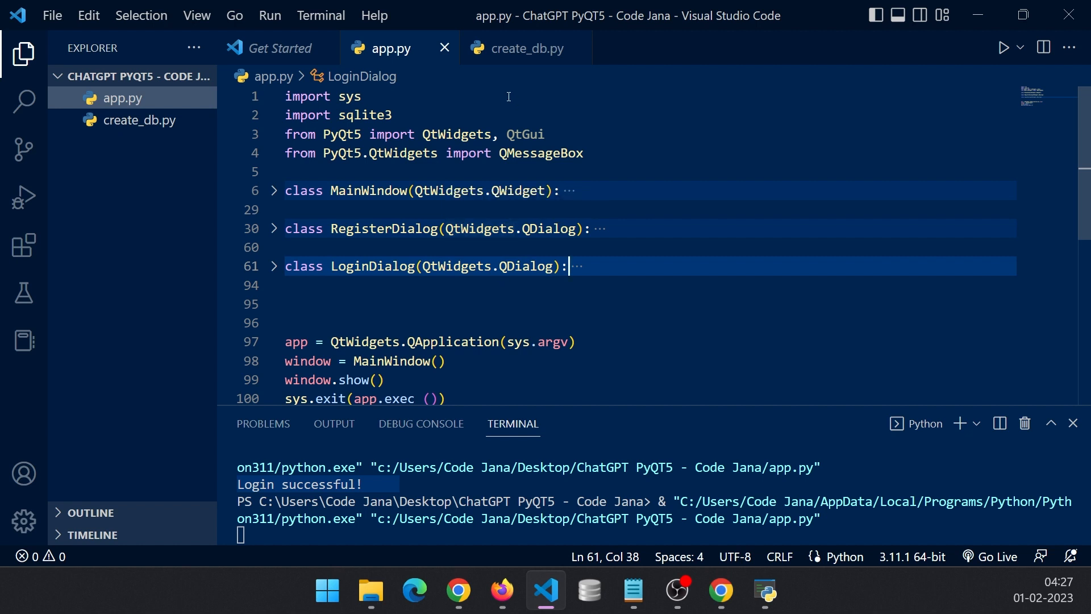
Install the SQLite Viewer extension and open users.db to inspect the empty users table
click(518, 48)
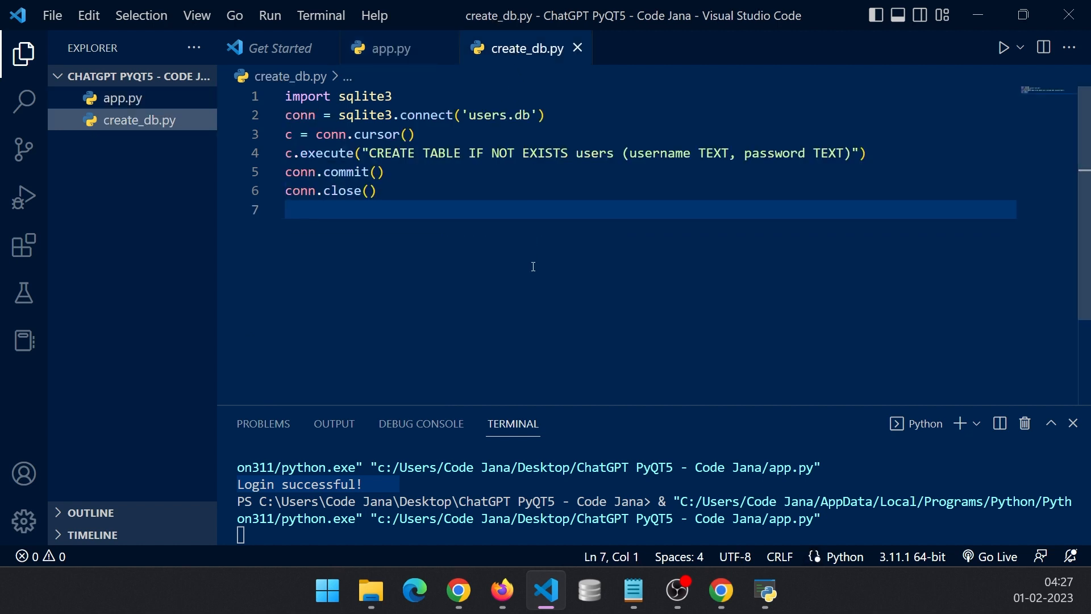
mouse_move(1022, 62)
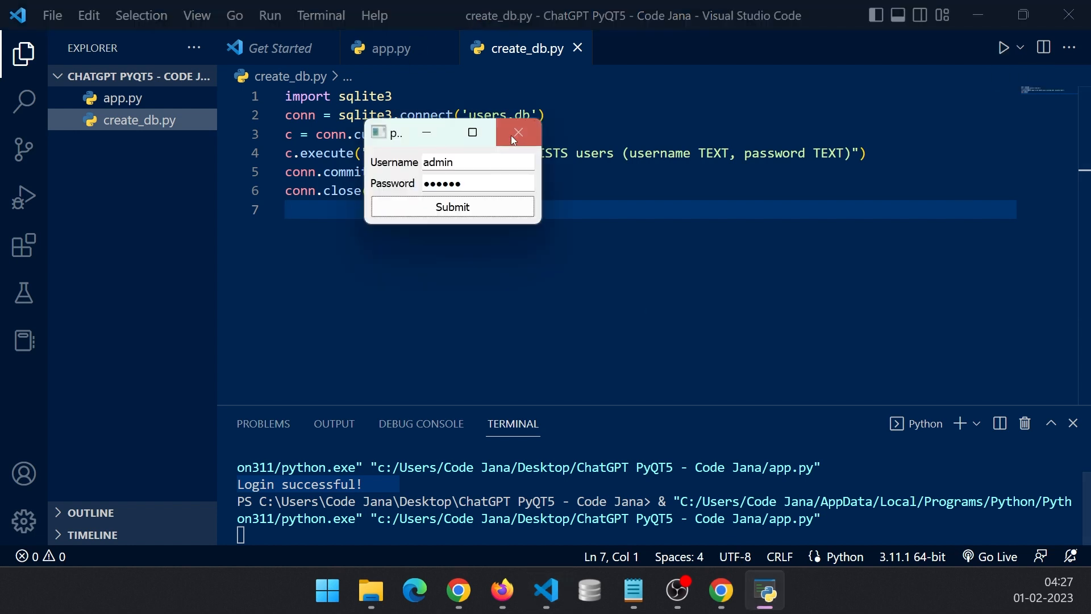
click(518, 132)
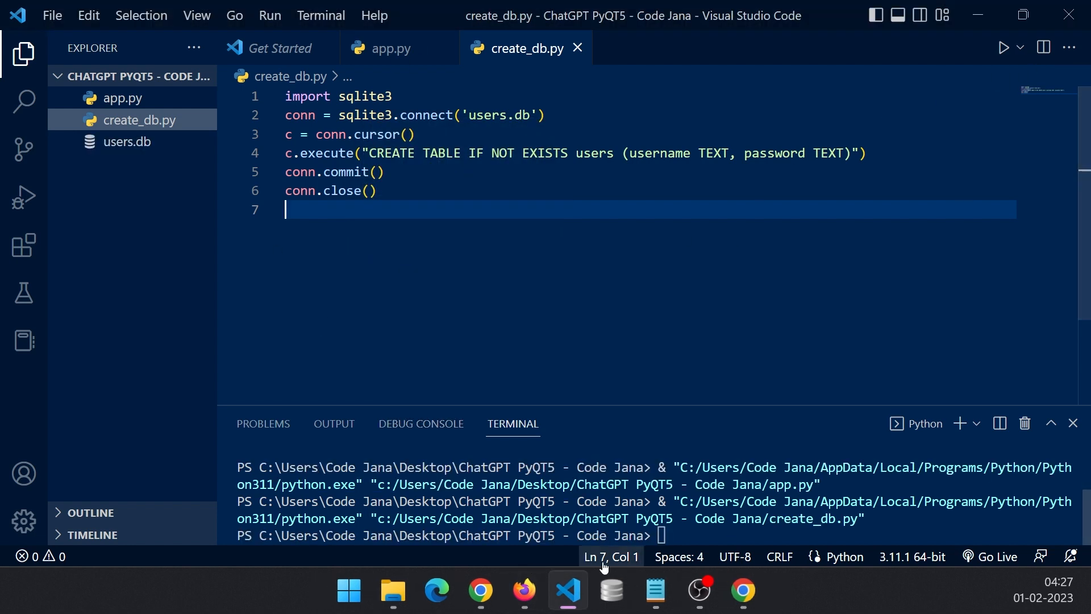
mouse_move(128, 141)
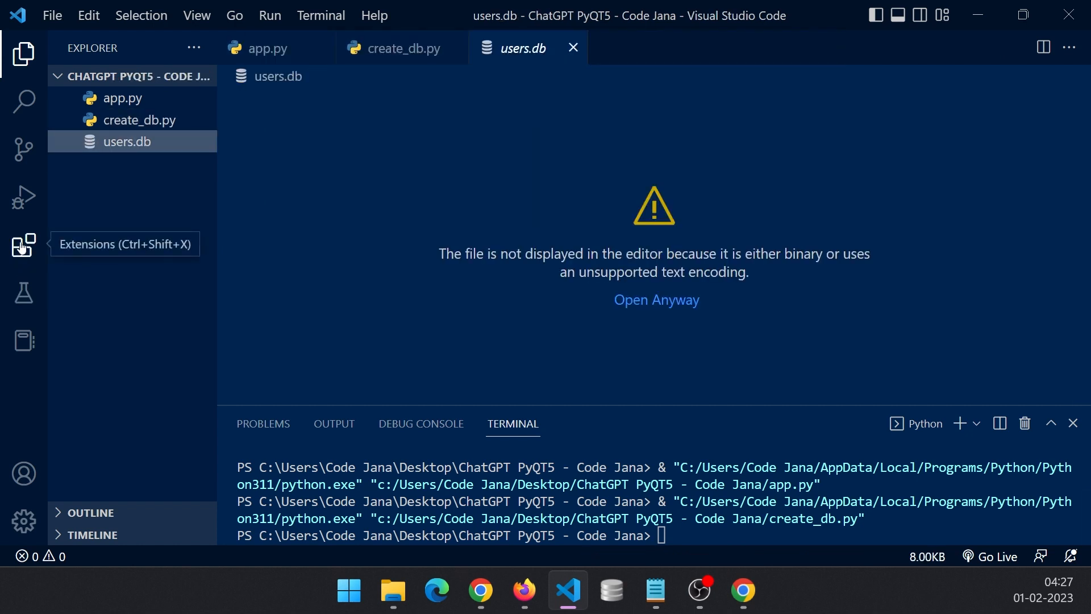
click(23, 244)
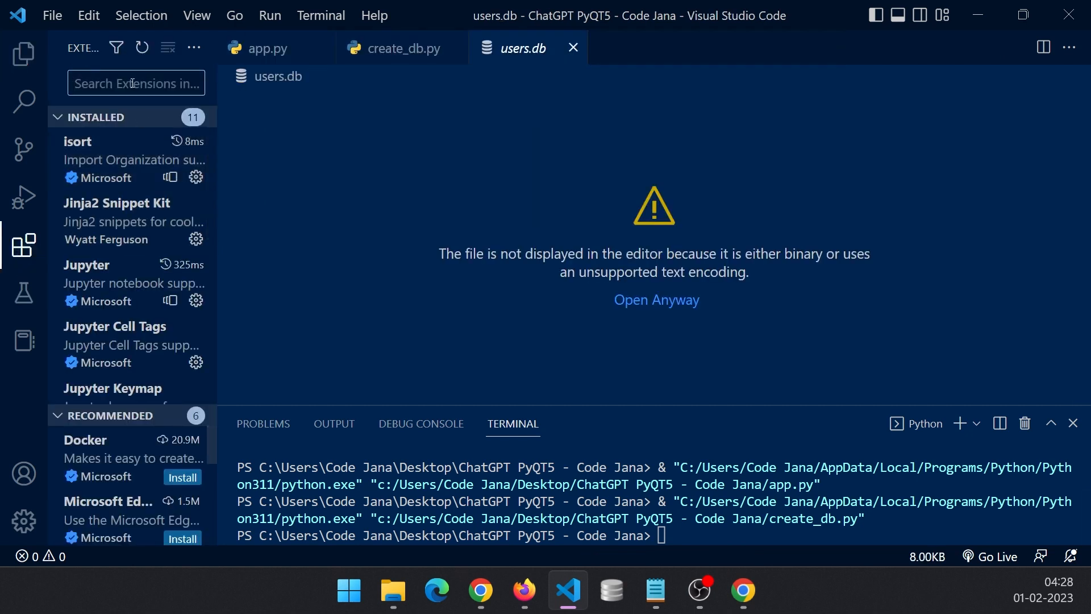
text(sqlite)
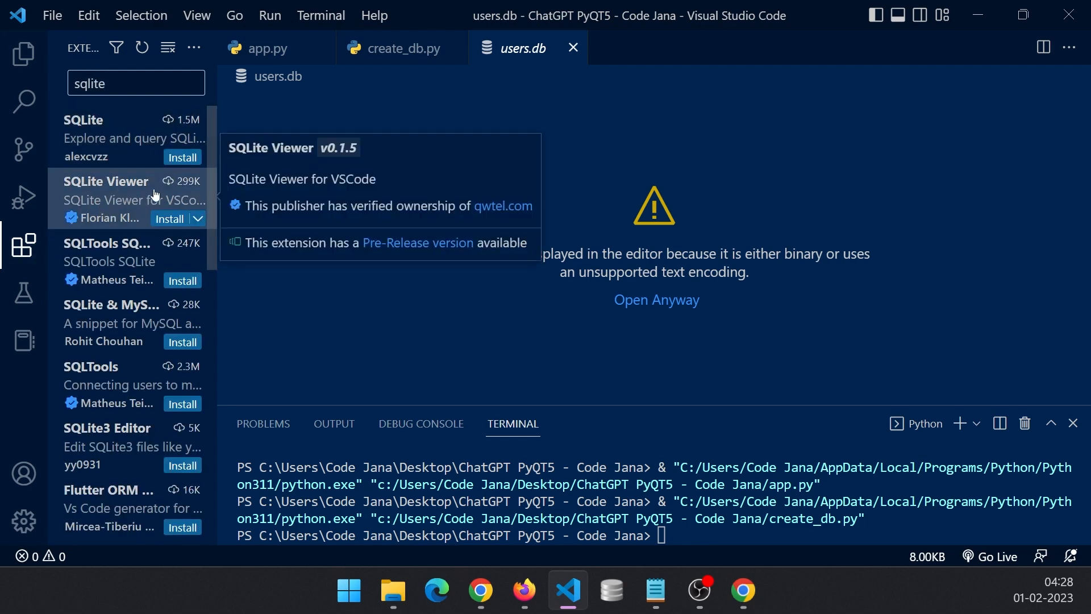
mouse_move(129, 202)
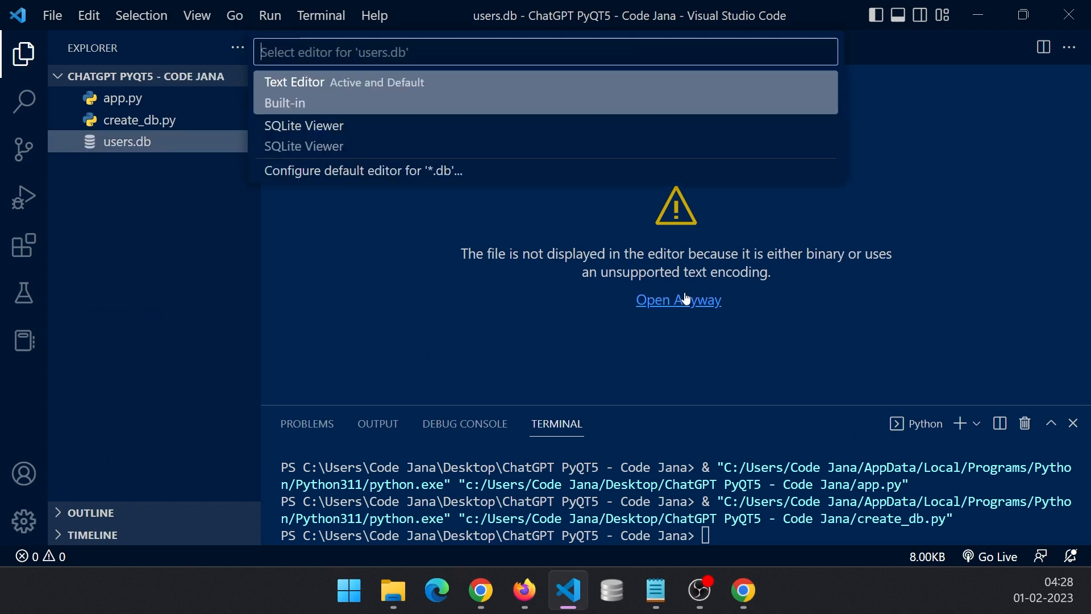
click(303, 126)
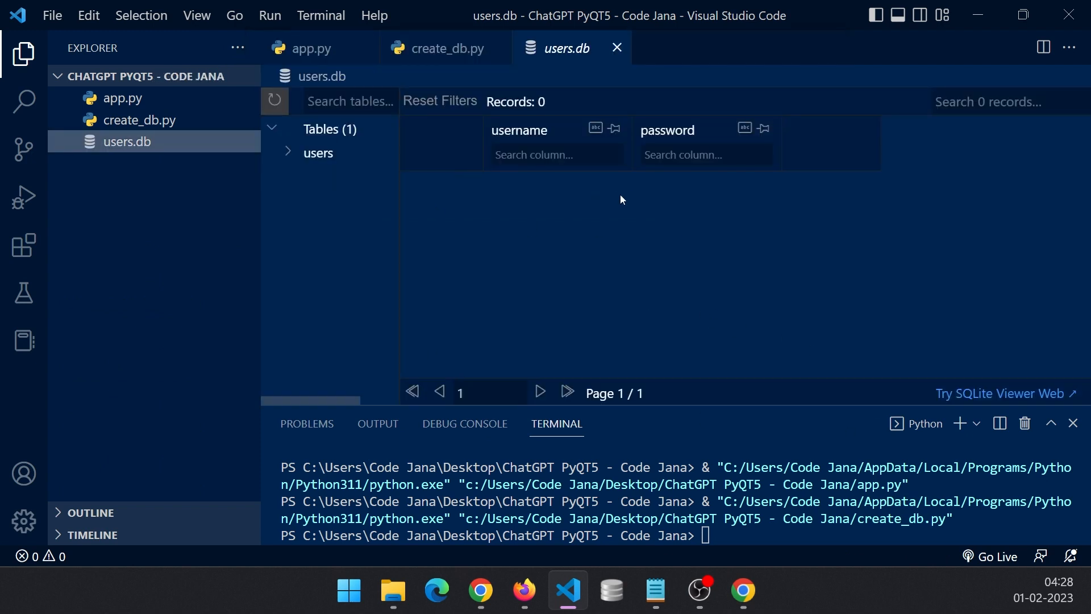
mouse_move(555, 333)
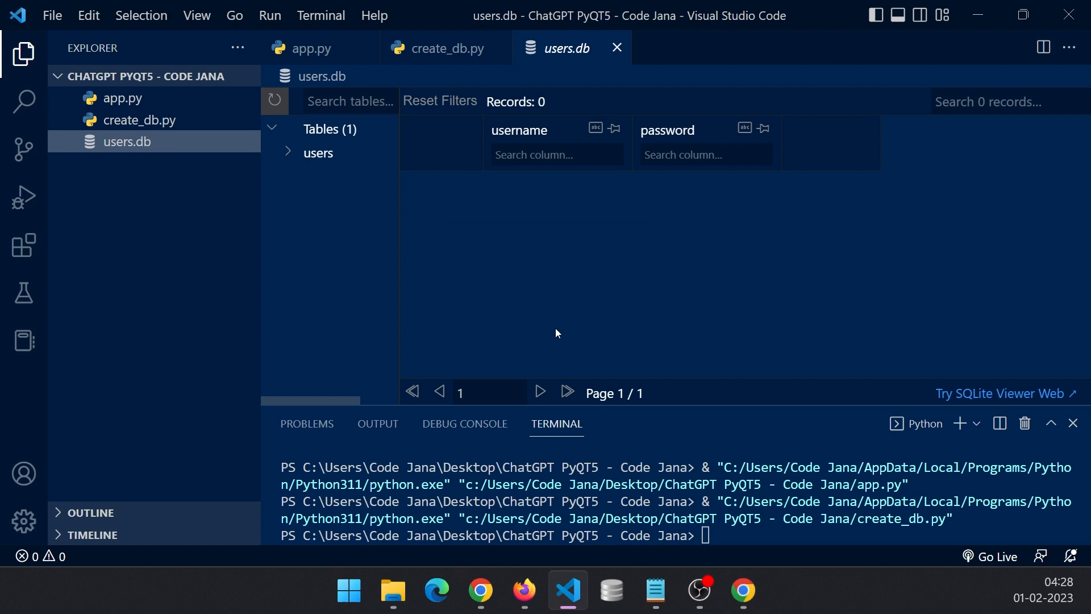
mouse_move(541, 151)
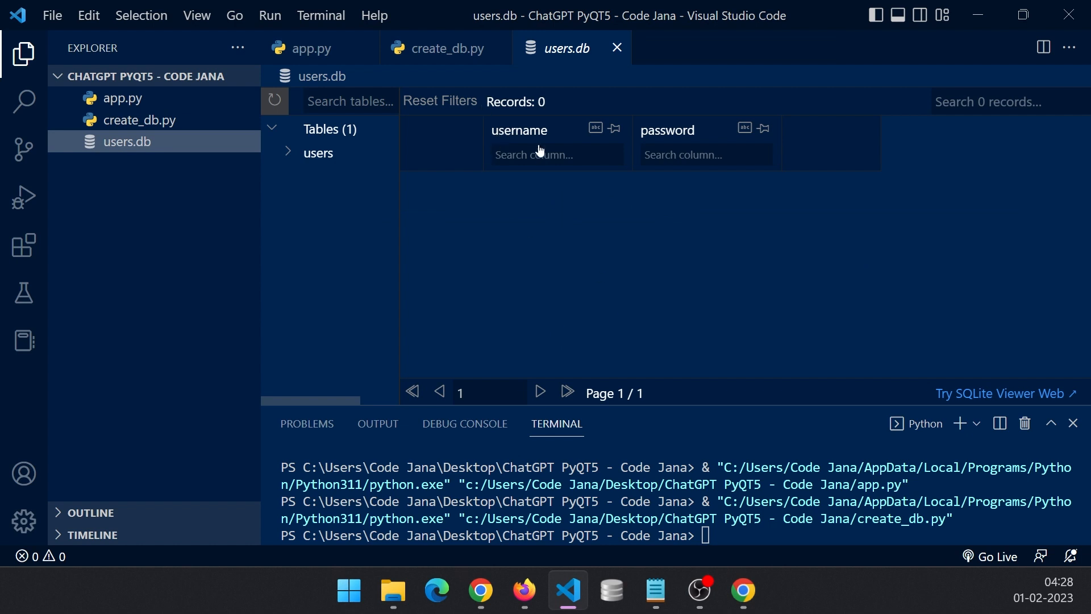
mouse_move(465, 103)
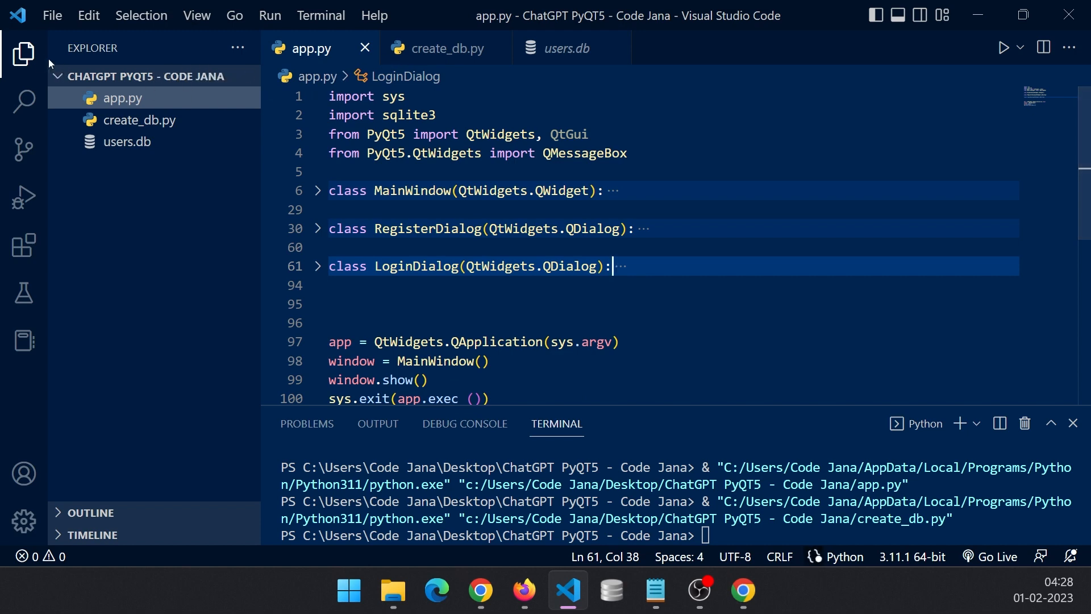
Hide the file explorer sidebar and run app.py
click(24, 52)
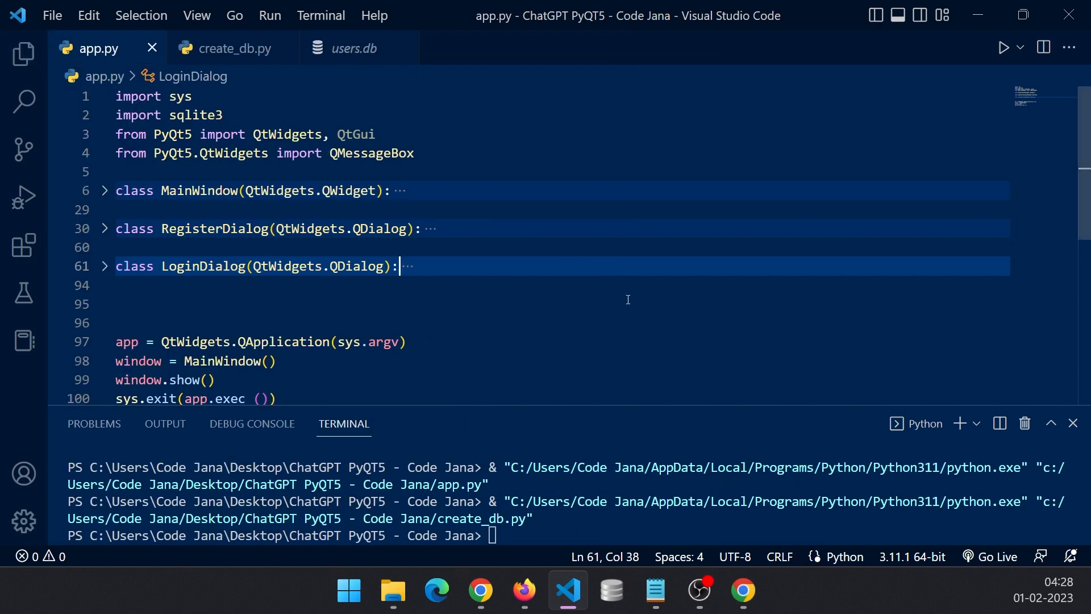
click(1001, 47)
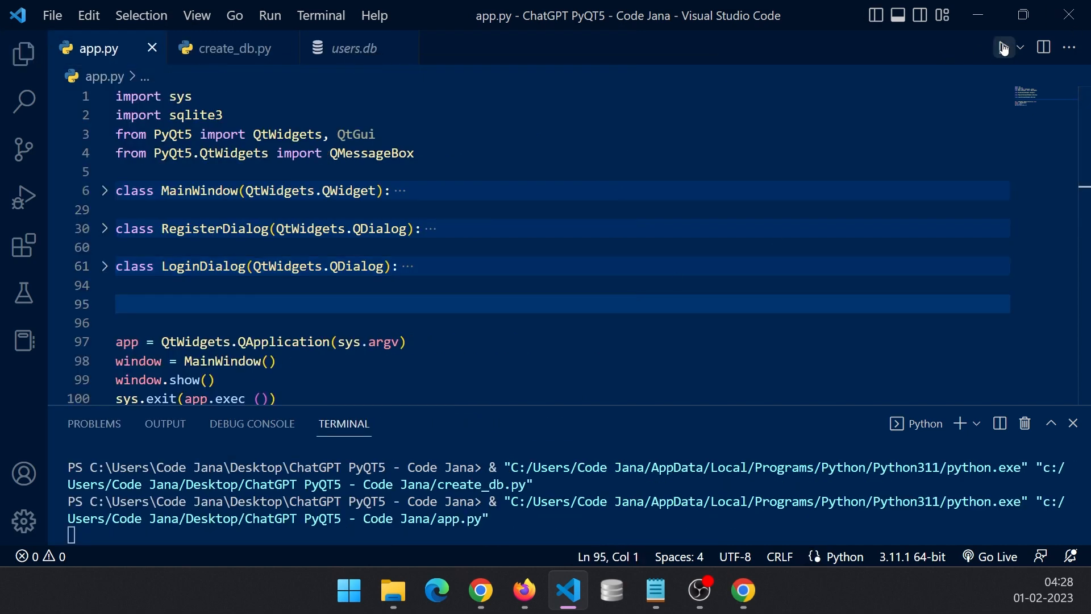
click(1002, 47)
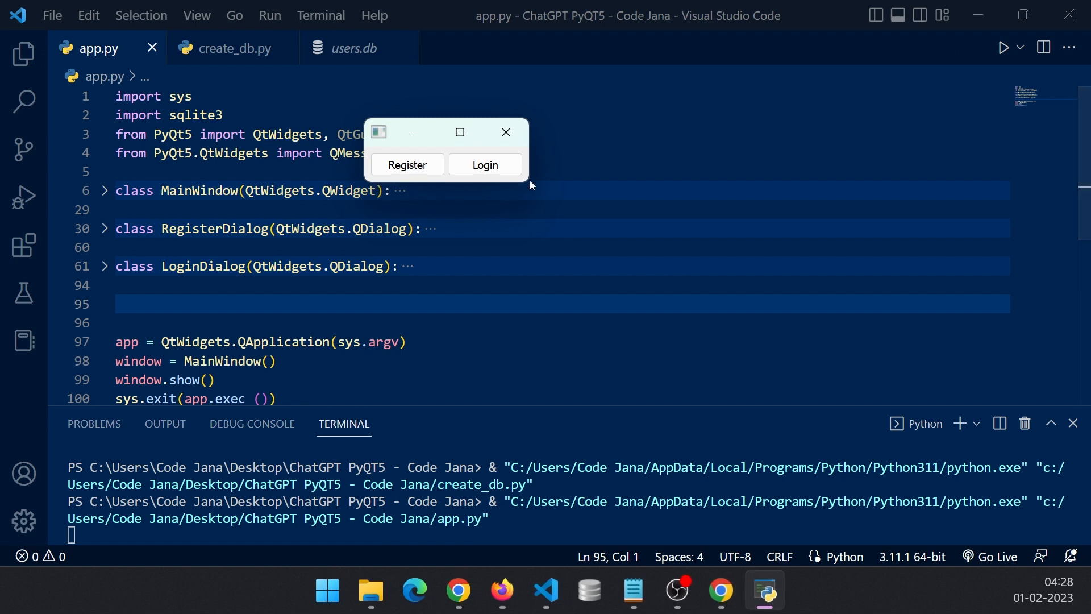
mouse_move(502, 229)
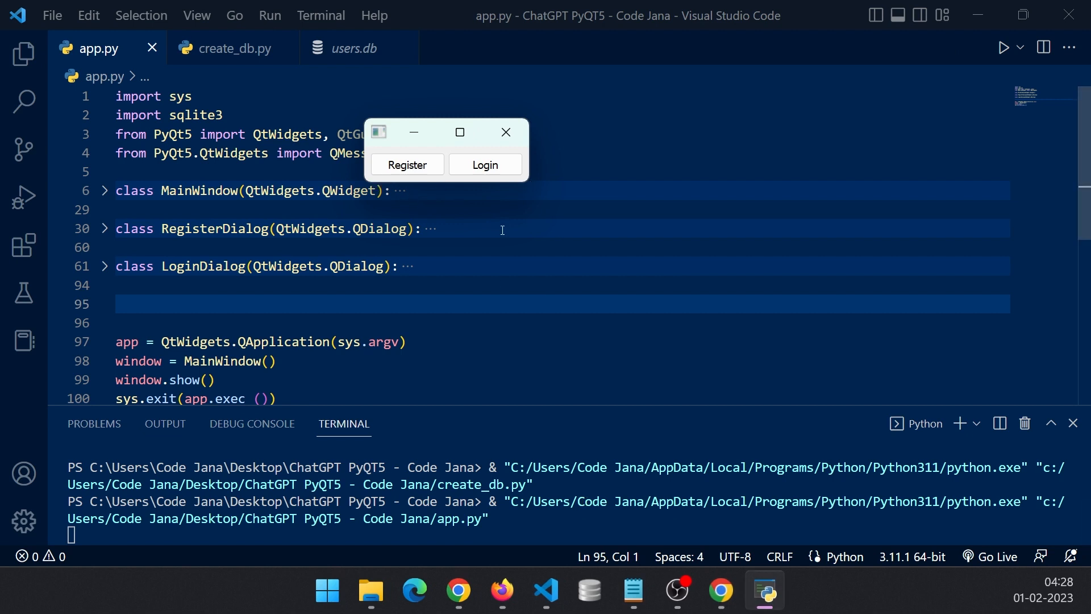
Register a new account with 'kkso' and 'nakiya', dismissing the success message
click(485, 165)
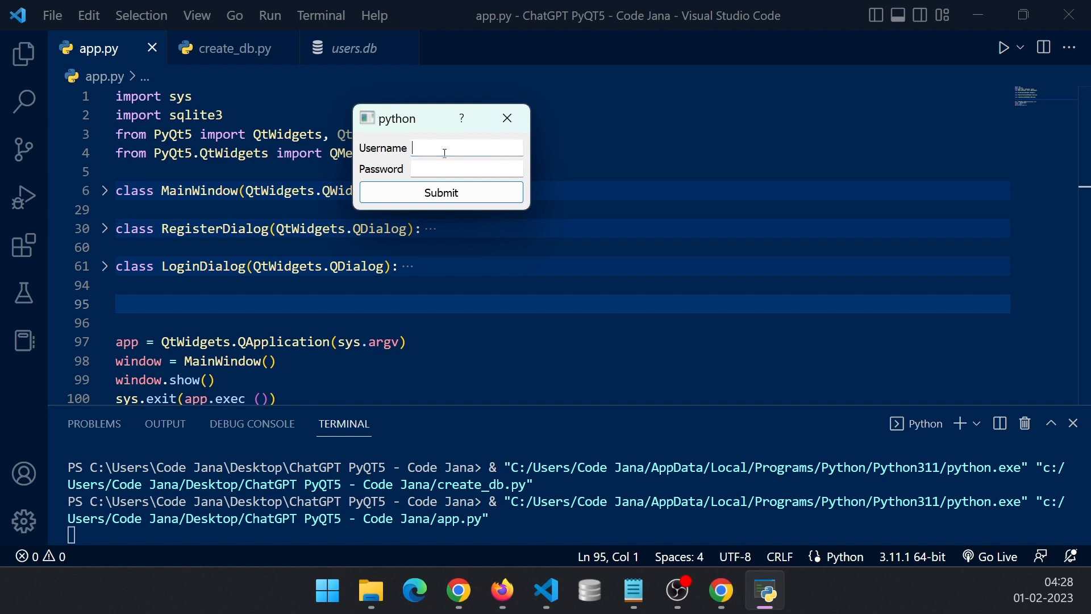
text(kkso)
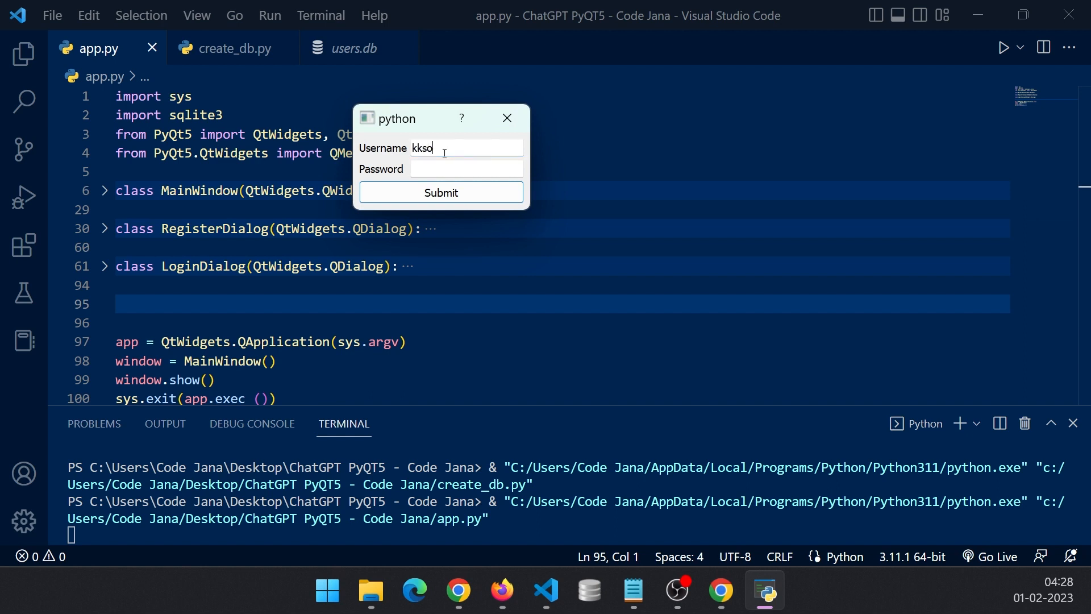
text(nakiya)
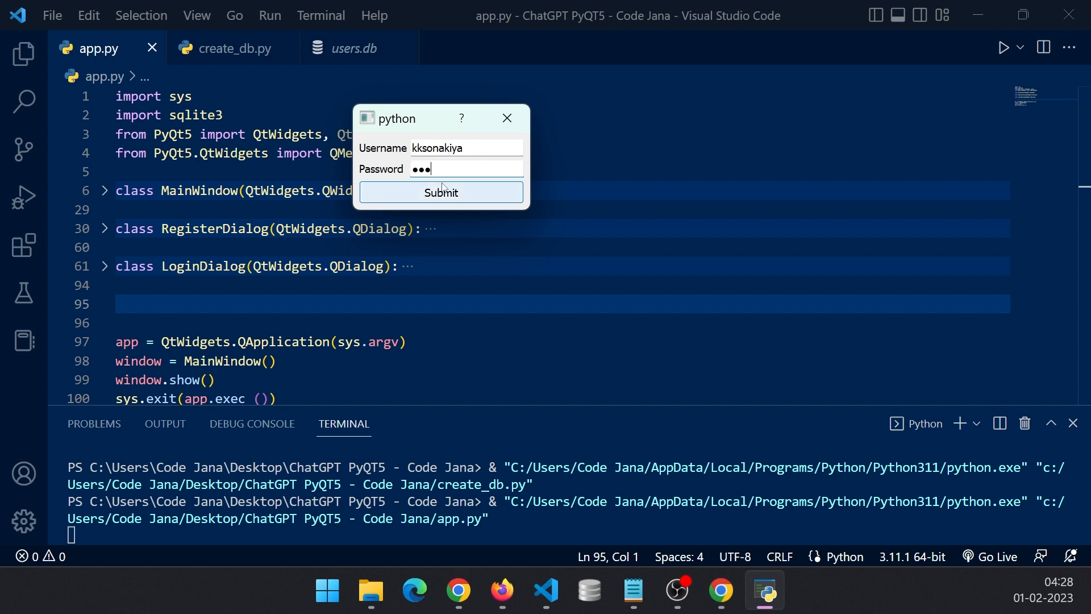
click(440, 192)
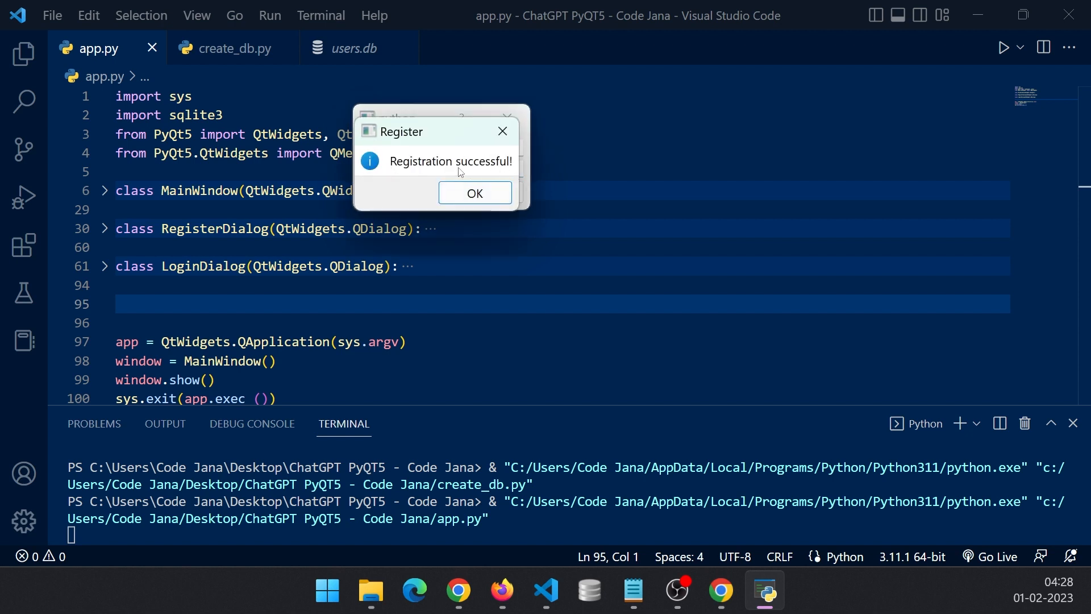
click(474, 192)
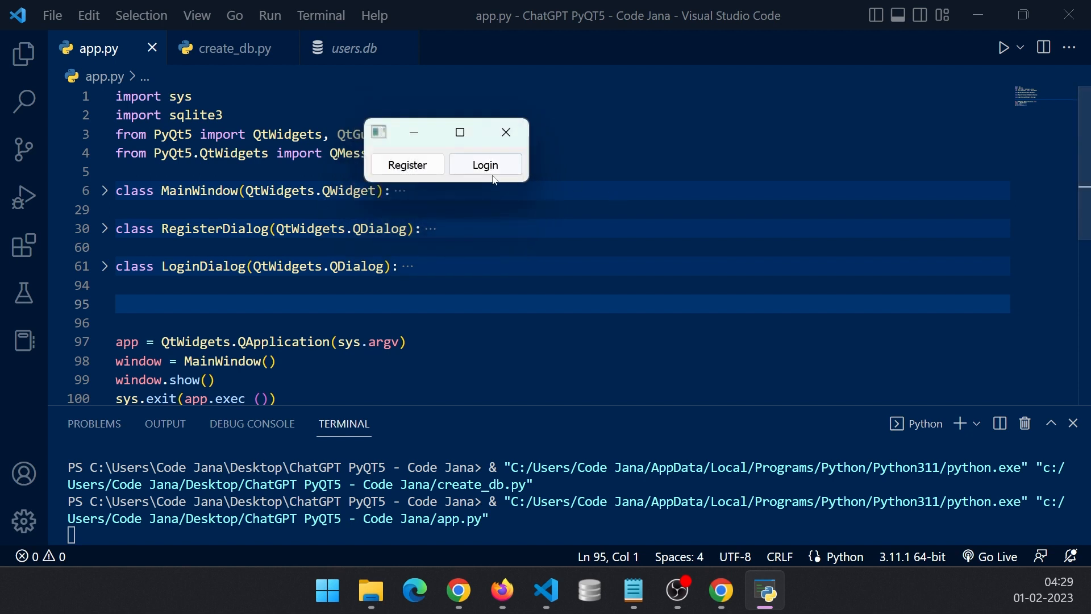
Refresh users.db to show the new record, then log in with that account
click(485, 164)
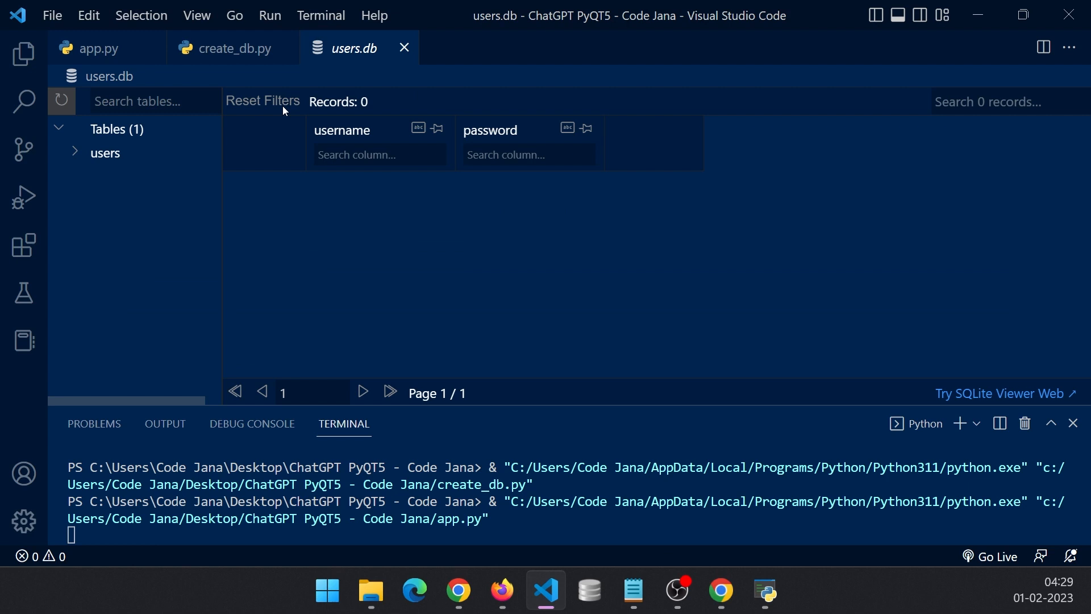
click(61, 101)
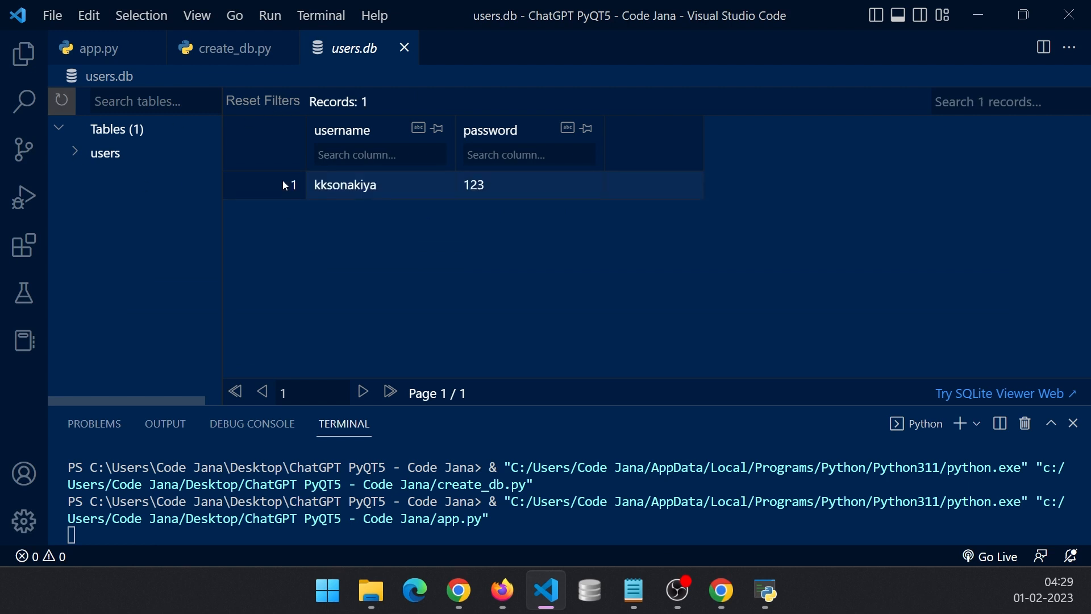
mouse_move(234, 48)
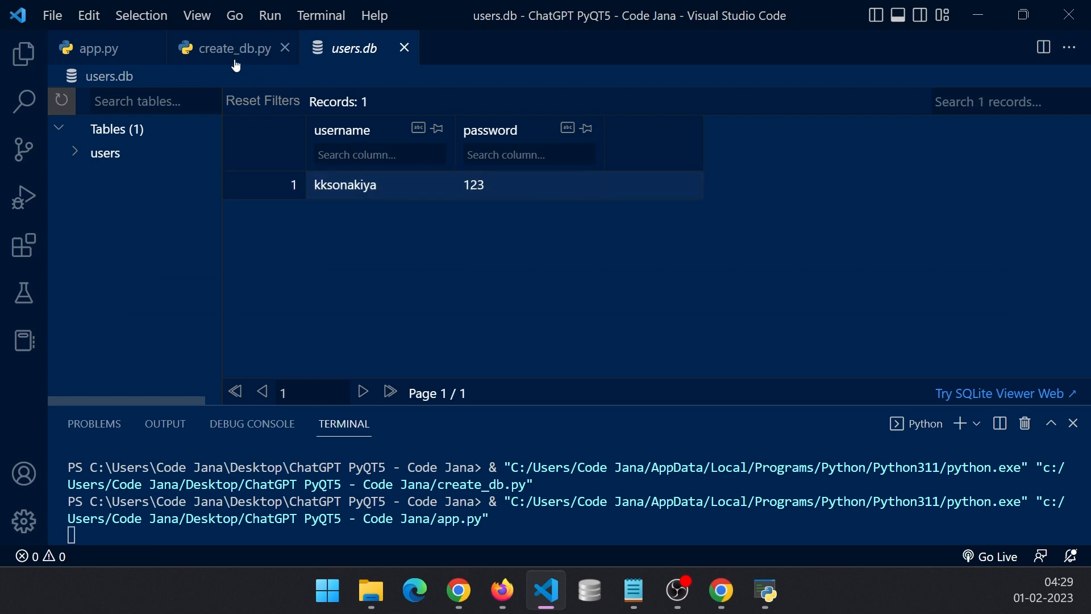
click(763, 591)
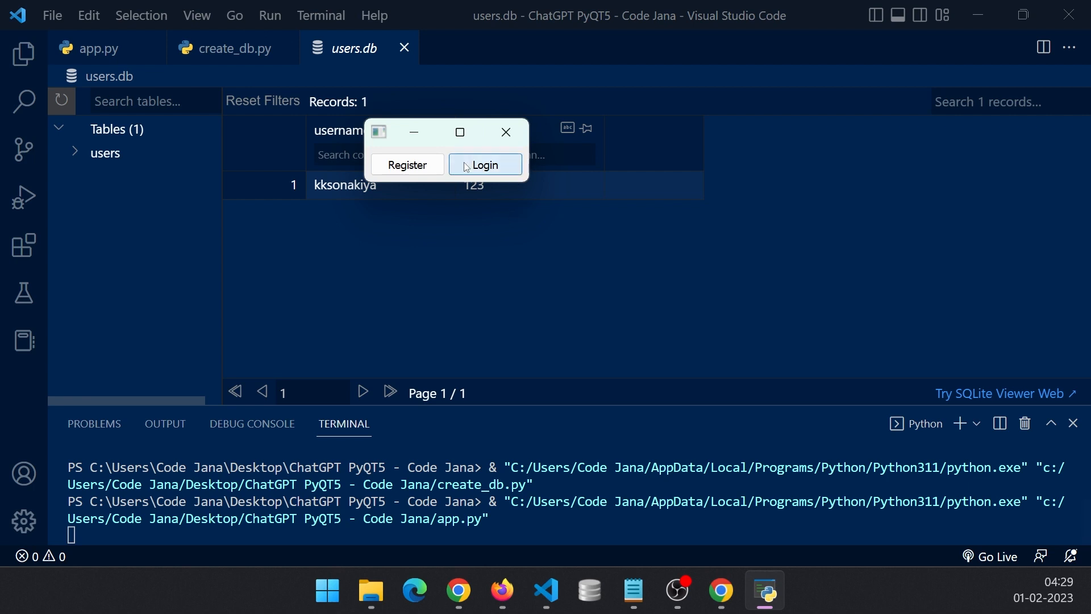
click(484, 165)
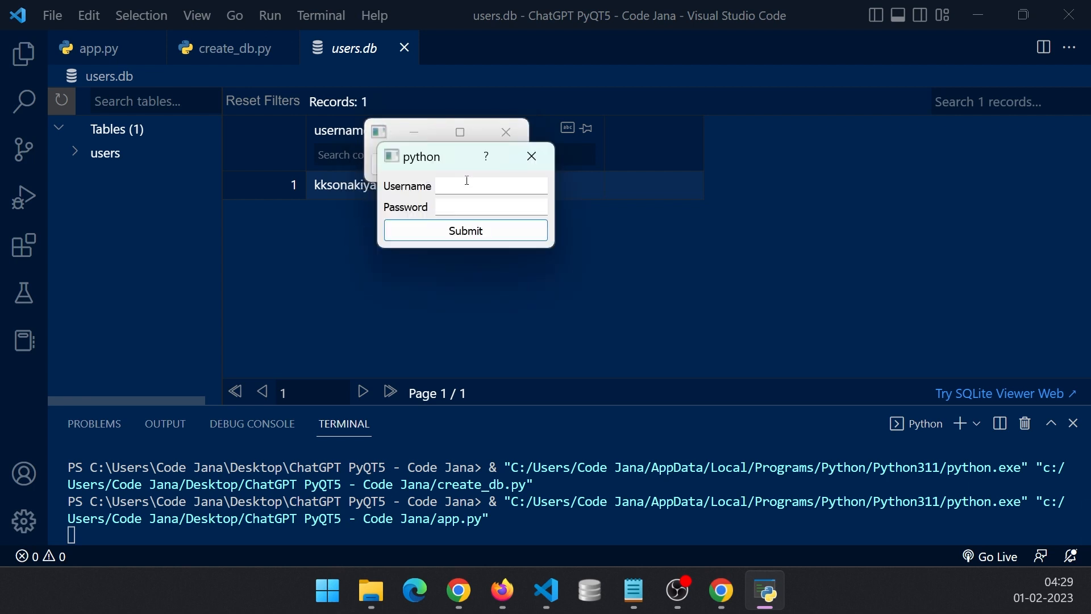
text(kksonakiya)
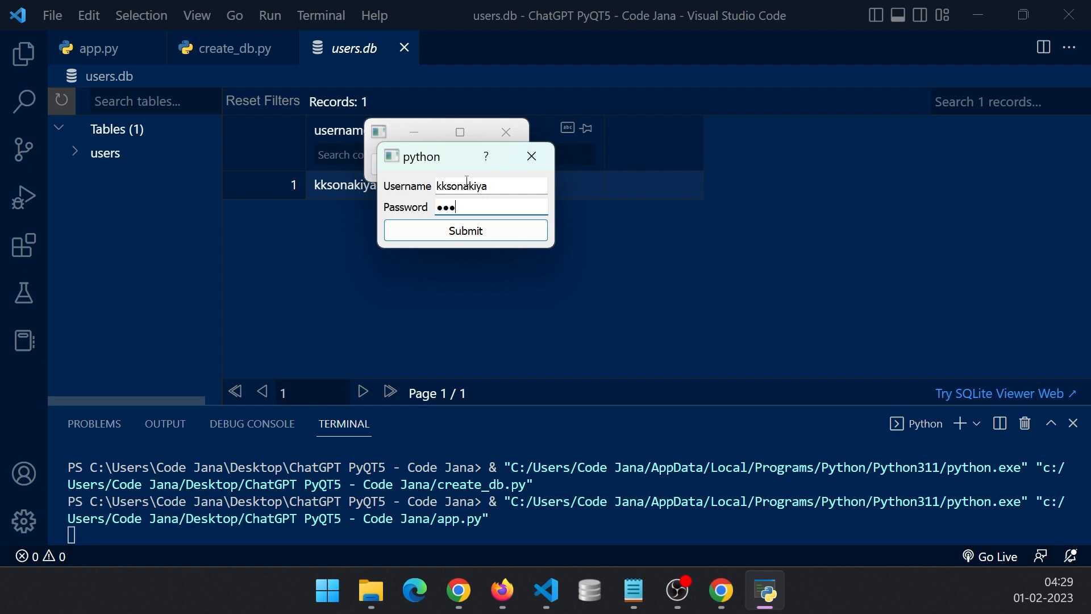
click(465, 230)
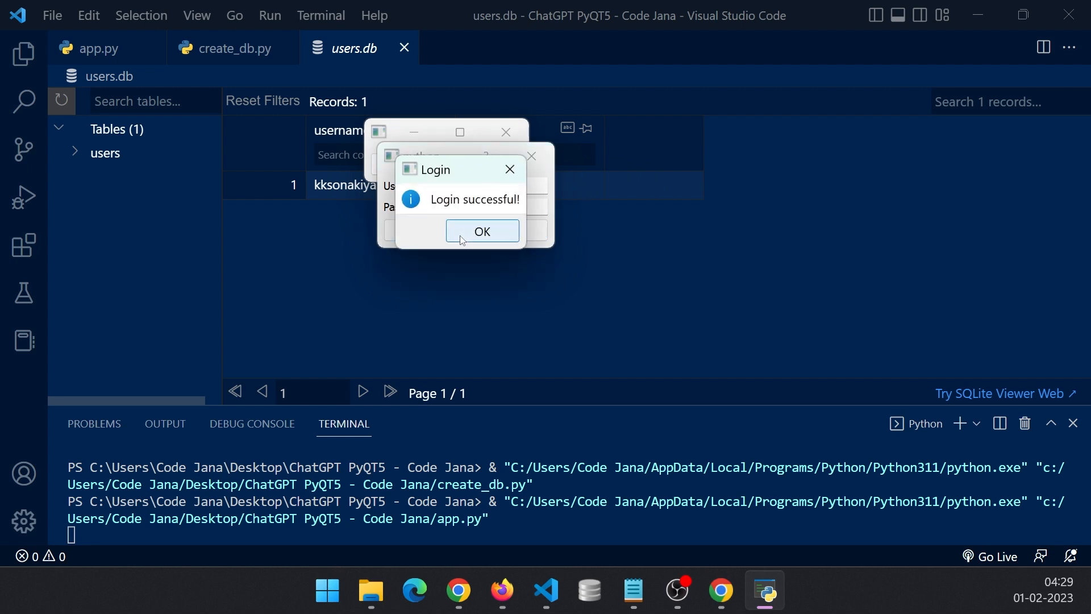
mouse_move(497, 249)
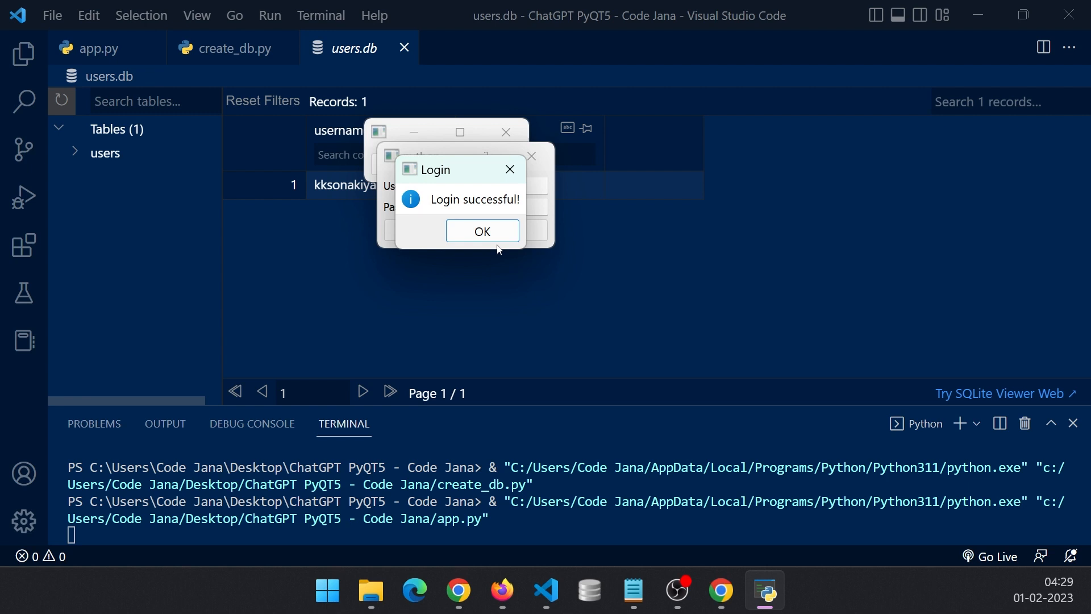
Dismiss the Login successful message and run app.py again
click(482, 231)
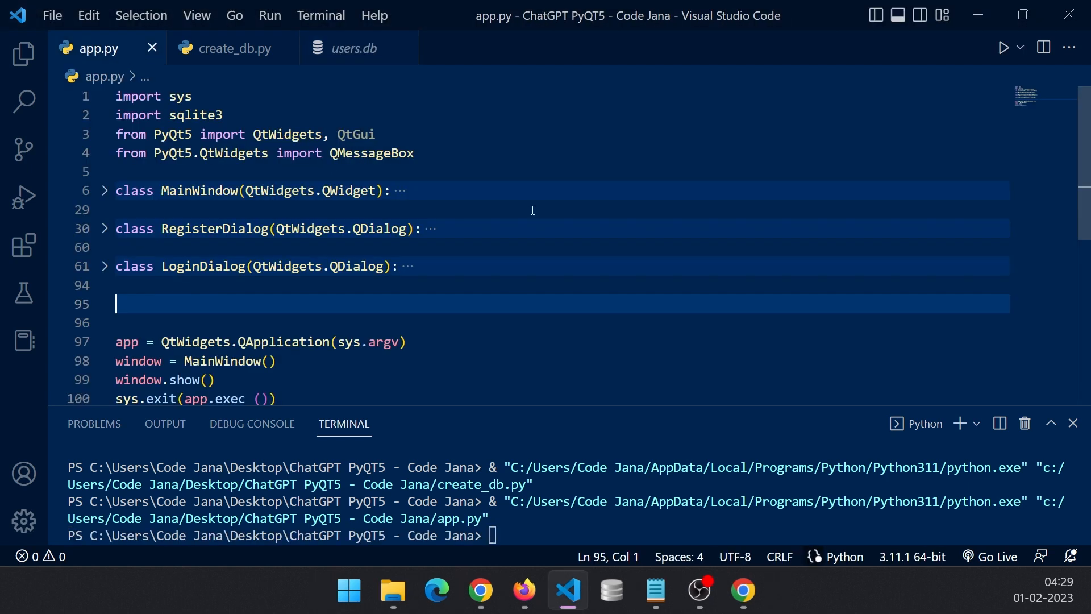
mouse_move(518, 338)
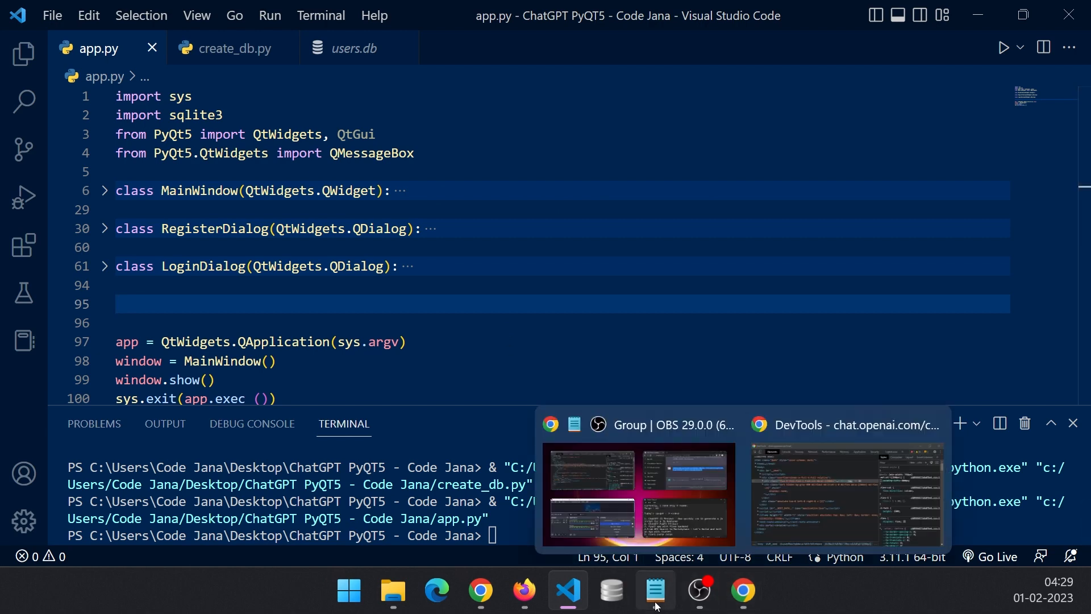
mouse_move(595, 561)
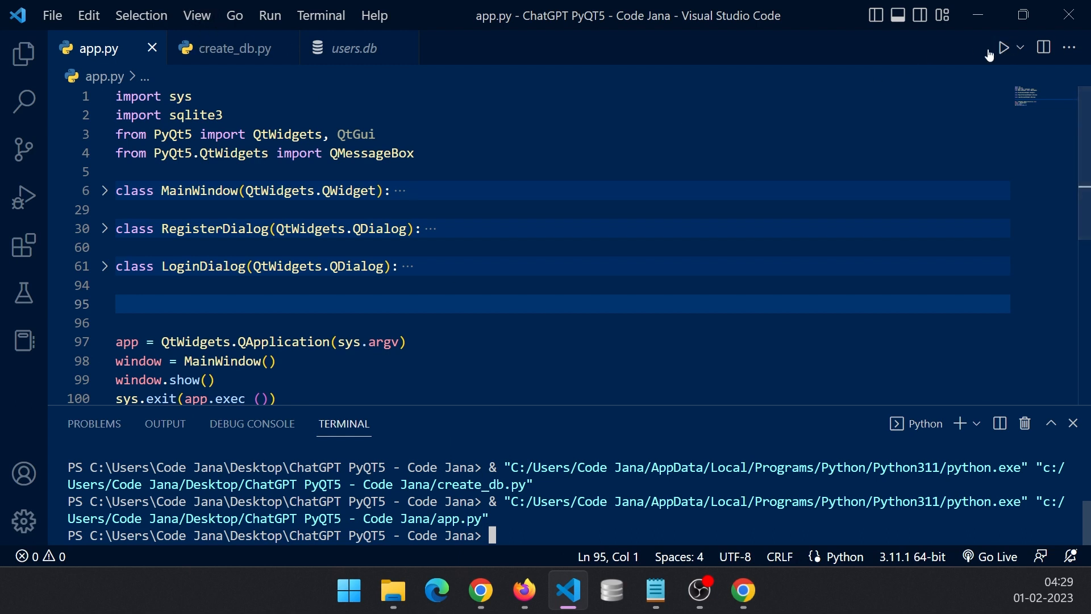
click(1005, 48)
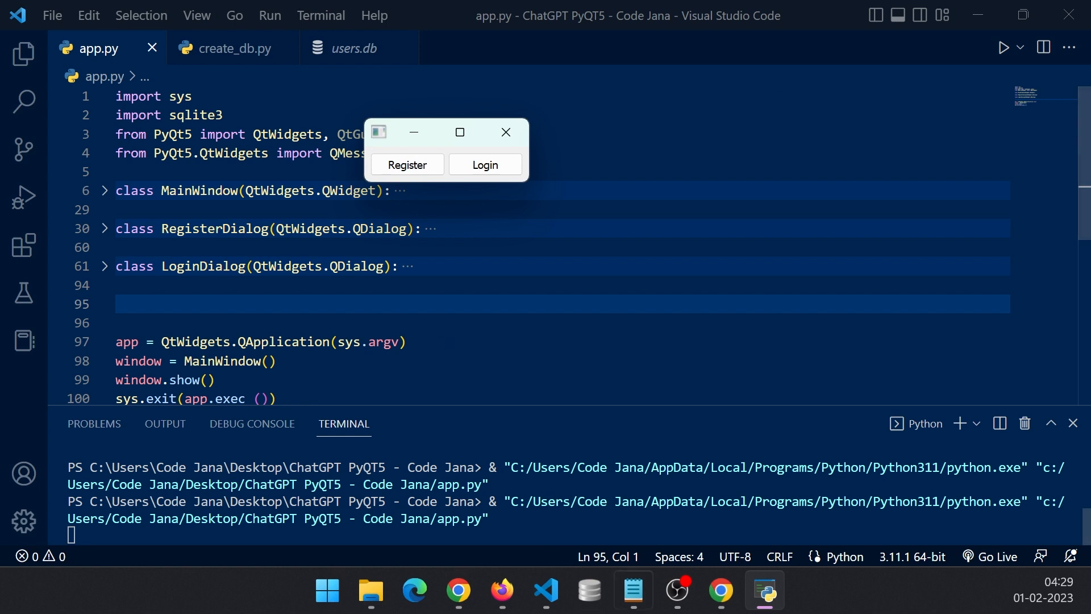
mouse_move(445, 248)
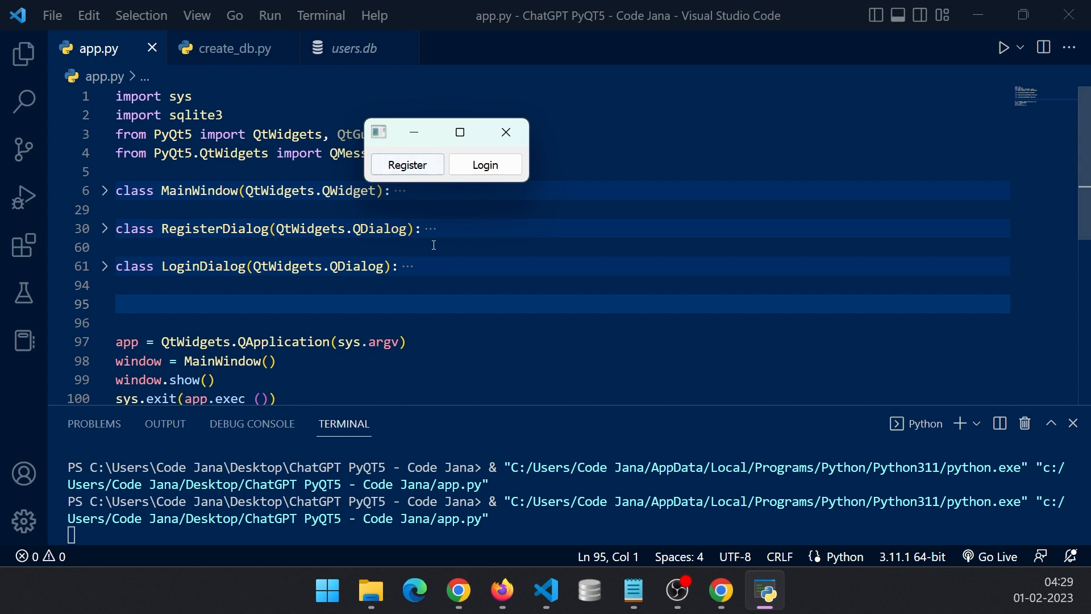
mouse_move(458, 590)
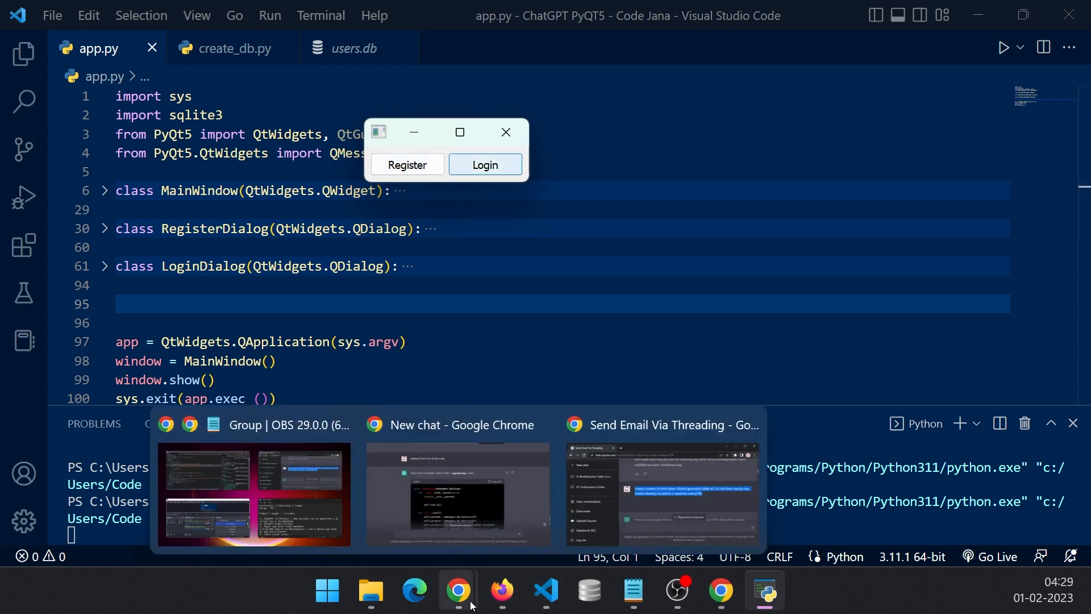
Ask ChatGPT to 'create shadow for the two buttons', then close the running app
click(457, 494)
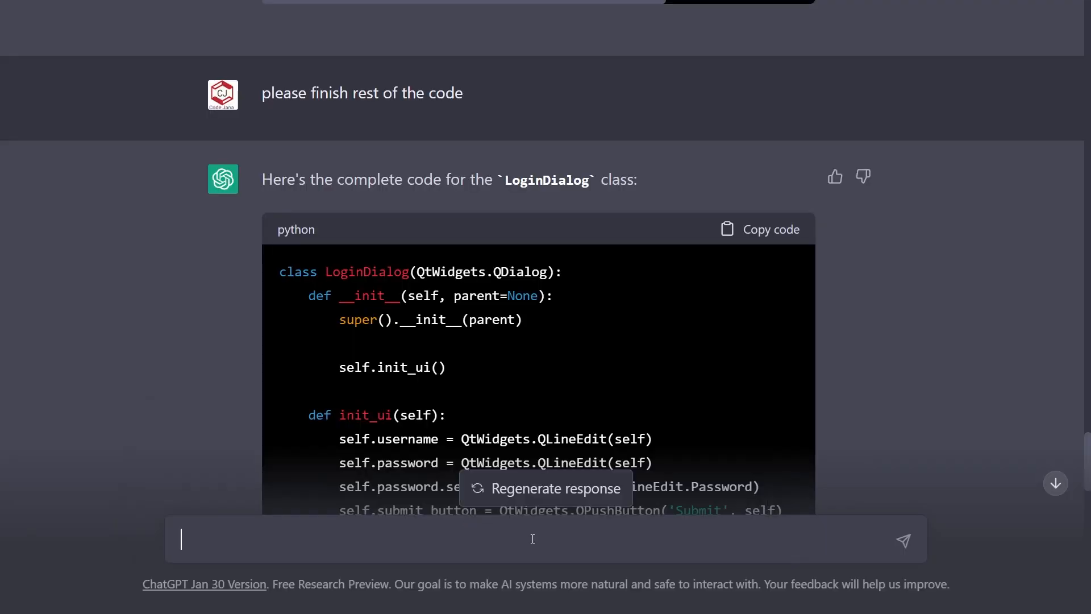
text(create sha)
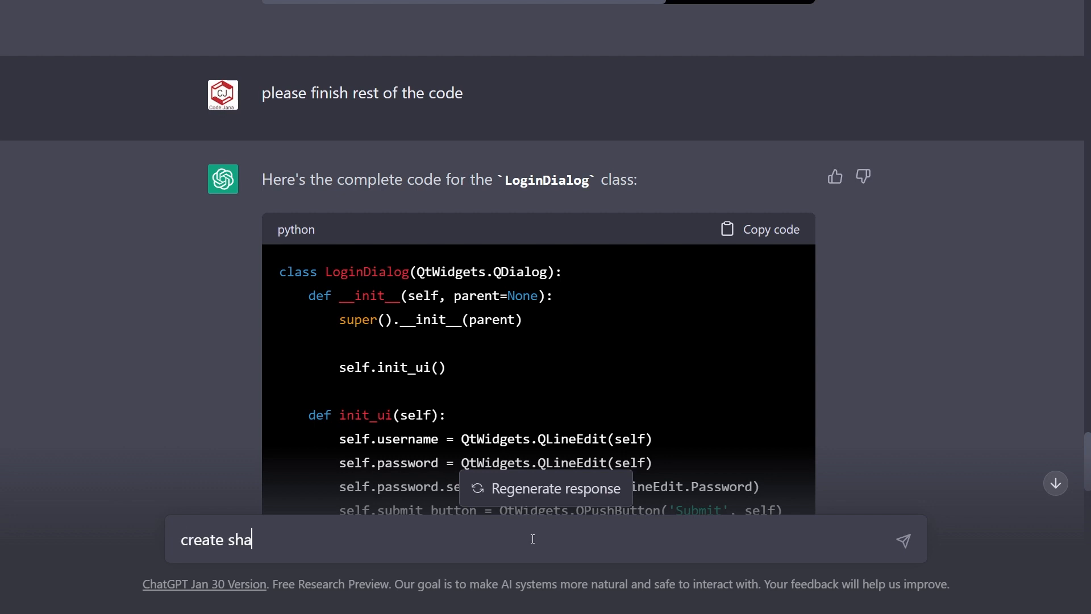
text(dow for th)
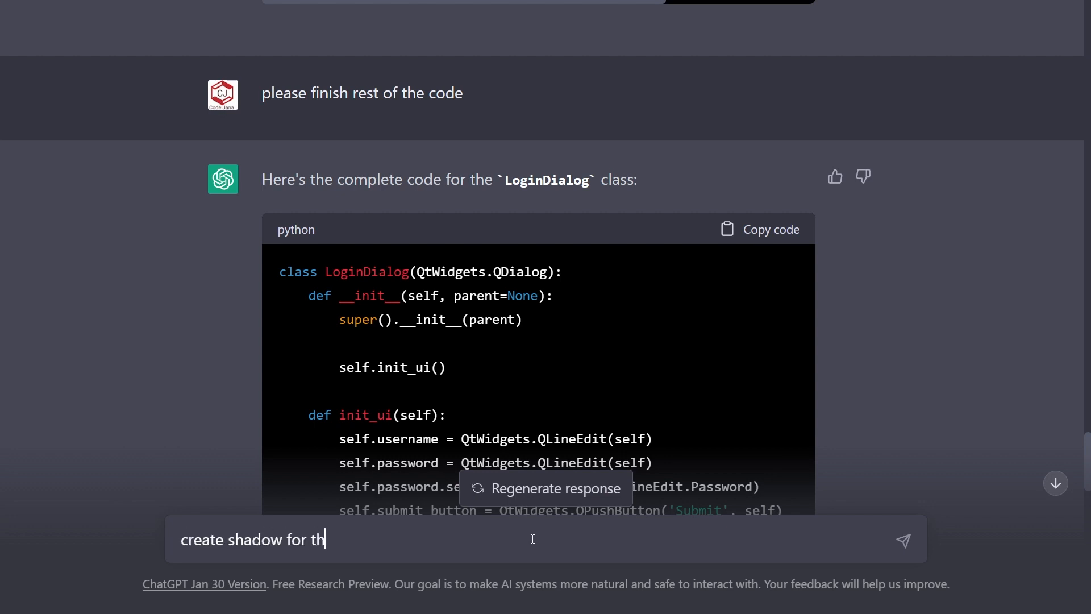
text(e two buttons)
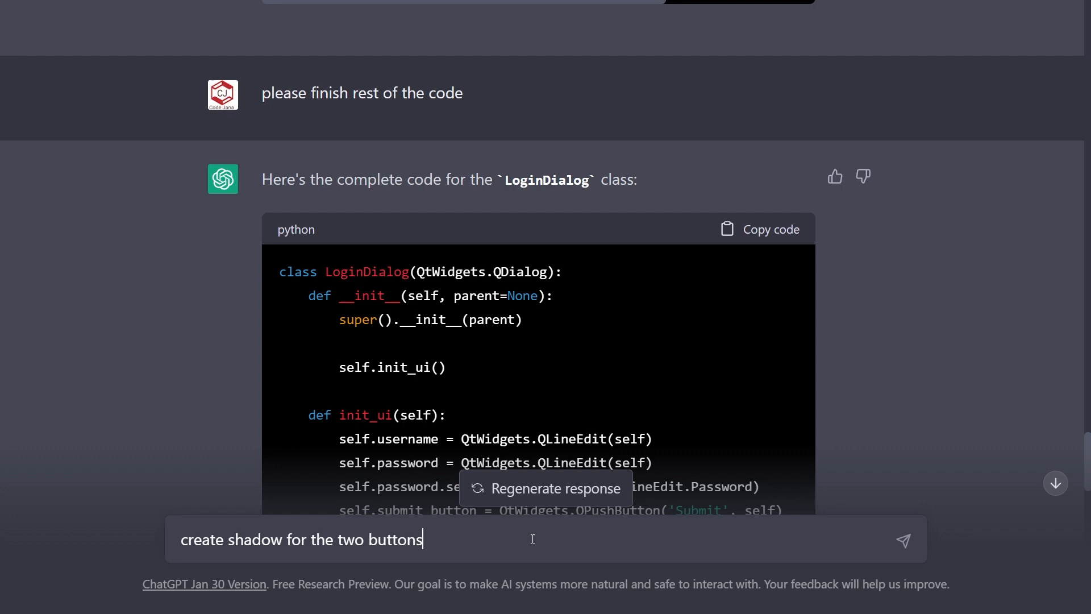
click(902, 540)
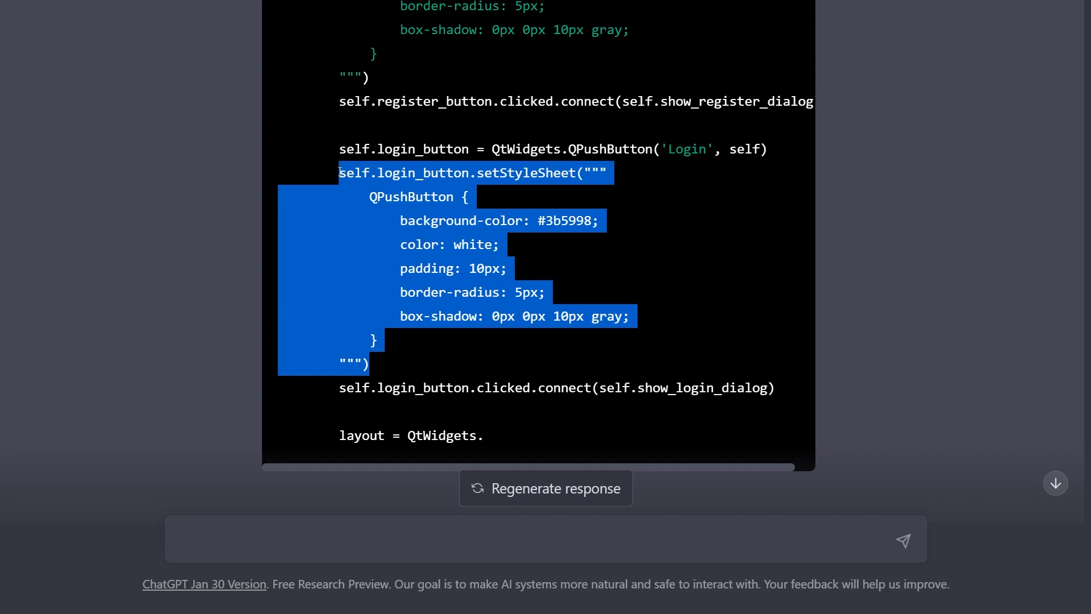
mouse_move(466, 164)
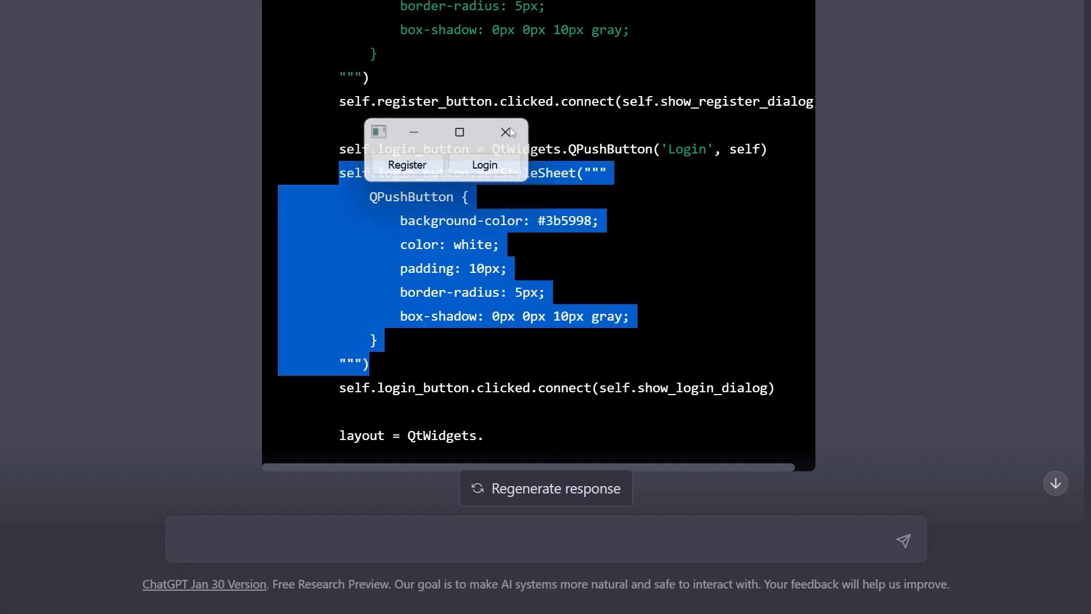
click(568, 591)
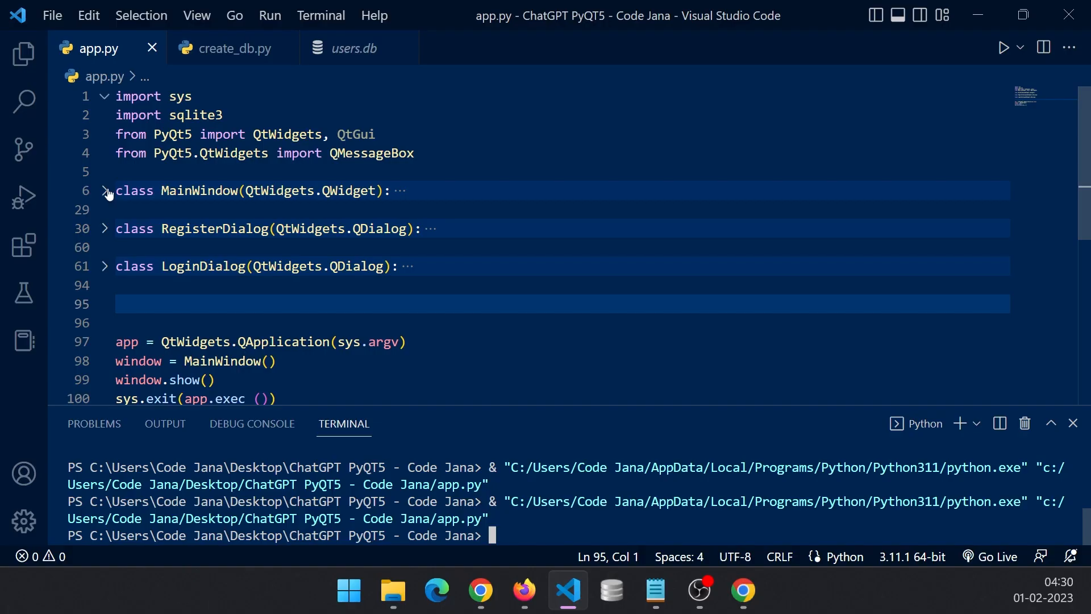
Add the blue stylesheet to both buttons in MainWindow and run the app to check
click(103, 191)
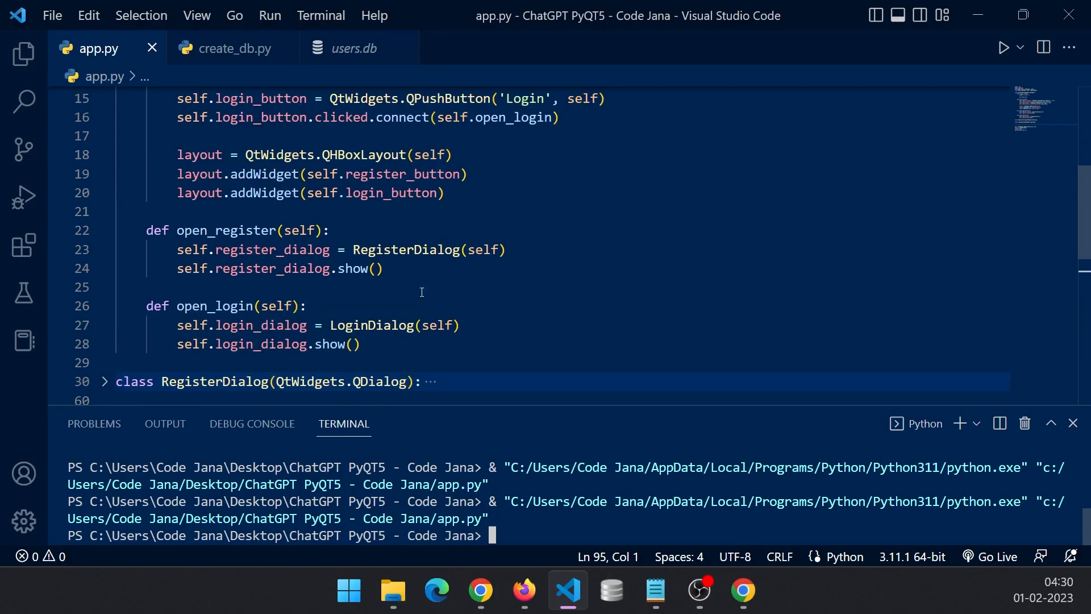
scroll(up, 3)
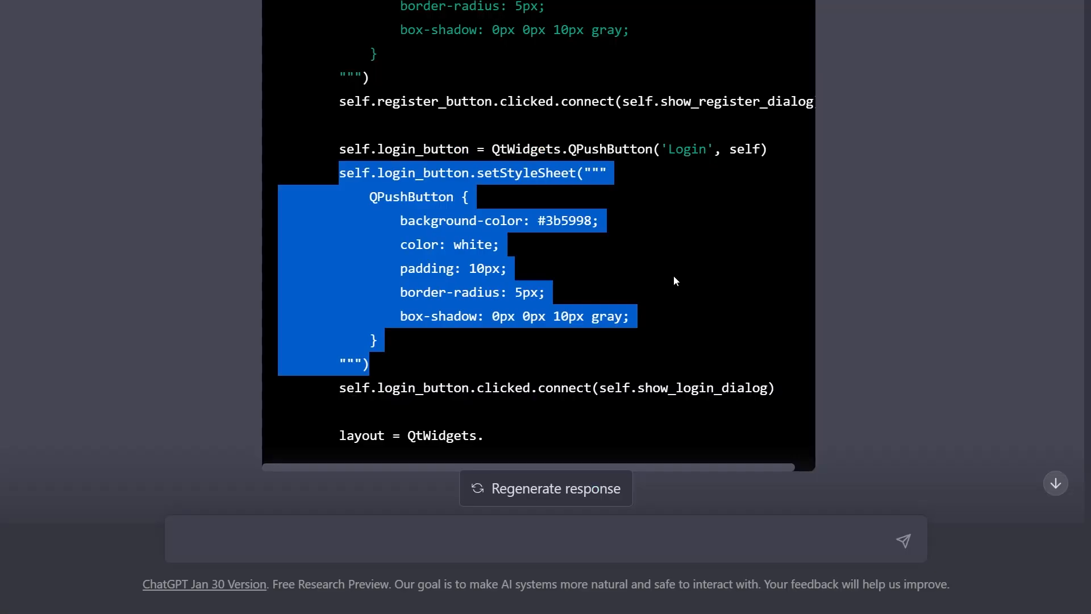
scroll(up, 3)
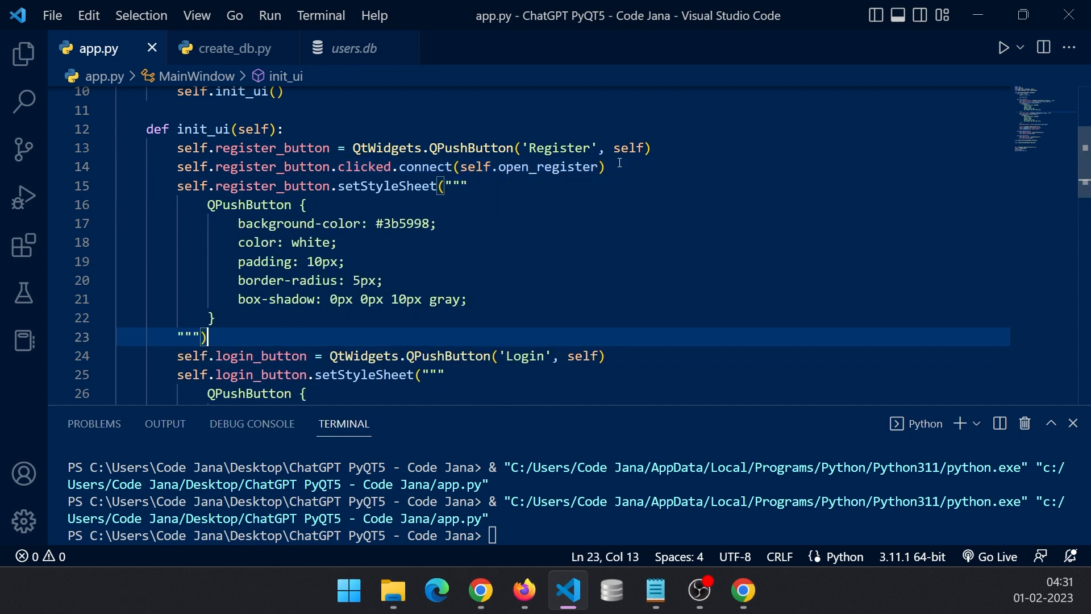
click(306, 204)
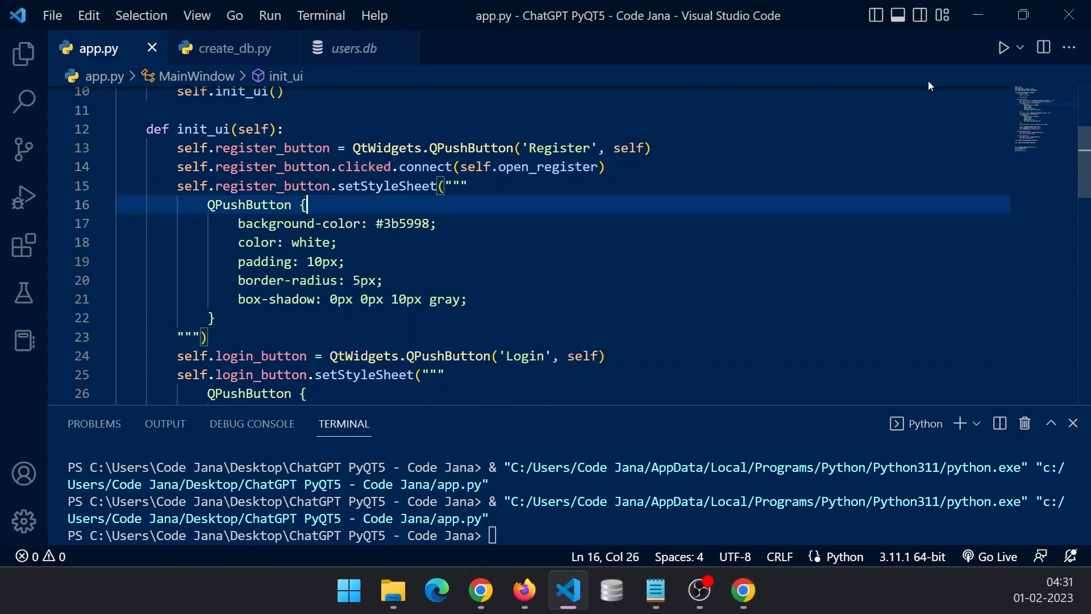
click(1004, 47)
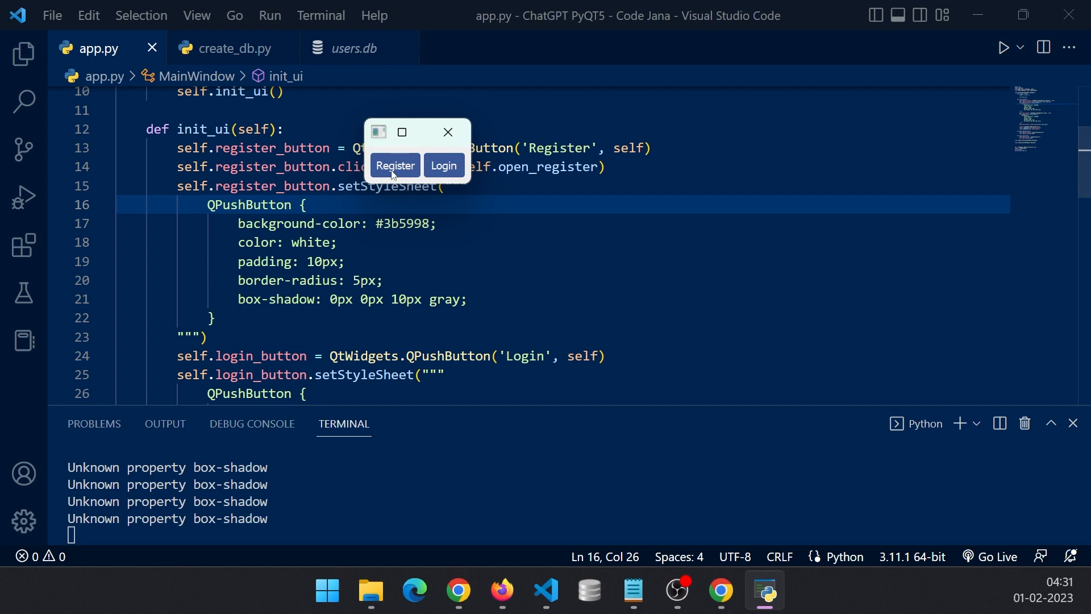
mouse_move(436, 223)
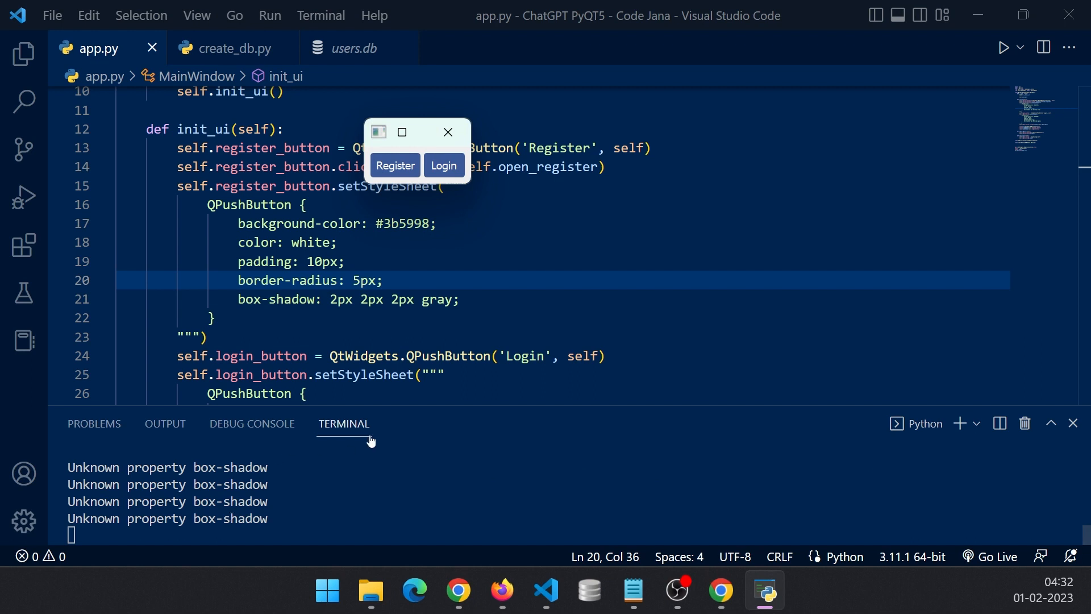
click(448, 132)
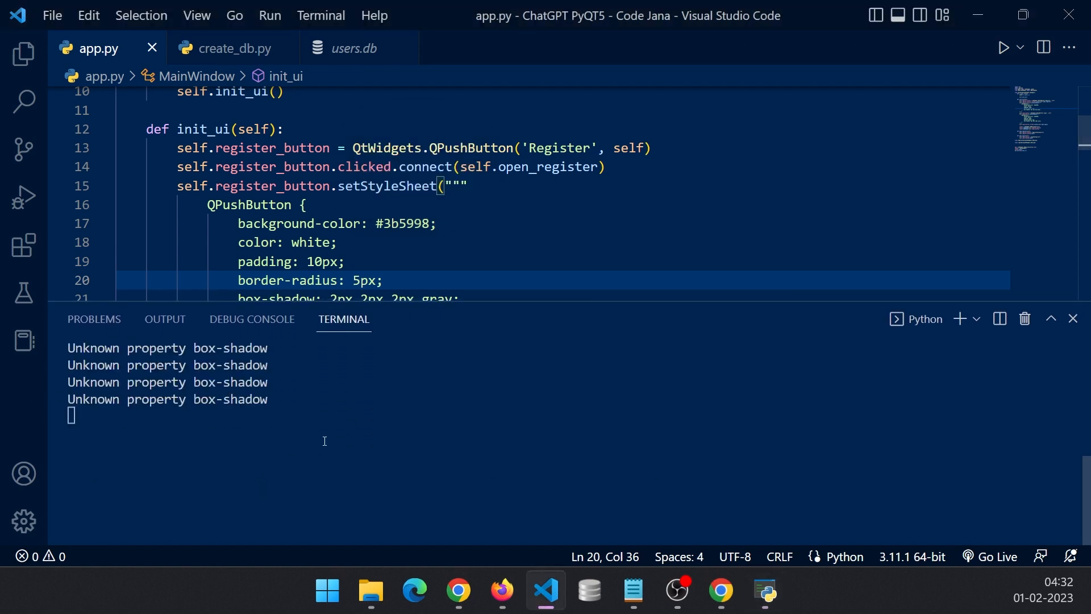
mouse_move(482, 300)
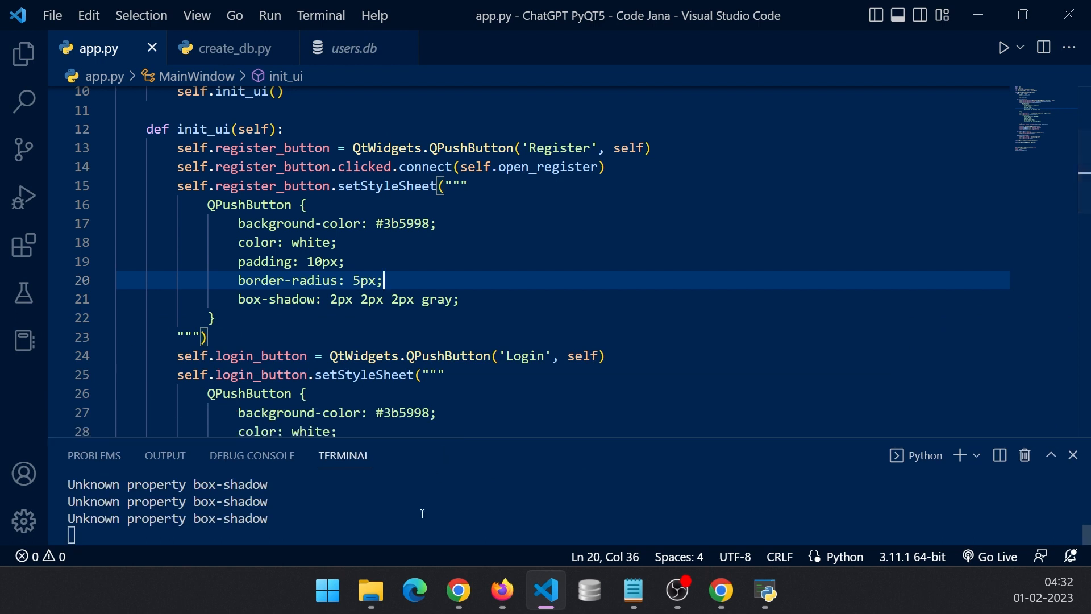
mouse_move(501, 592)
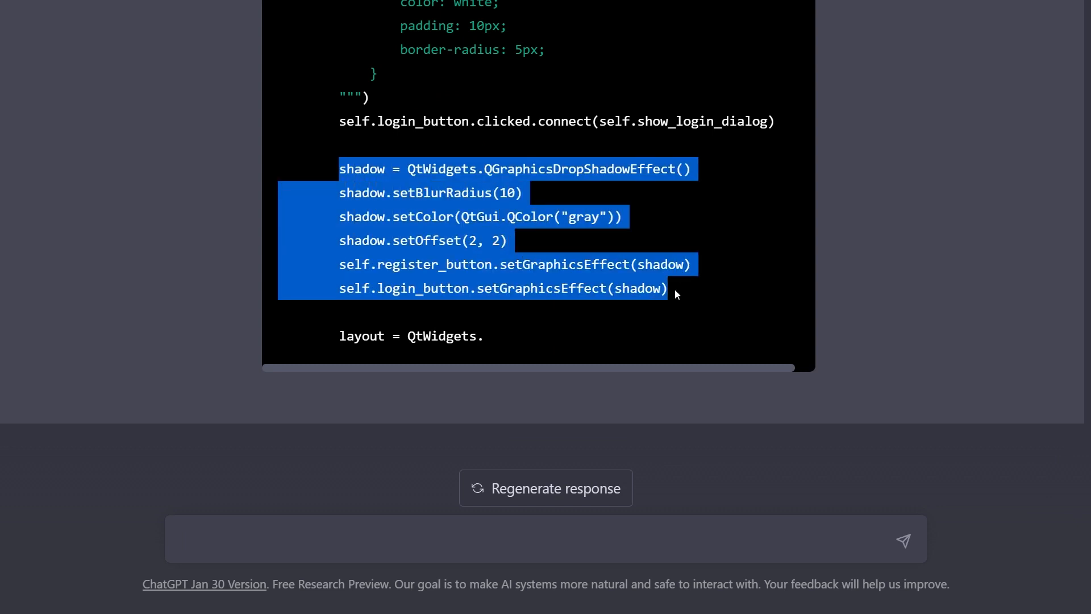
mouse_move(542, 328)
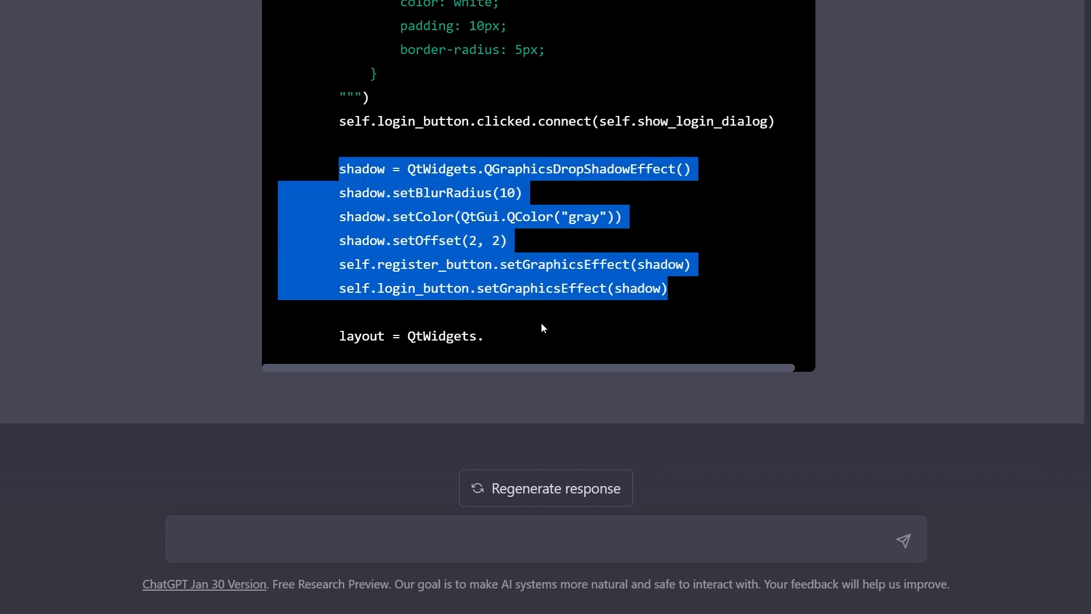
Copy ChatGPT's QGraphicsDropShadowEffect lines into init_ui after the login button setup
scroll(up, 3)
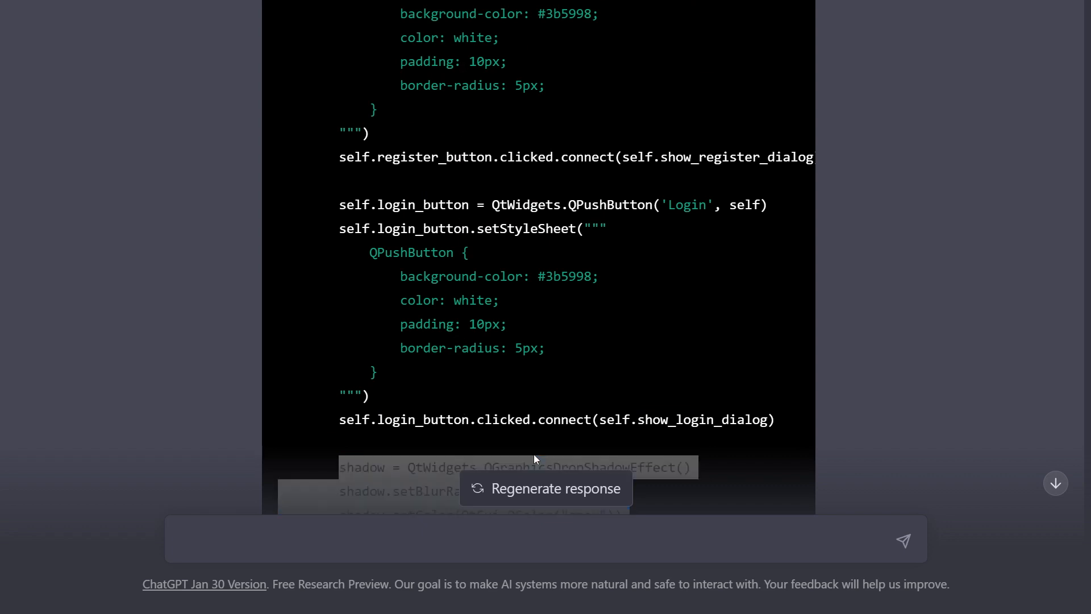
click(568, 592)
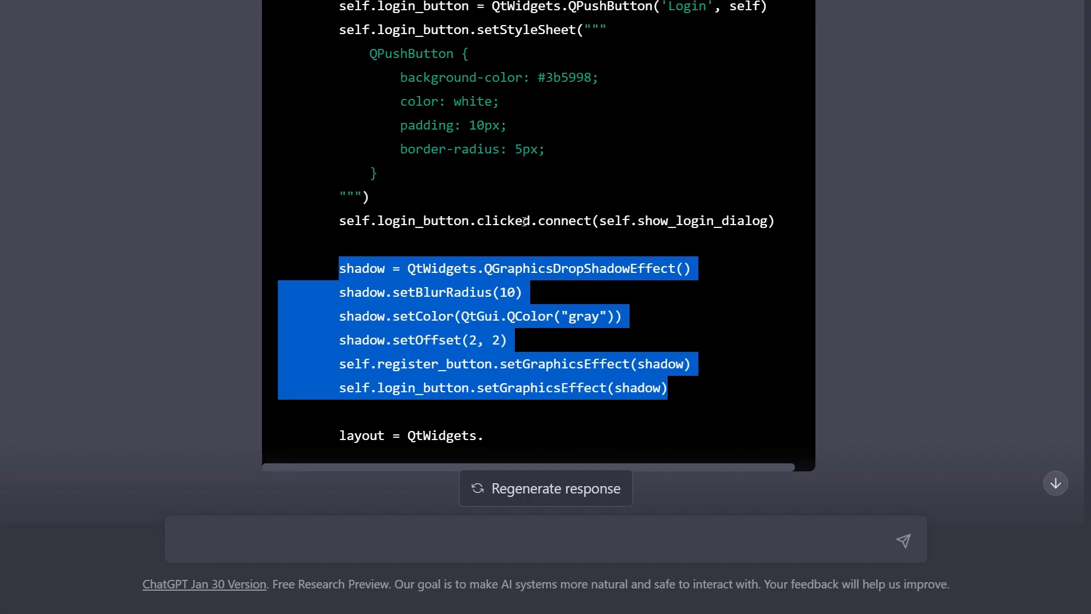
click(568, 592)
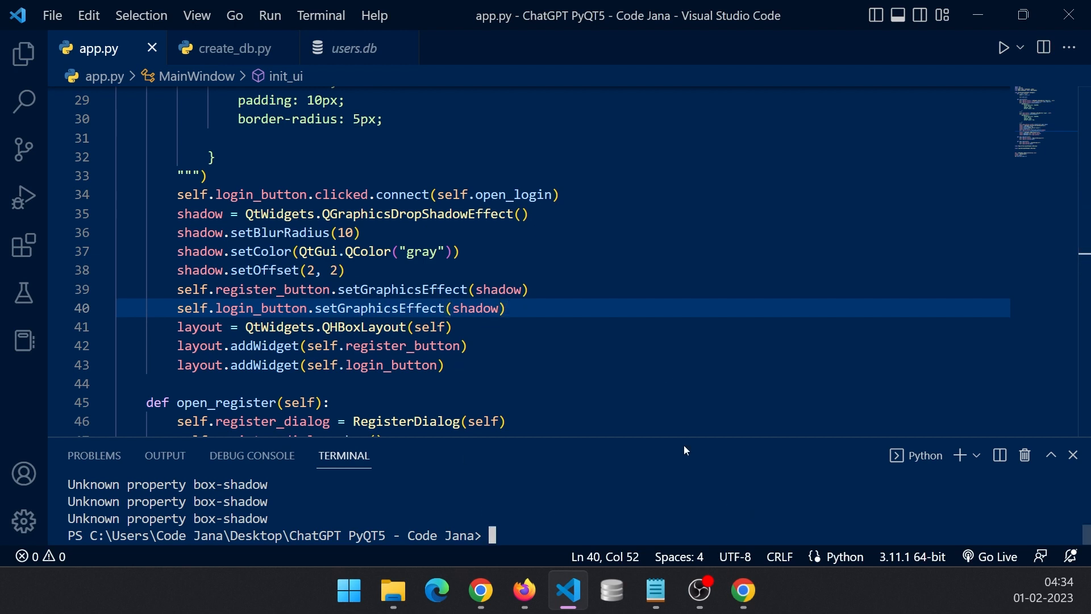
Run app.py to view the shadowed blue Register and Login buttons
click(1005, 47)
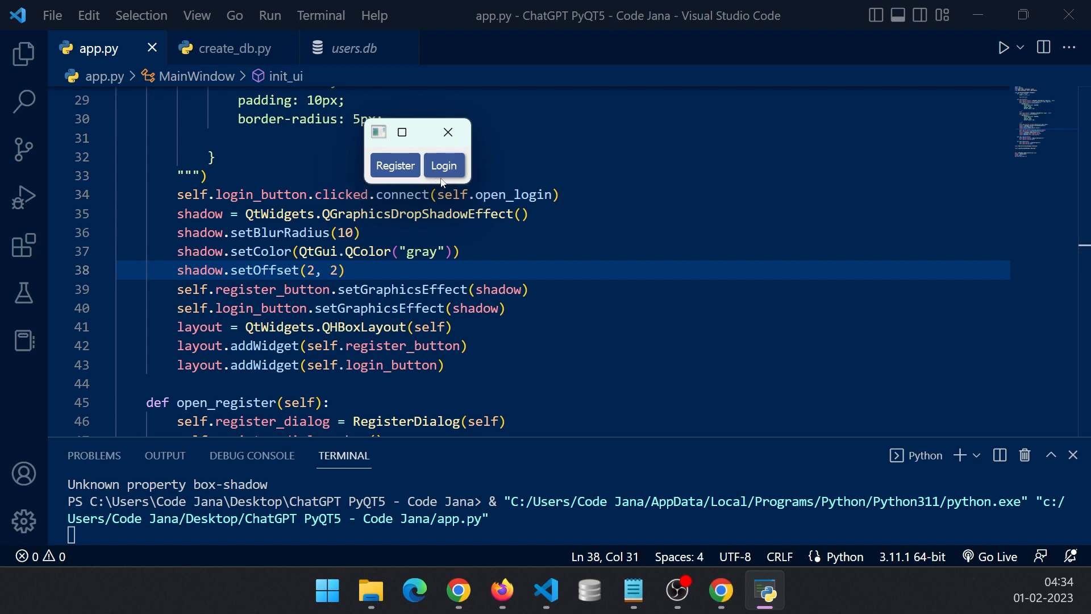
mouse_move(452, 186)
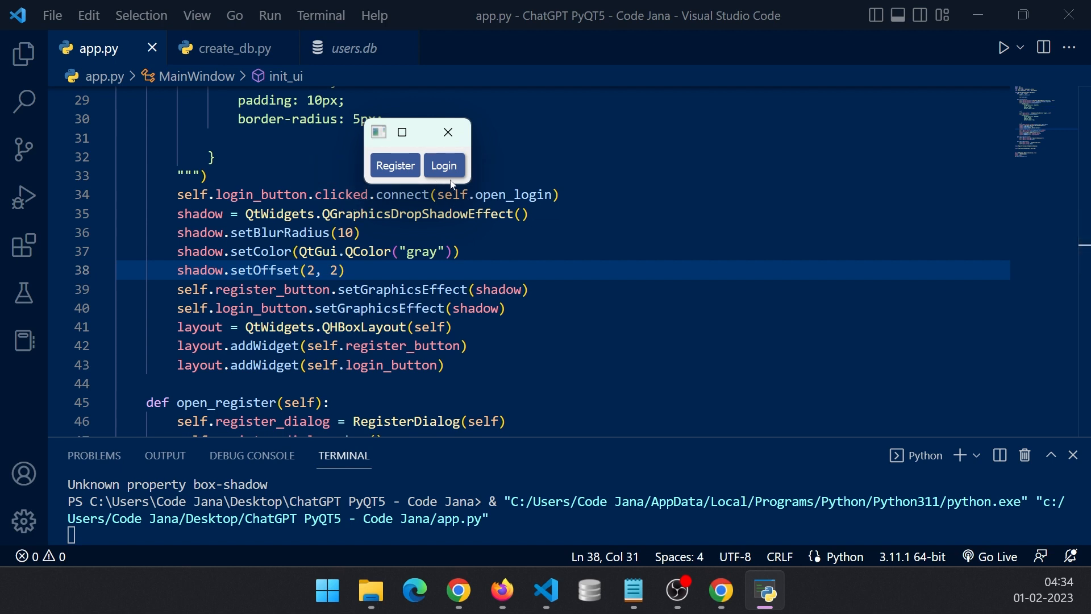
mouse_move(393, 166)
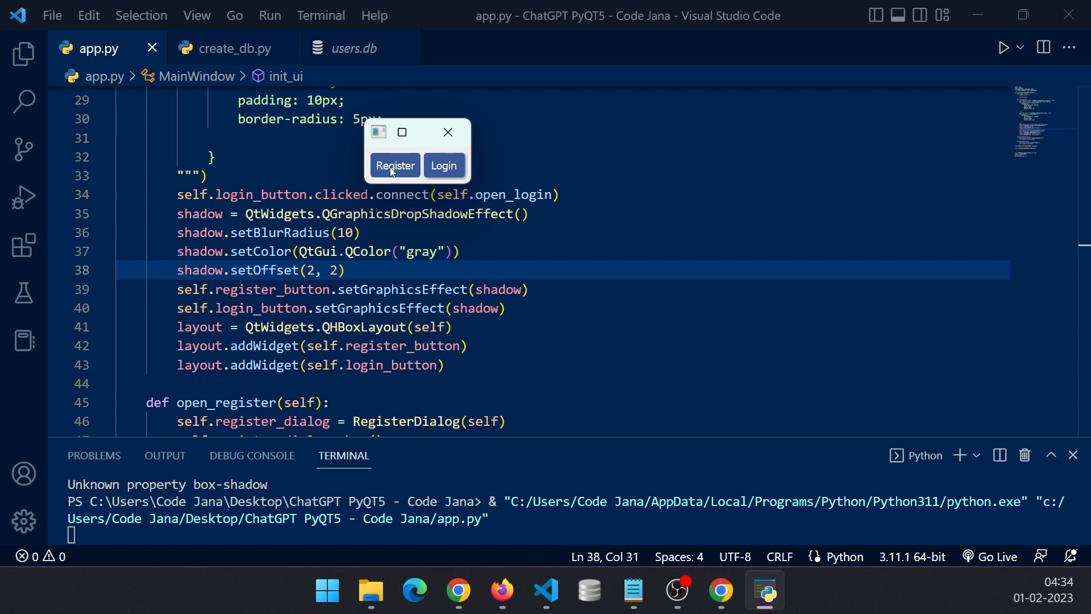